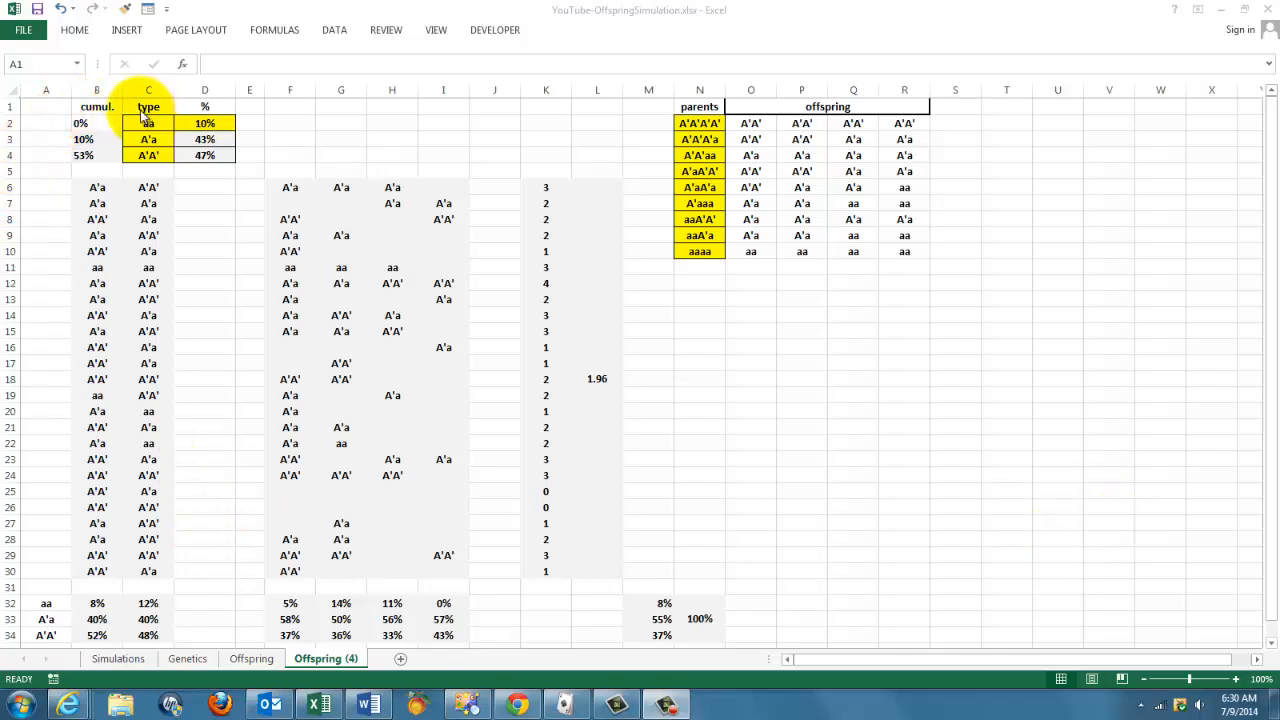
# - Review the genotype lookup table, the cumul. and type columns and the offspring formulas in B6:C6, ending on the Offspring sheet
pyautogui.moveTo(148, 106); pyautogui.dragTo(204, 170)
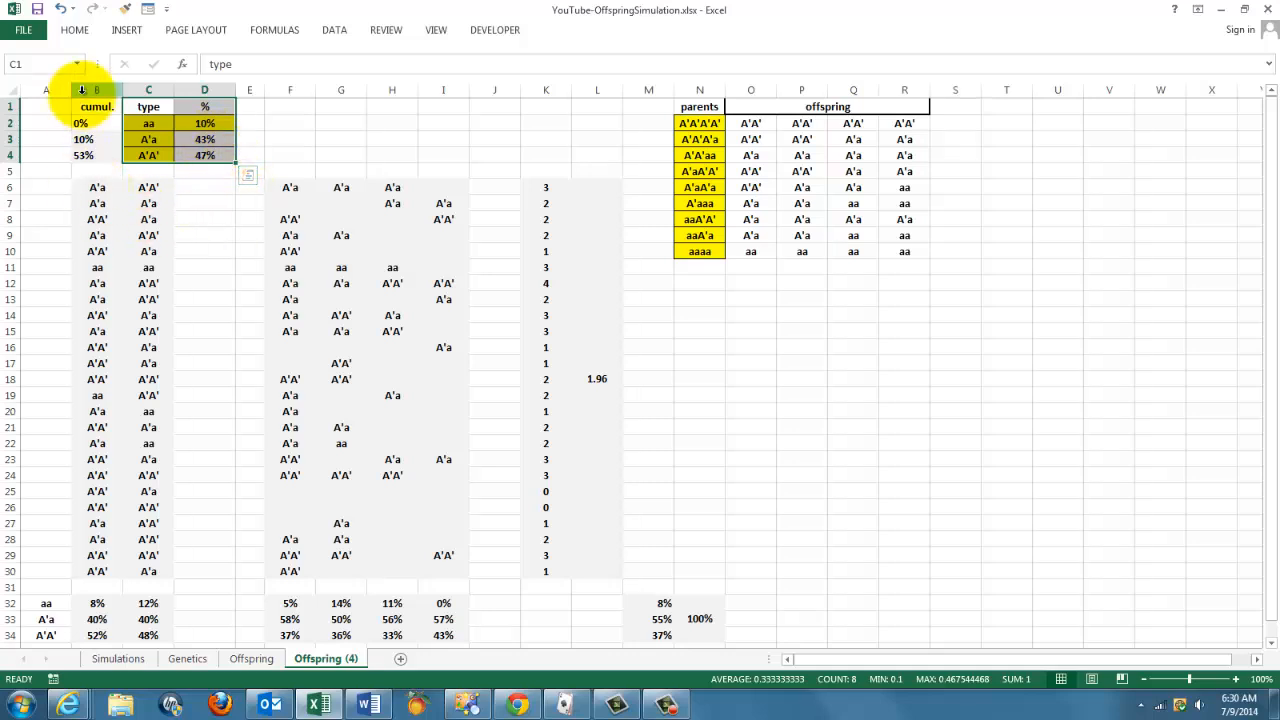
pyautogui.click(97, 90)
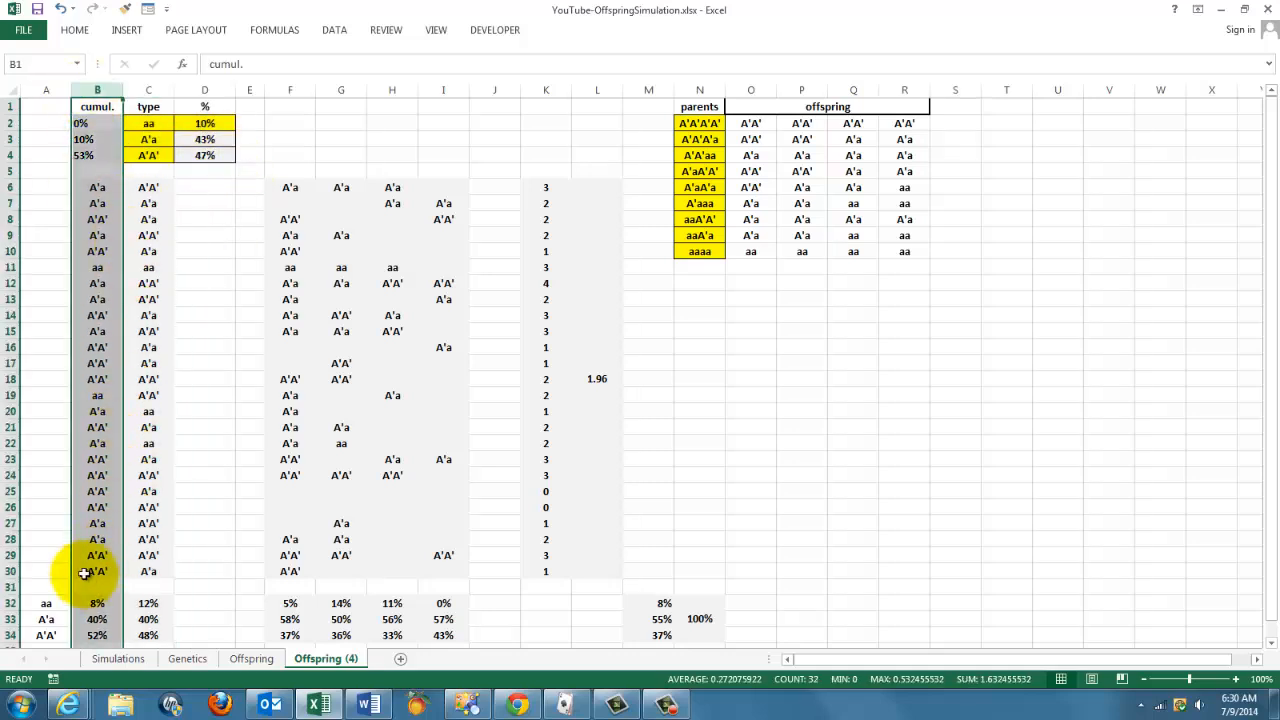
pyautogui.click(148, 89)
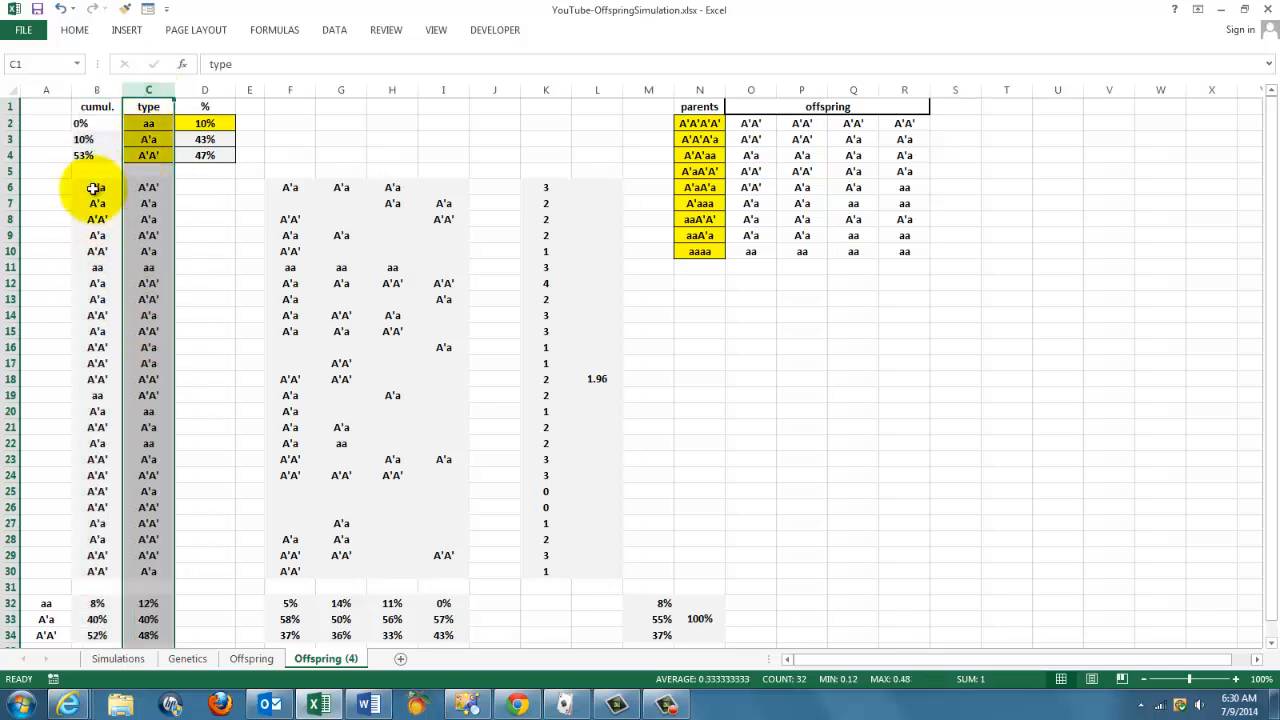
pyautogui.click(97, 188)
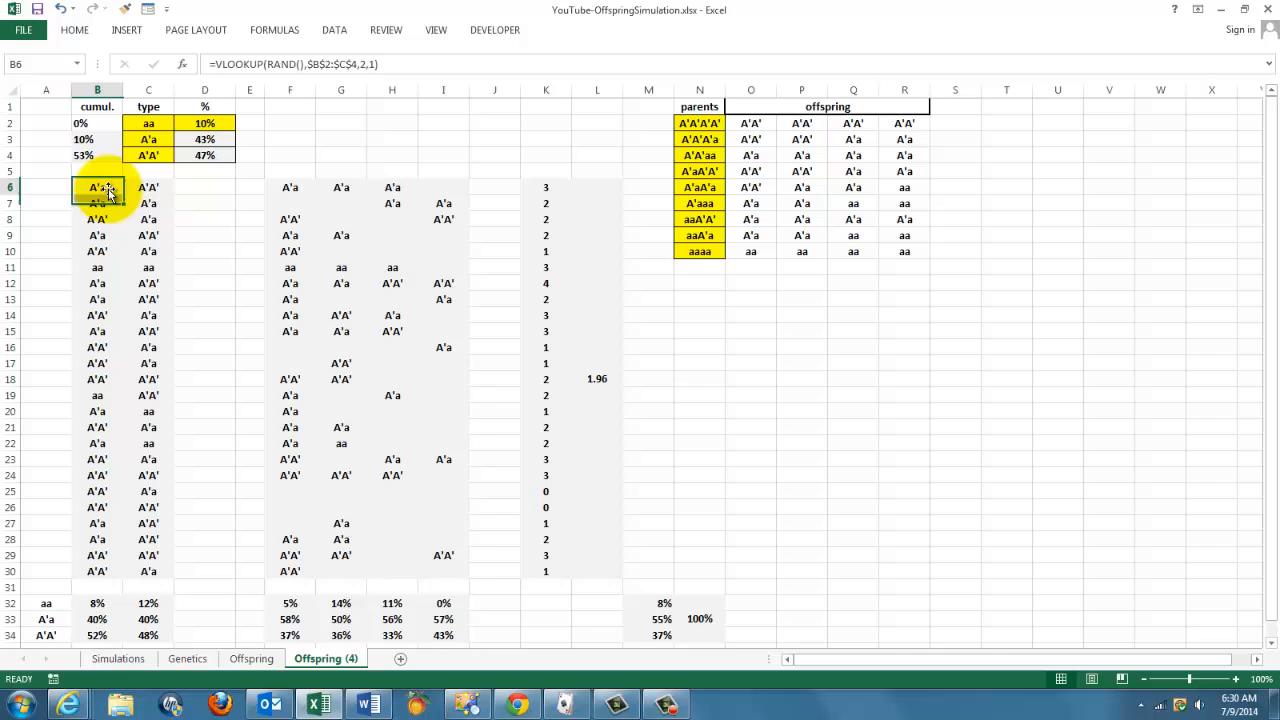
pyautogui.click(148, 187)
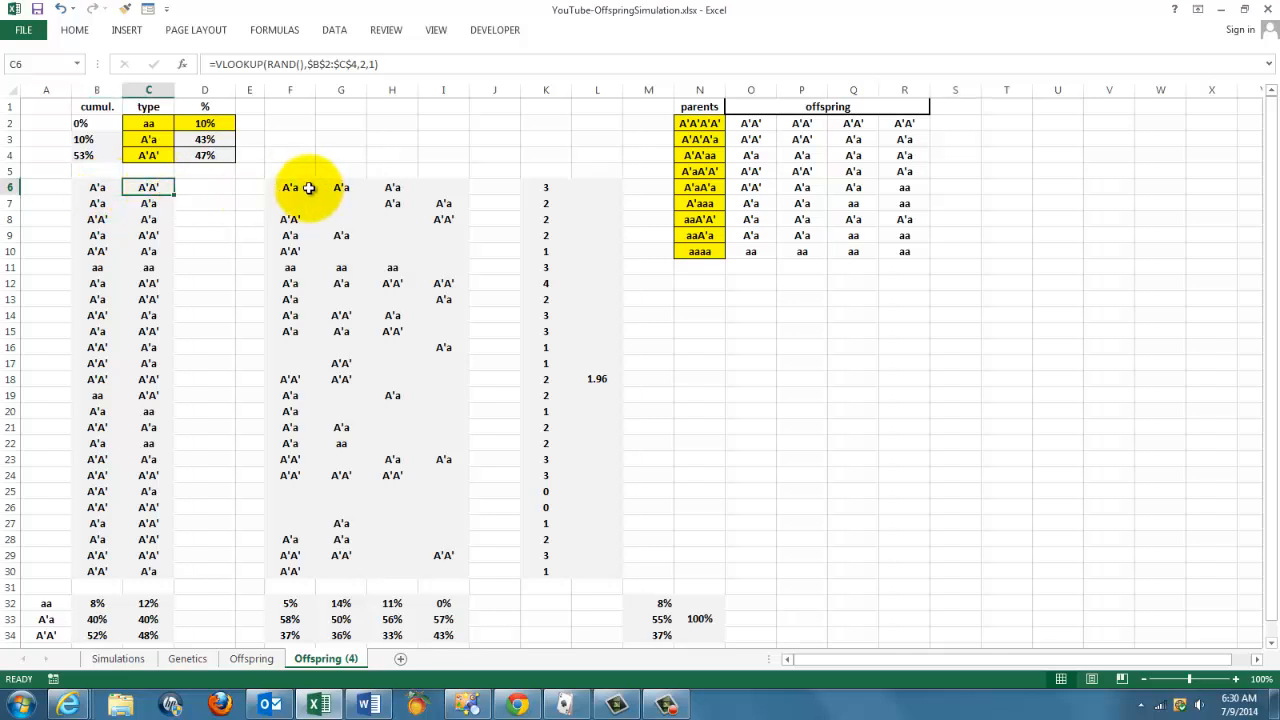
pyautogui.moveTo(290, 187); pyautogui.dragTo(290, 459)
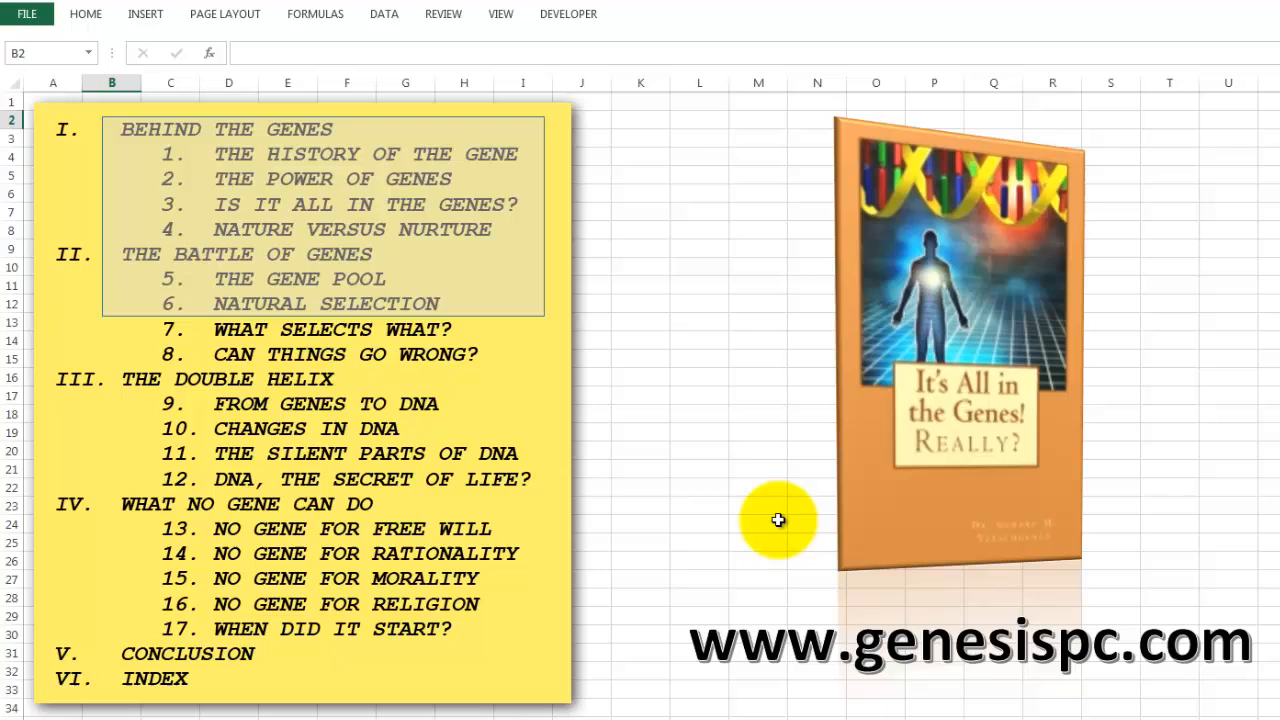
pyautogui.moveTo(378, 553)
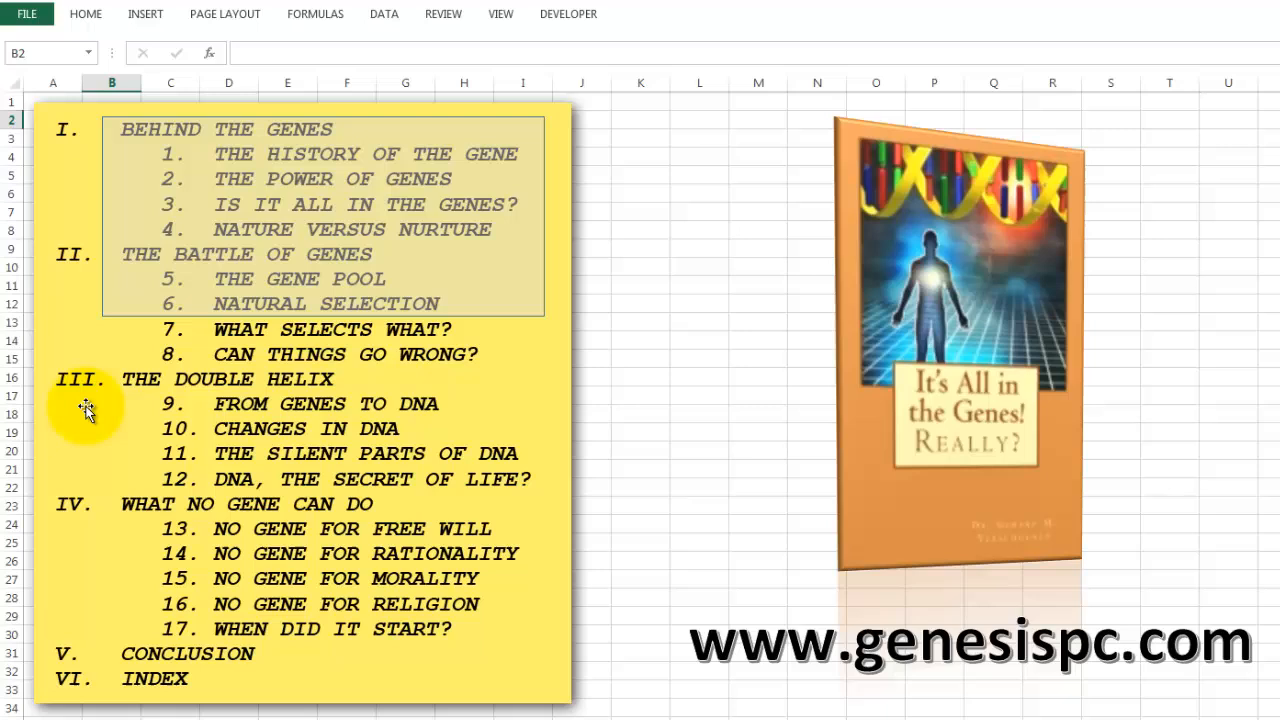
pyautogui.moveTo(455, 498)
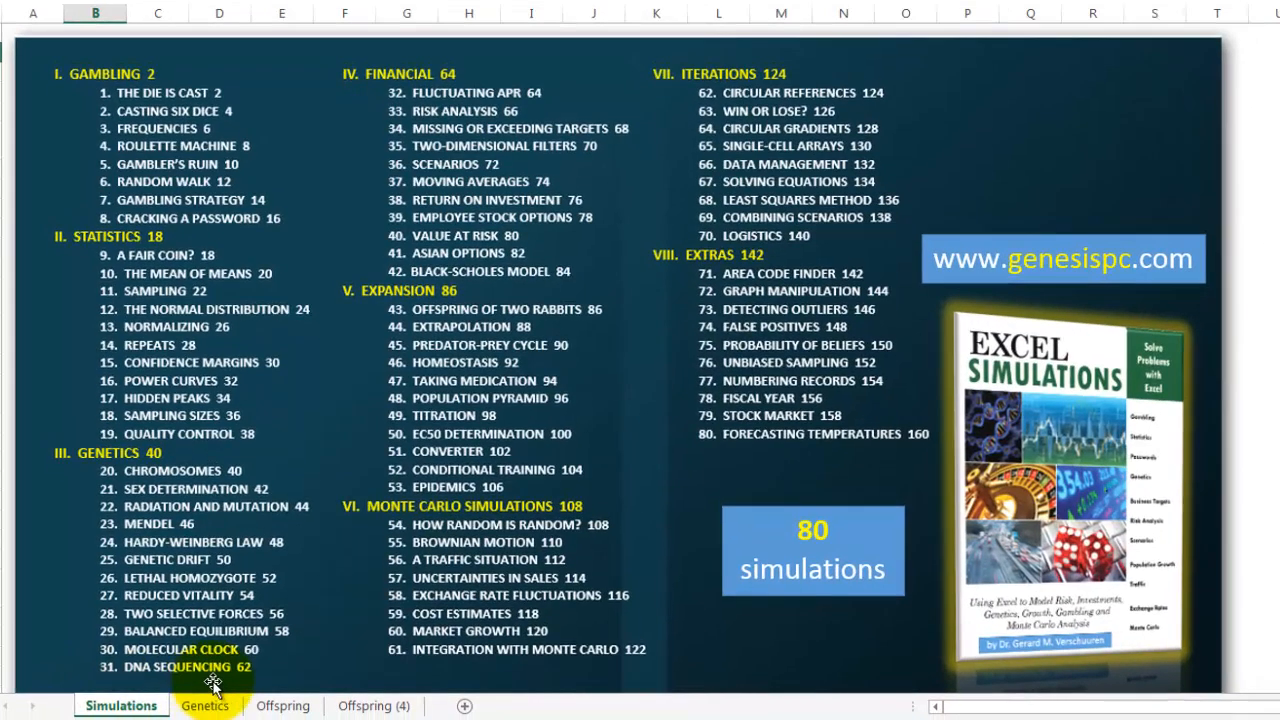
pyautogui.moveTo(960, 335)
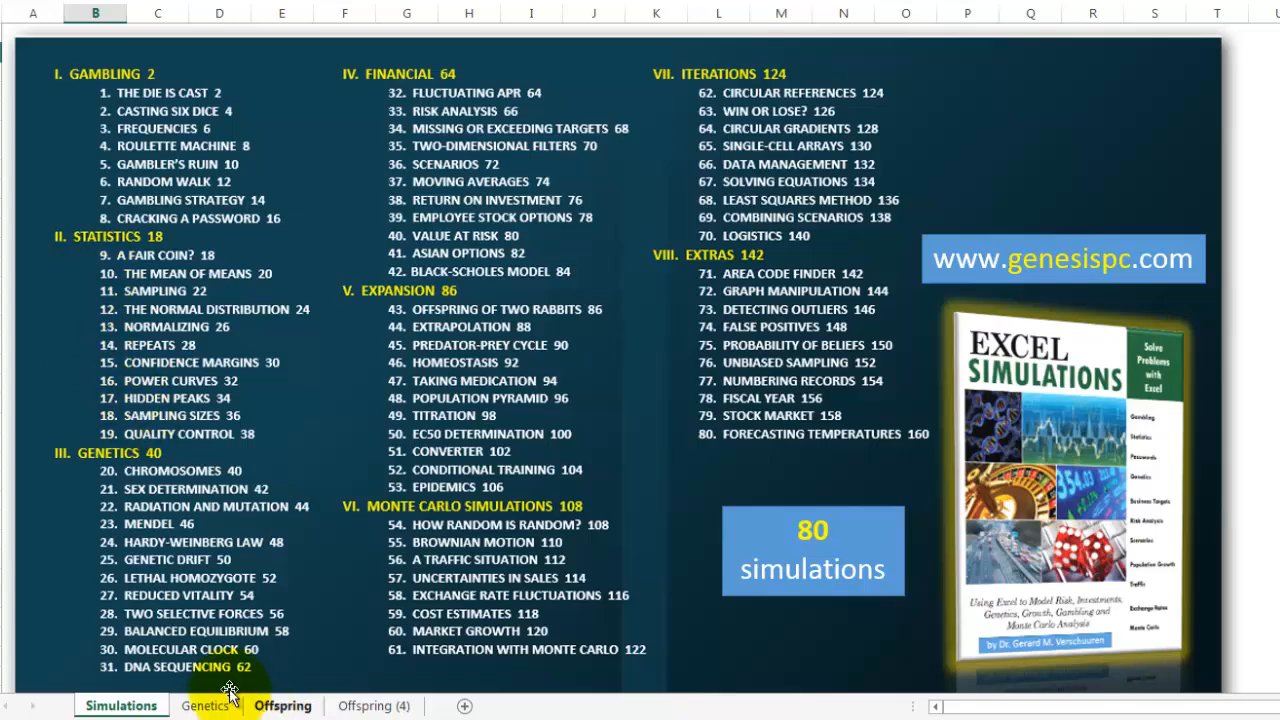
pyautogui.click(283, 705)
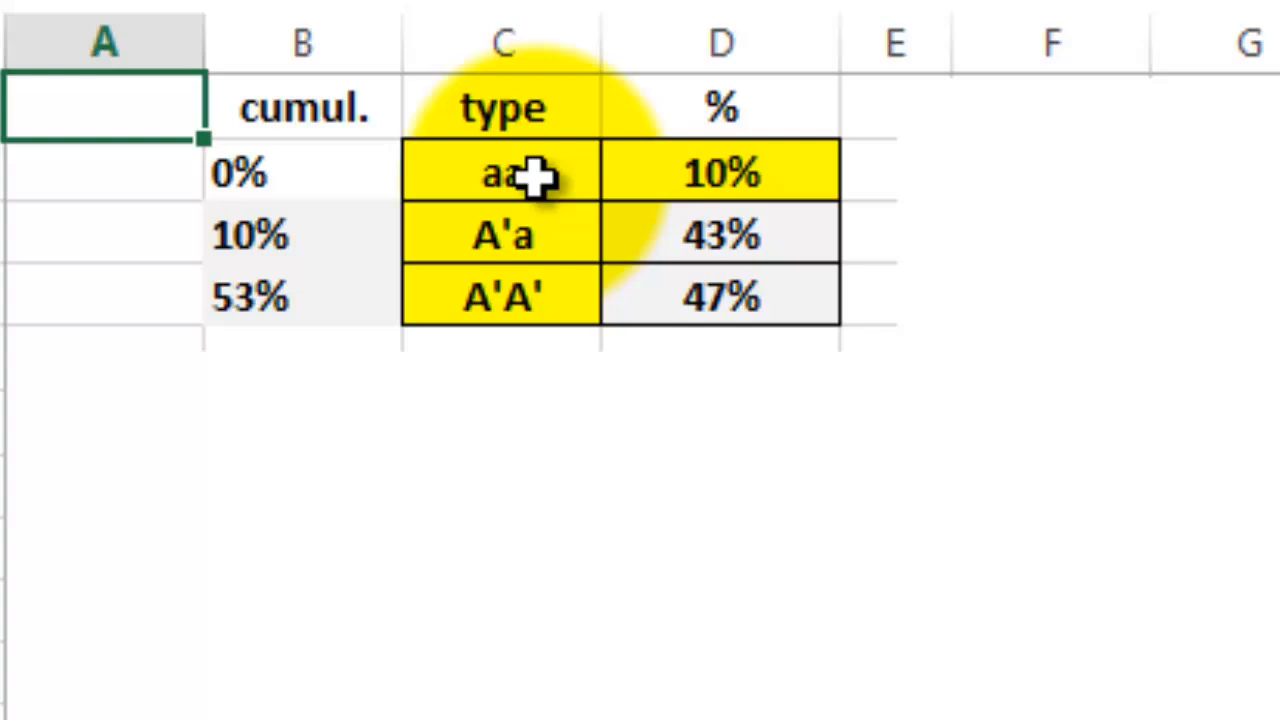
pyautogui.click(500, 172)
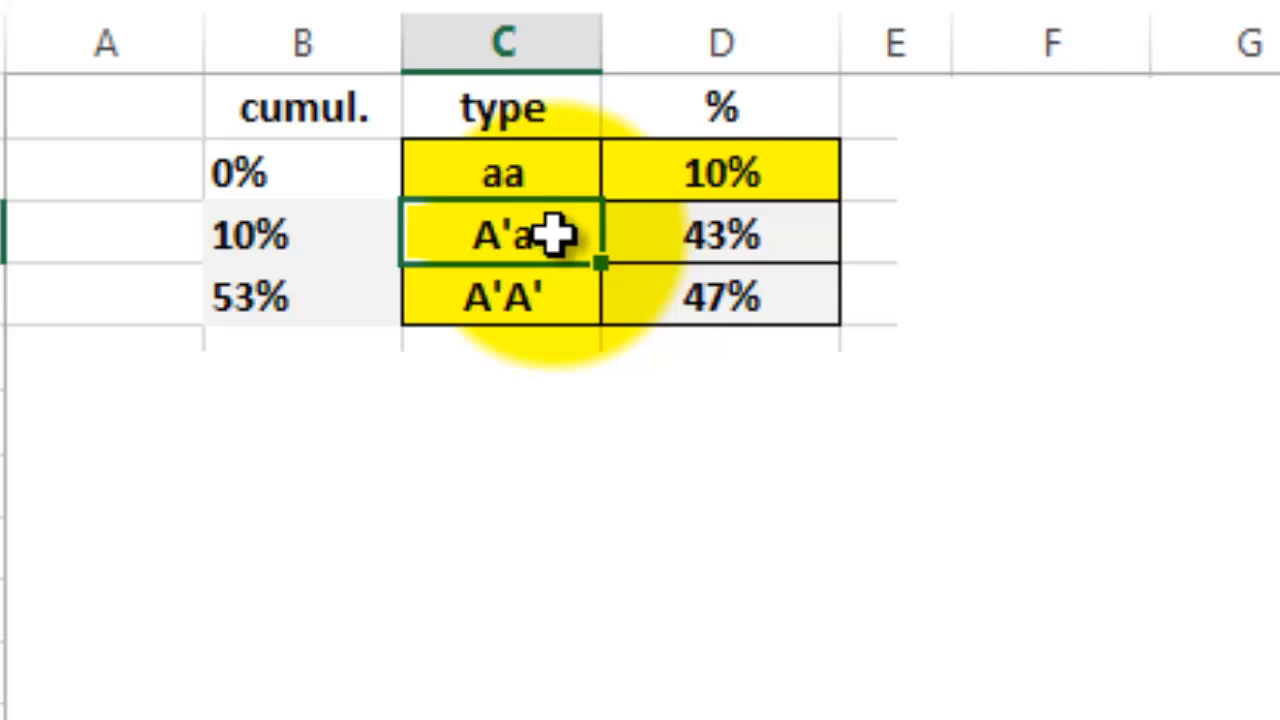
pyautogui.moveTo(540, 330)
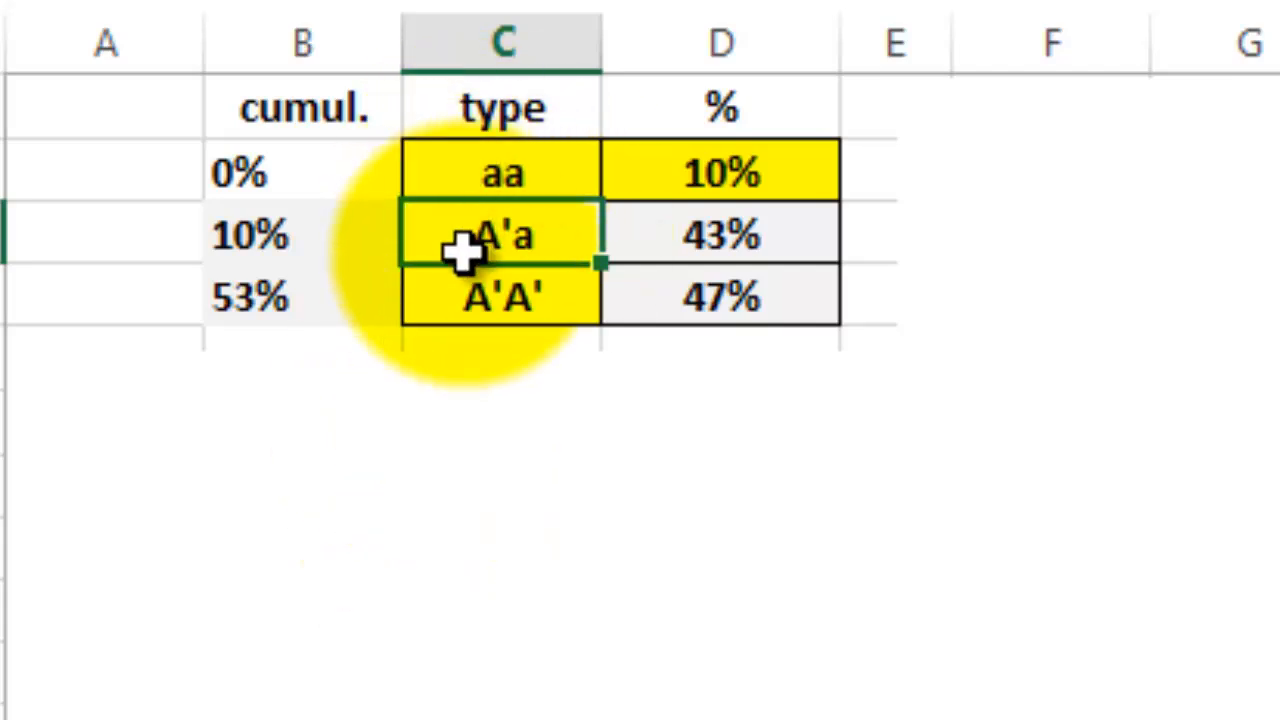
pyautogui.moveTo(460, 290)
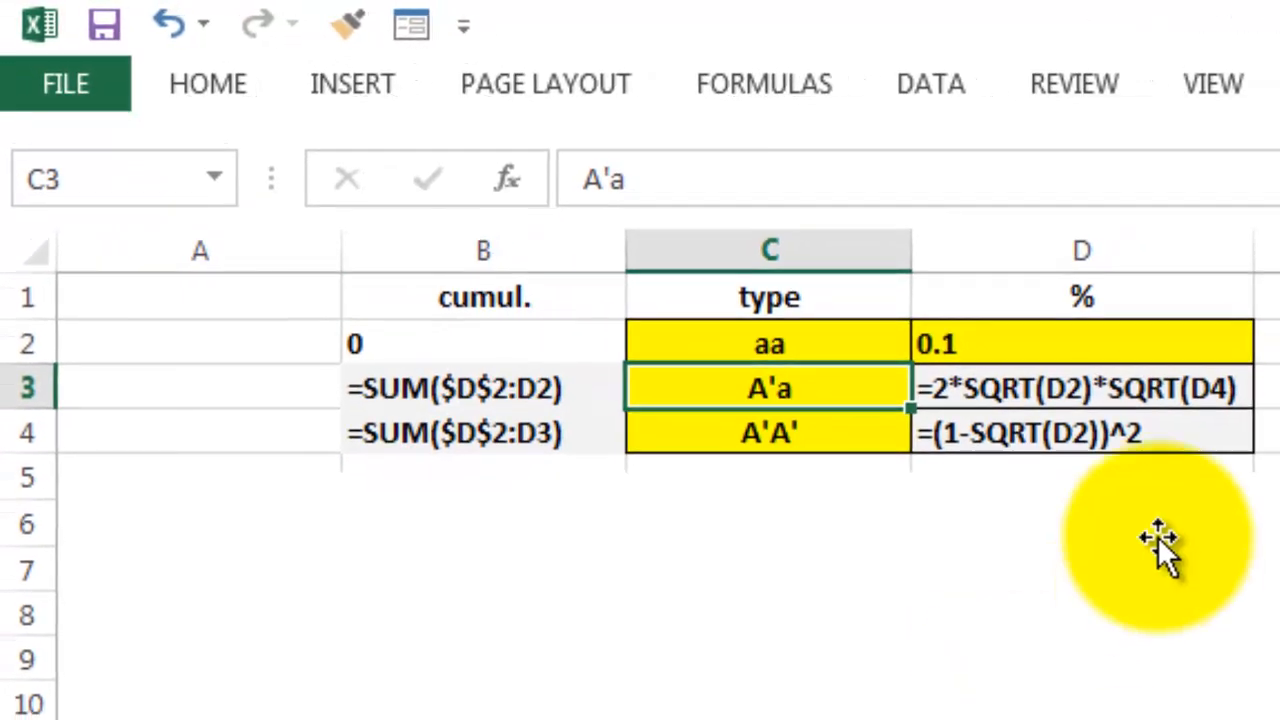
pyautogui.moveTo(940, 330)
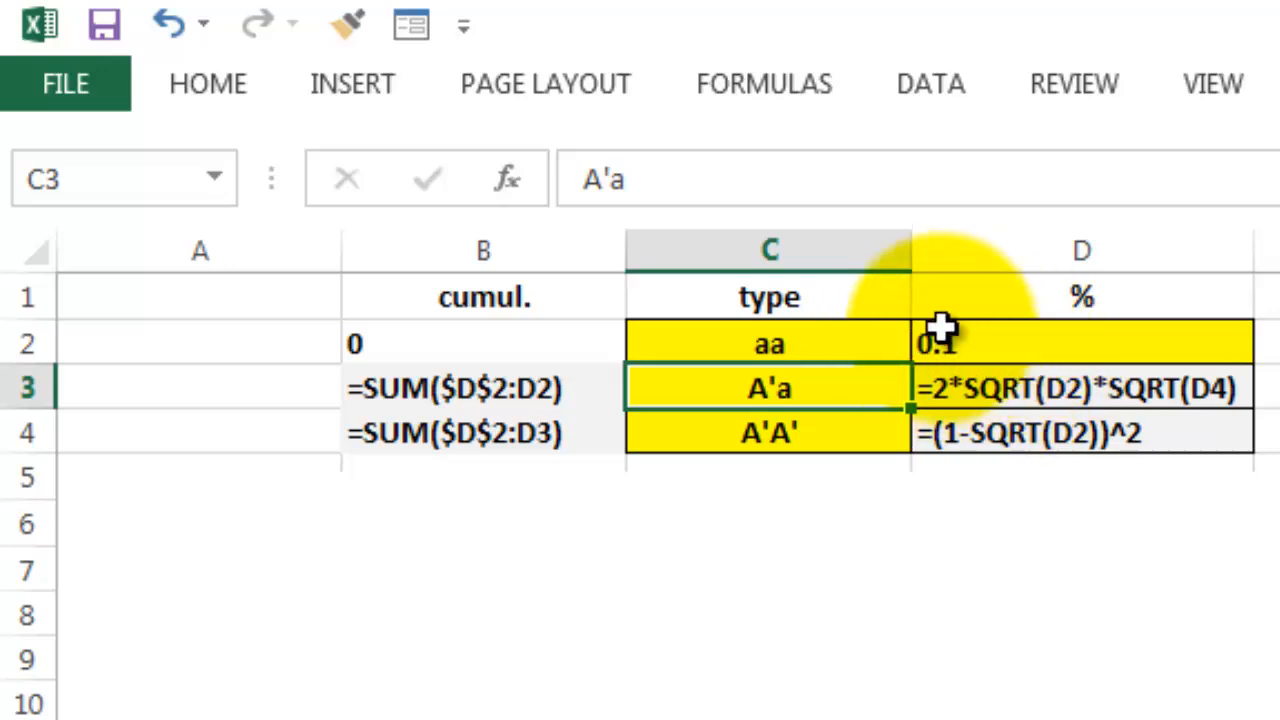
pyautogui.moveTo(838, 342)
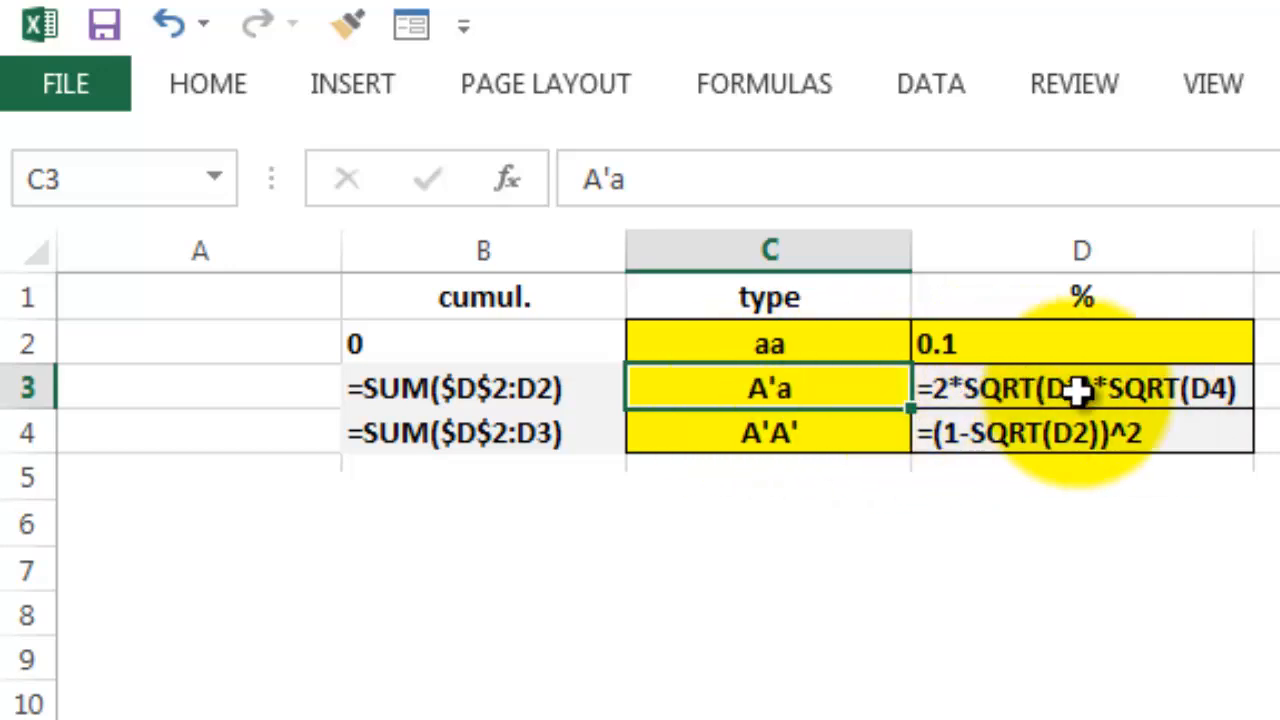
pyautogui.moveTo(845, 498)
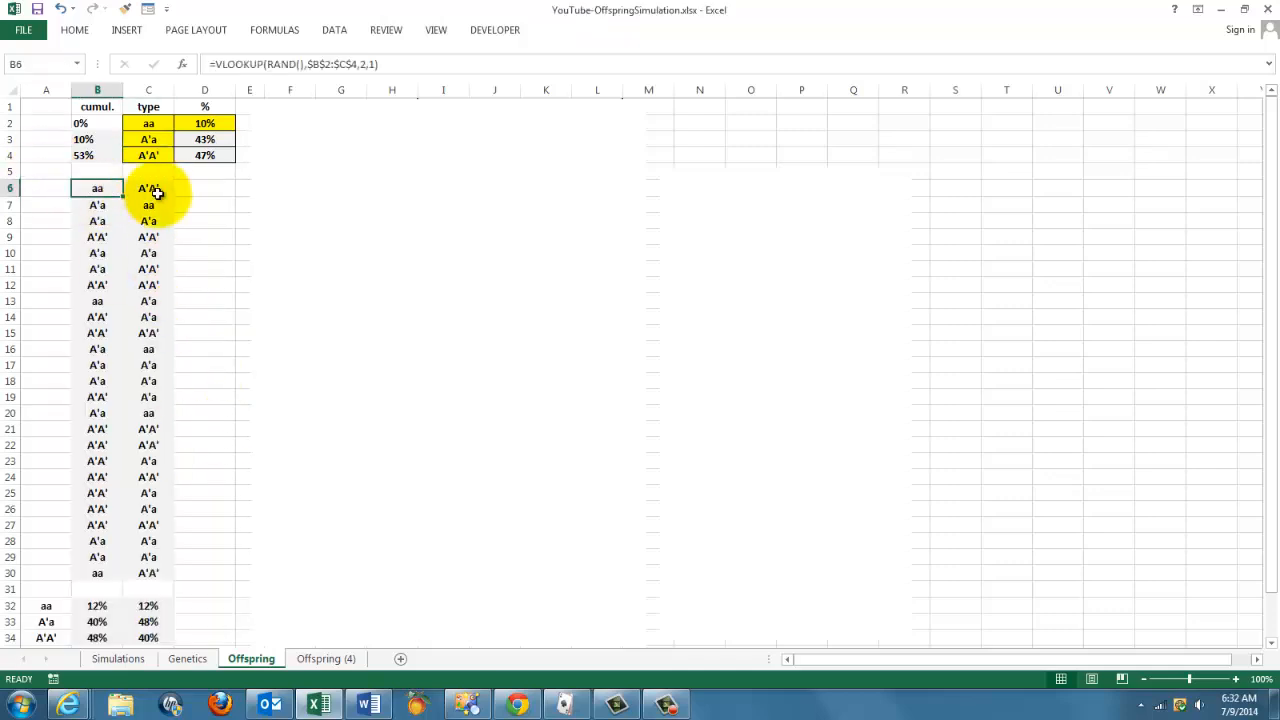
pyautogui.click(148, 205)
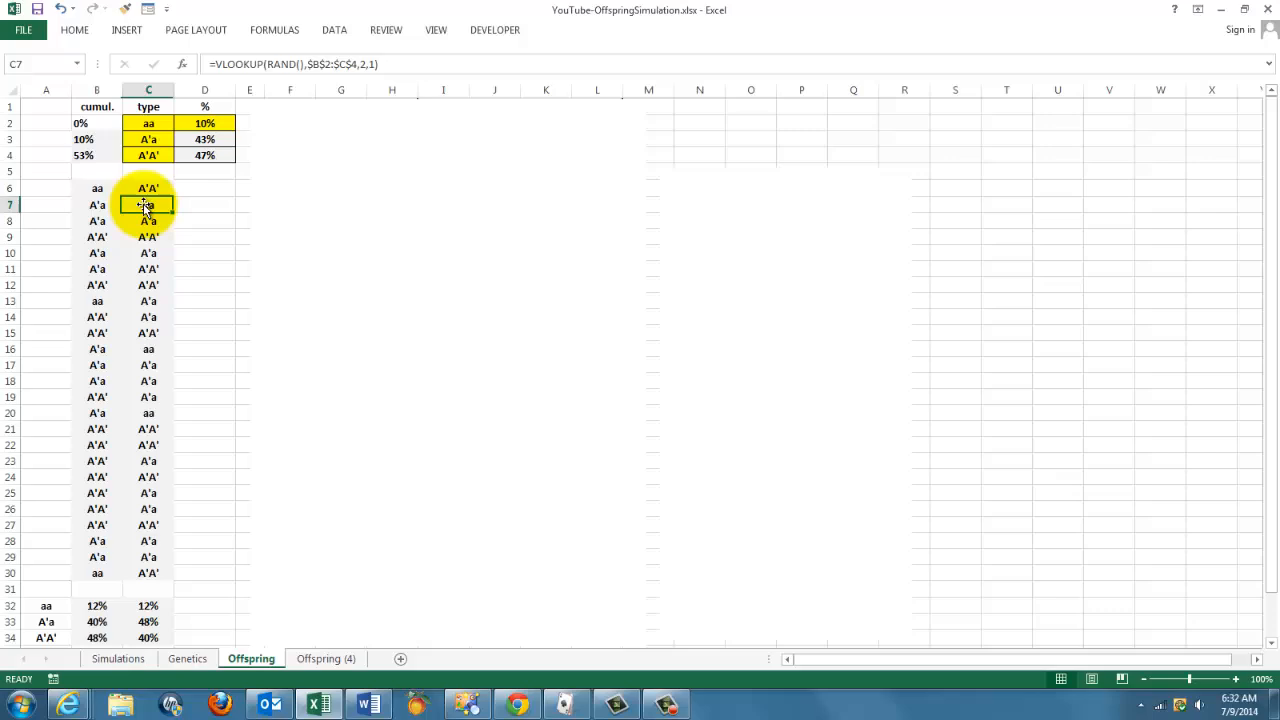
pyautogui.click(148, 221)
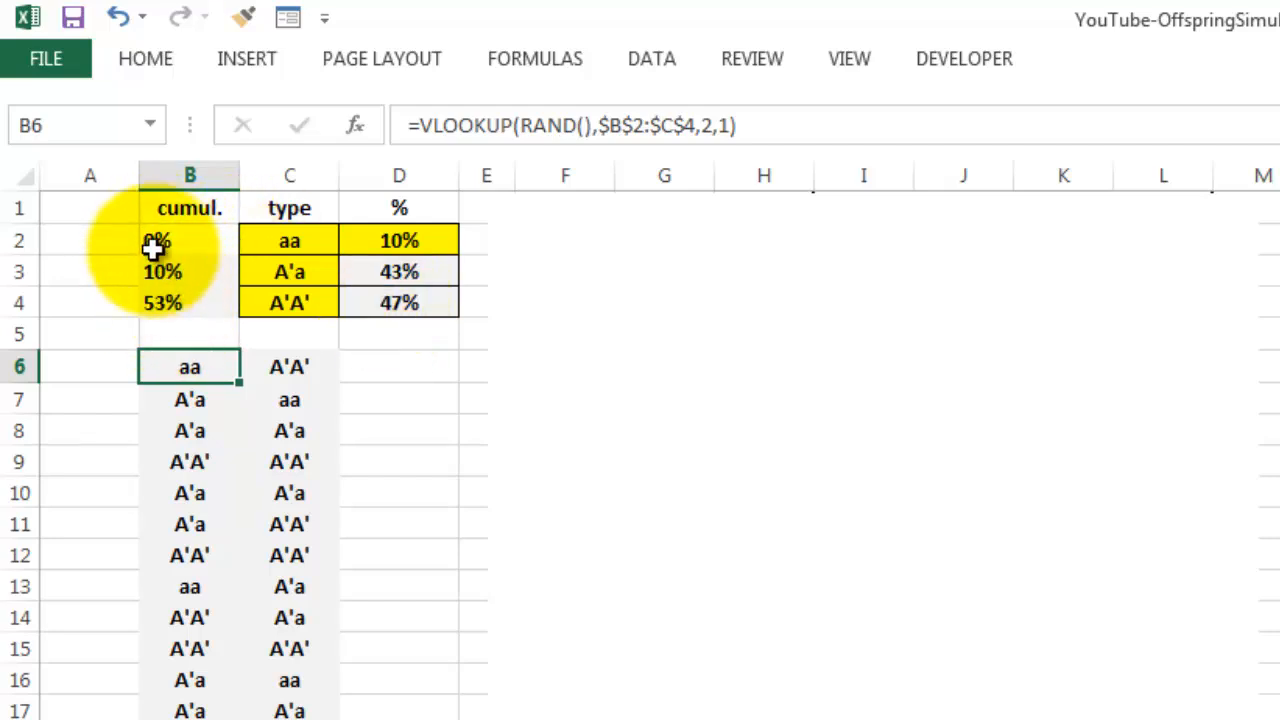
pyautogui.click(189, 240)
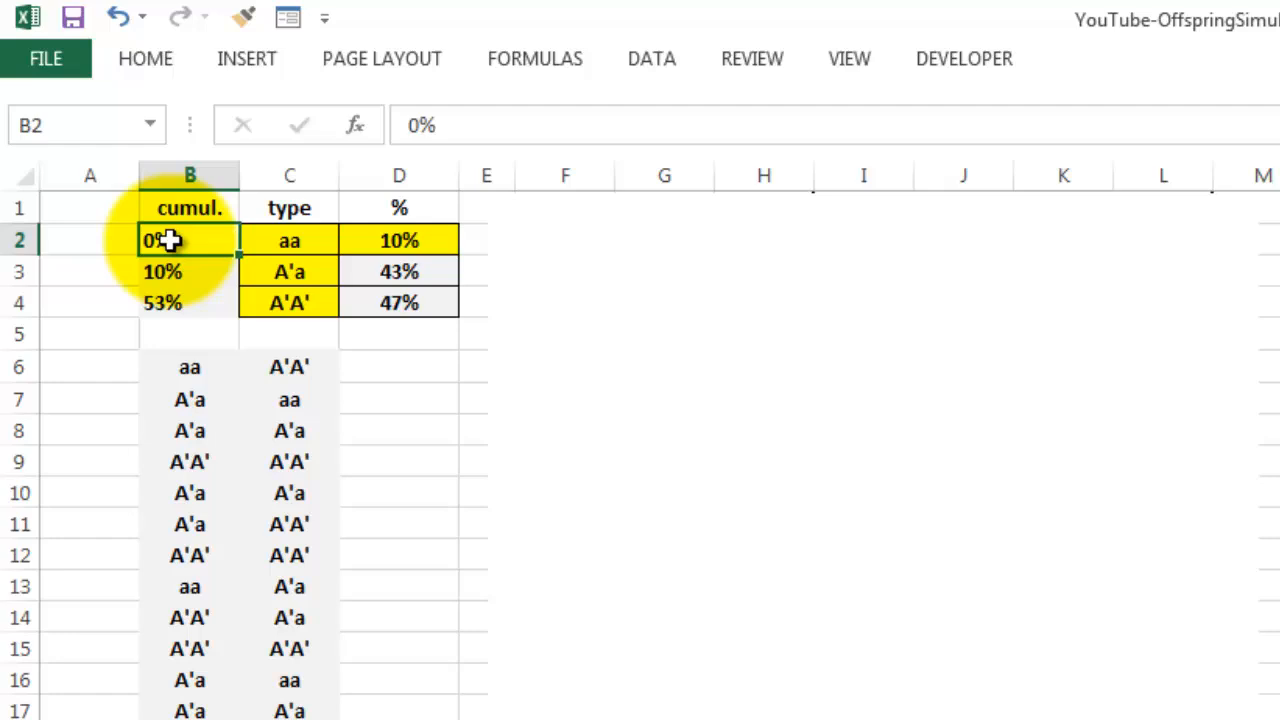
pyautogui.click(189, 271)
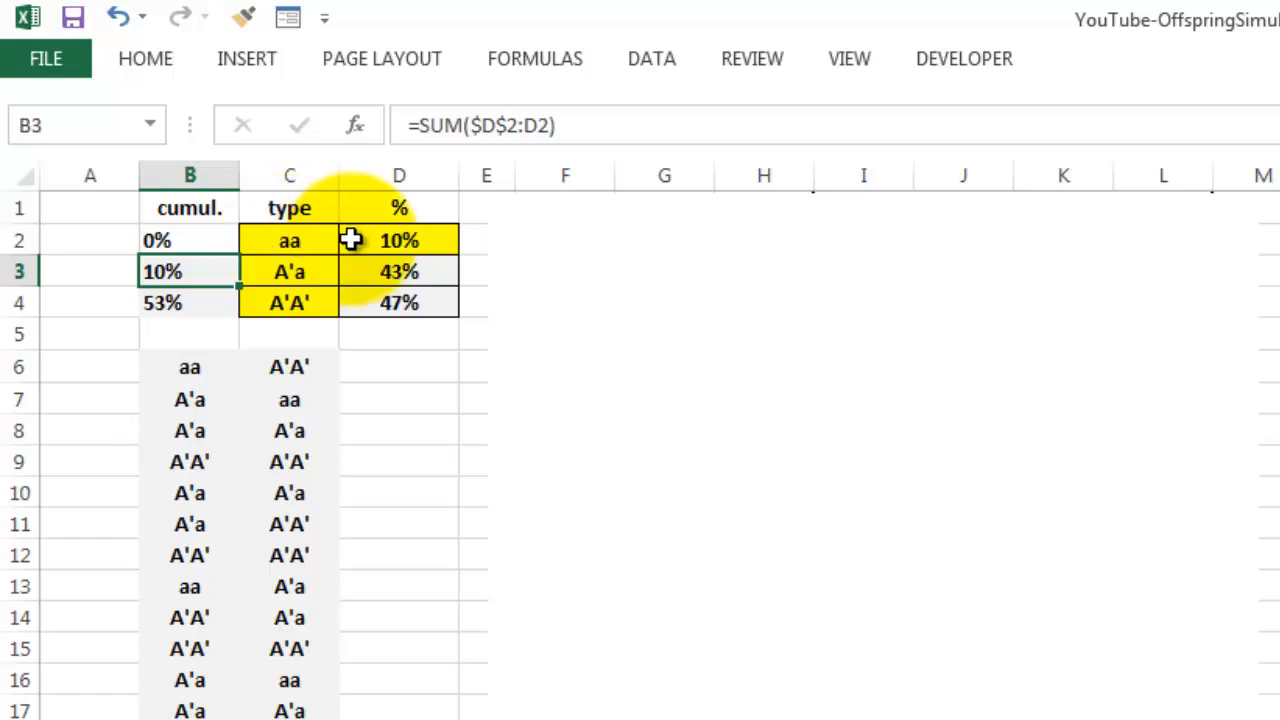
pyautogui.moveTo(405, 240)
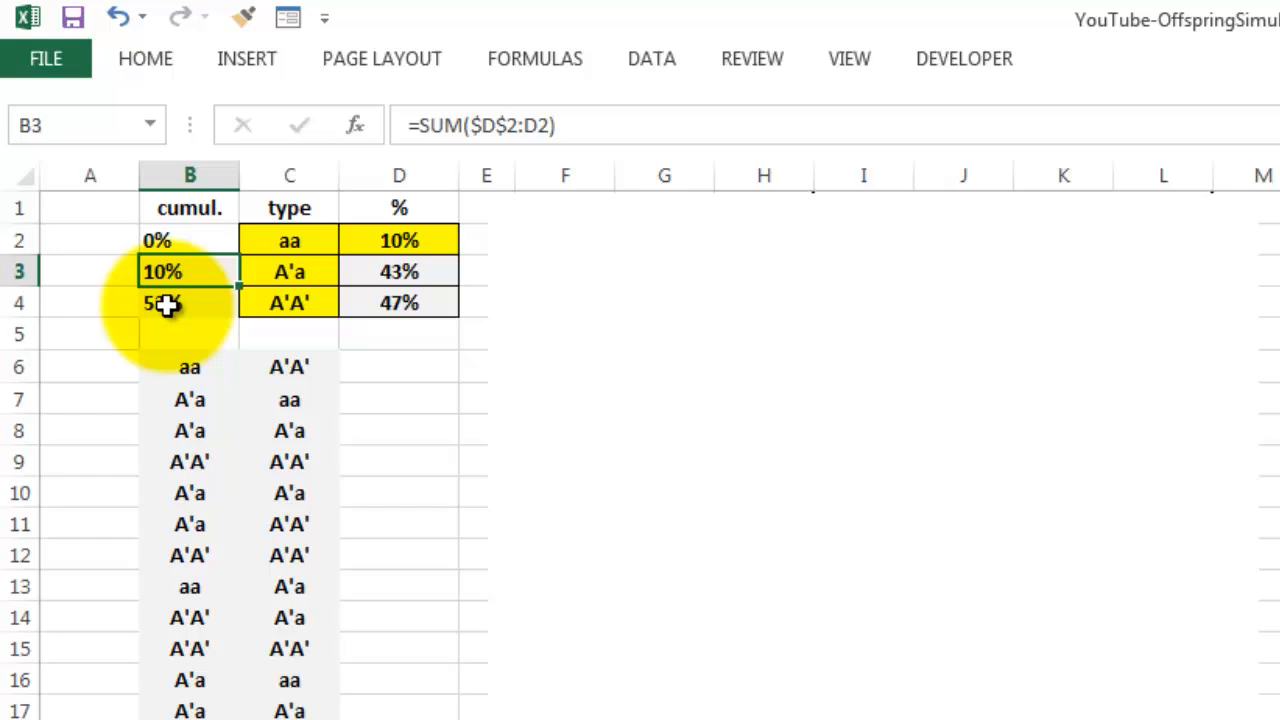
pyautogui.click(189, 303)
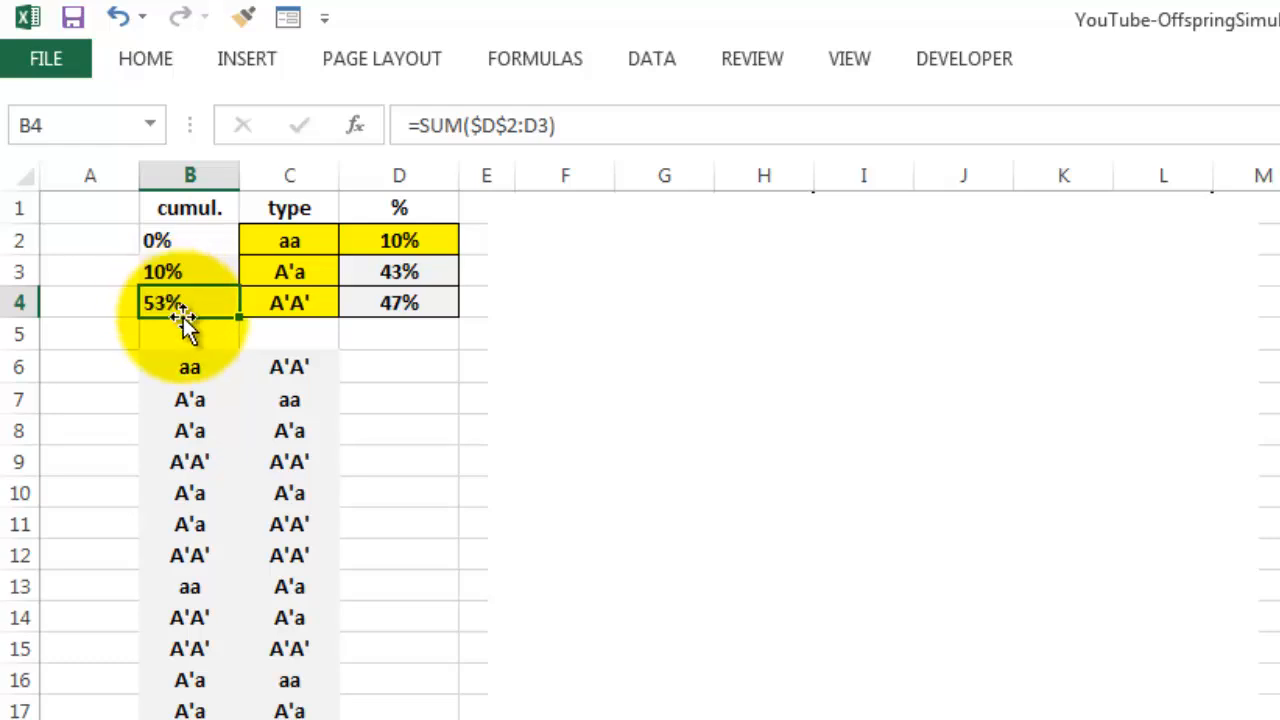
pyautogui.moveTo(172, 271)
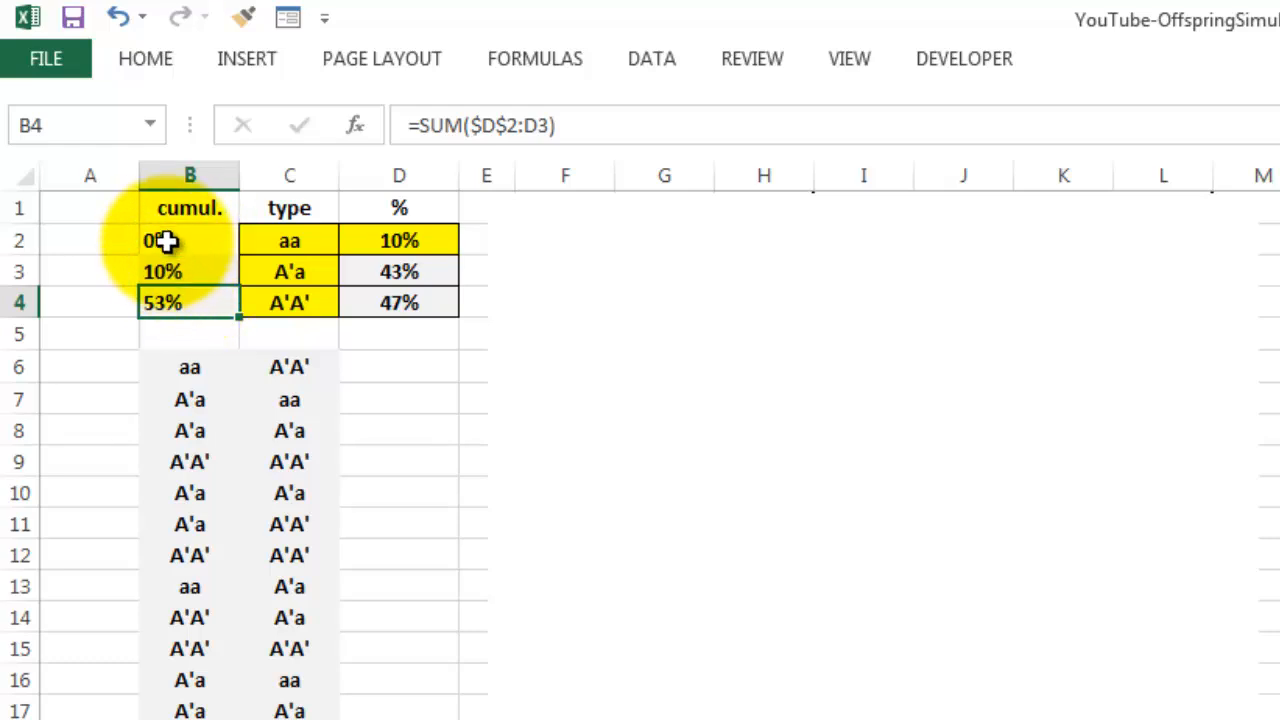
pyautogui.click(189, 271)
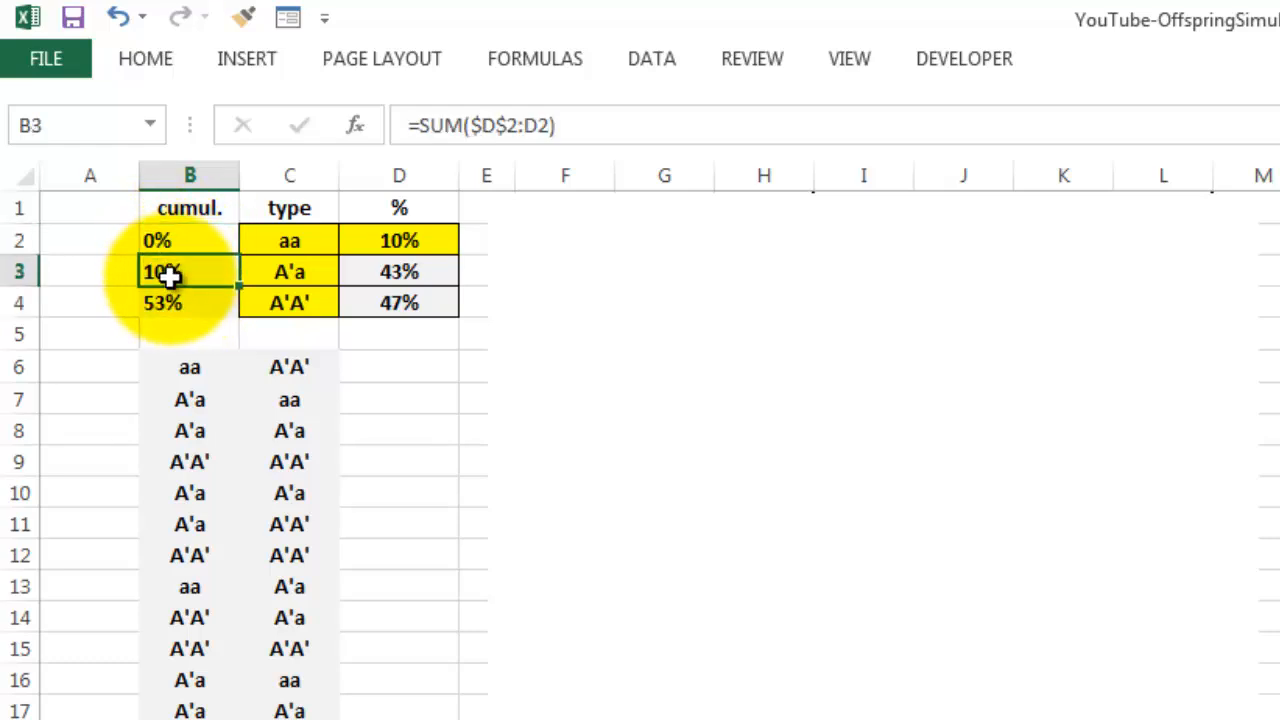
pyautogui.click(190, 302)
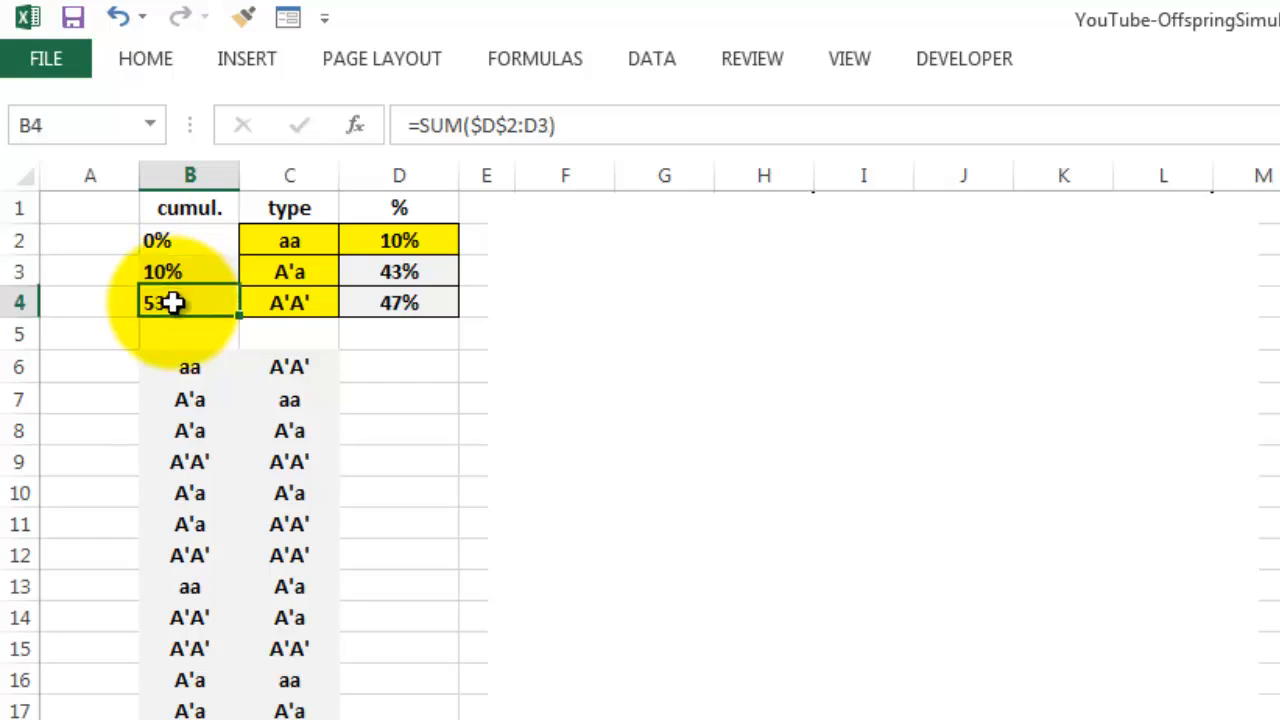
pyautogui.click(189, 366)
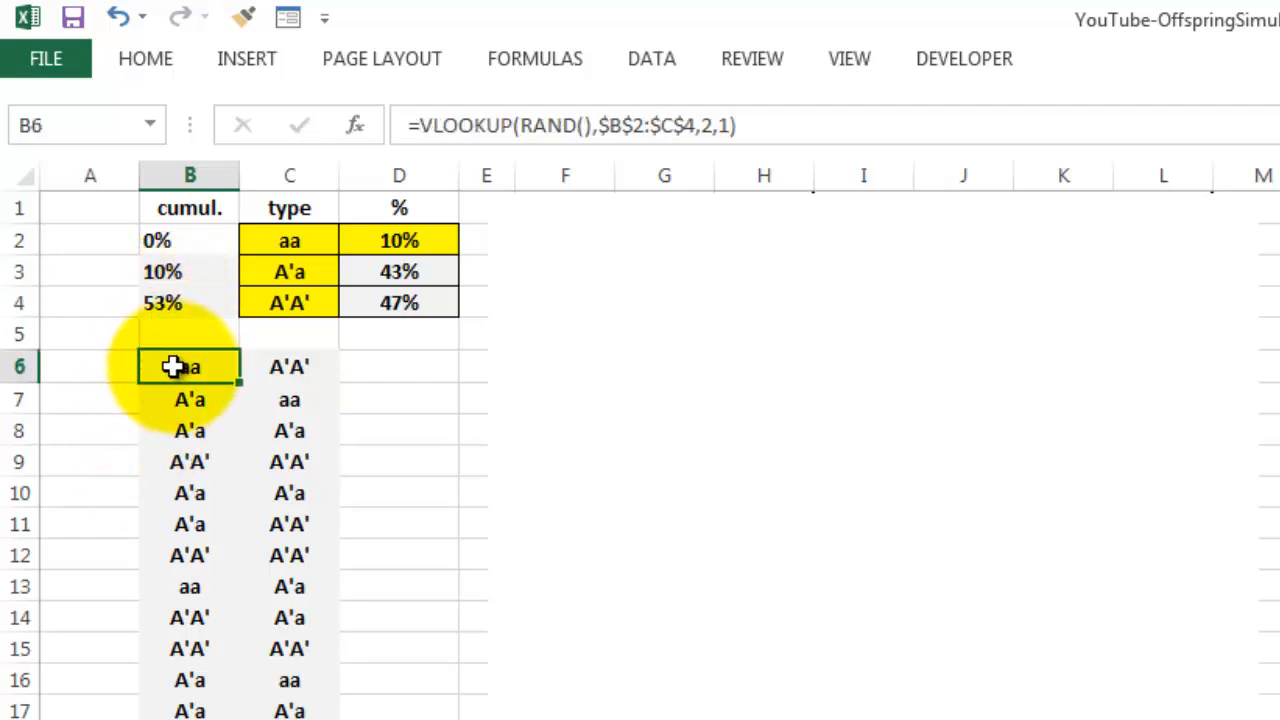
pyautogui.click(354, 125)
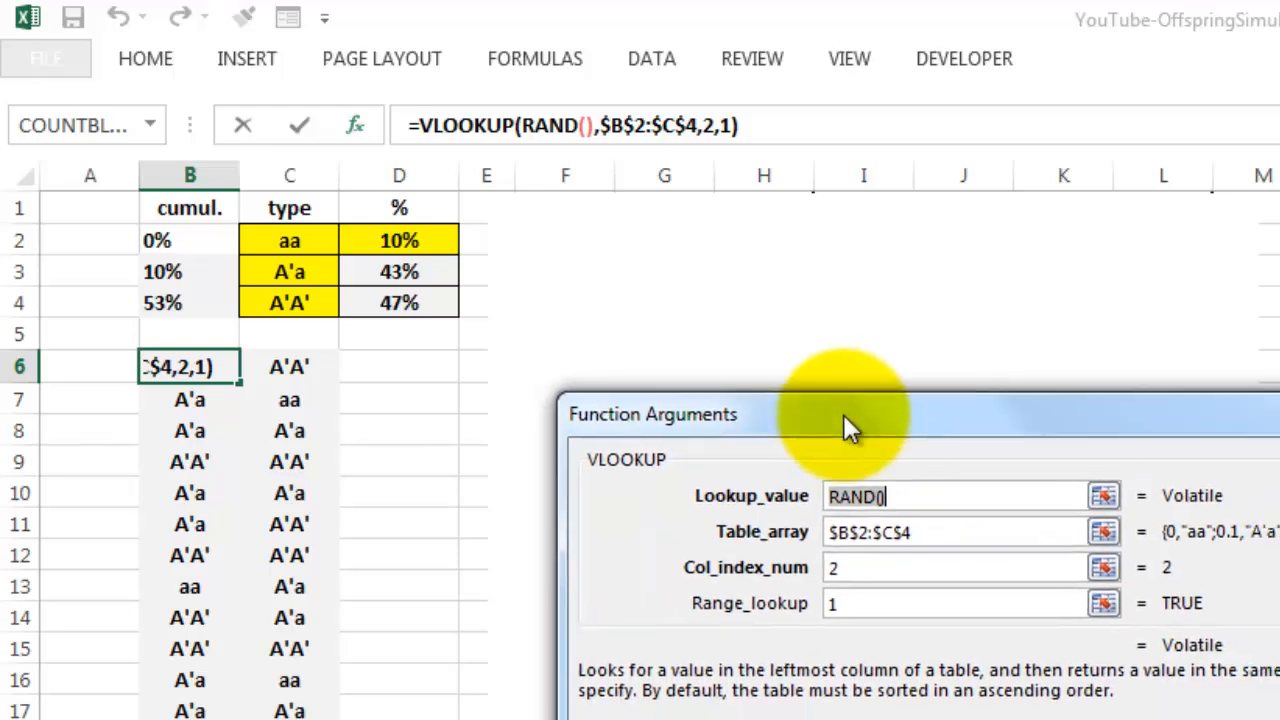
pyautogui.moveTo(960, 530)
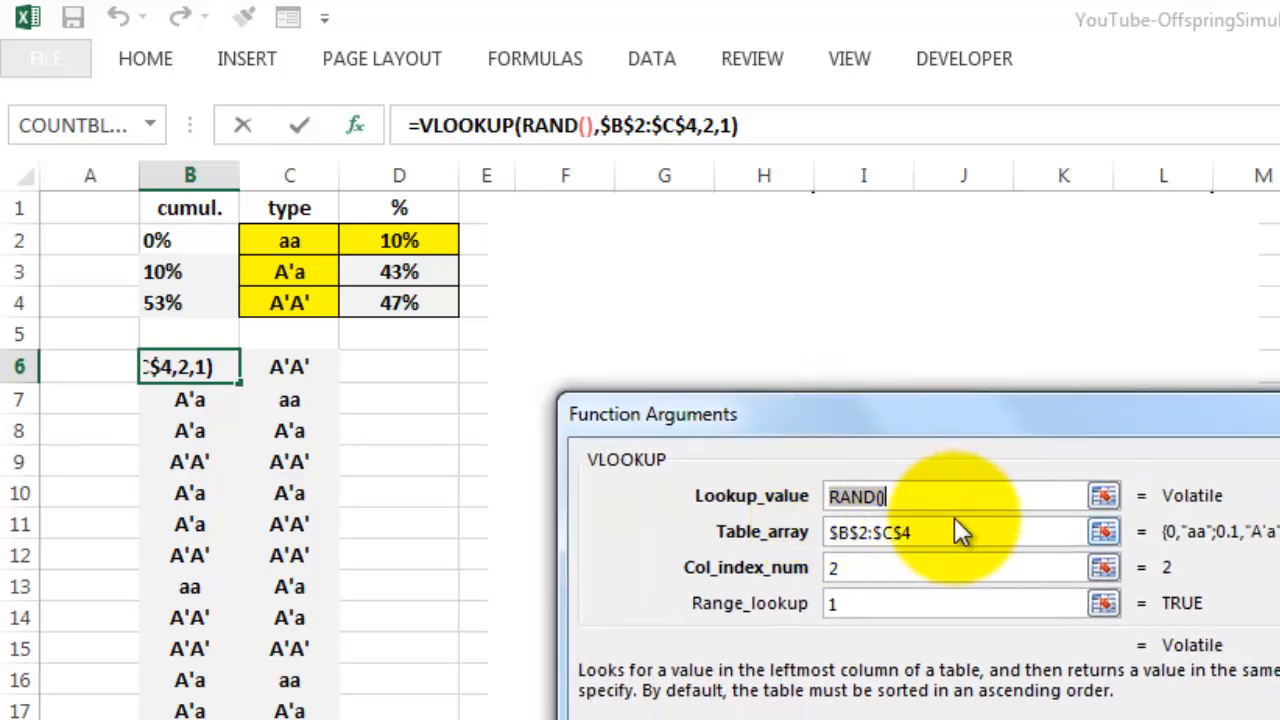
pyautogui.moveTo(950, 530)
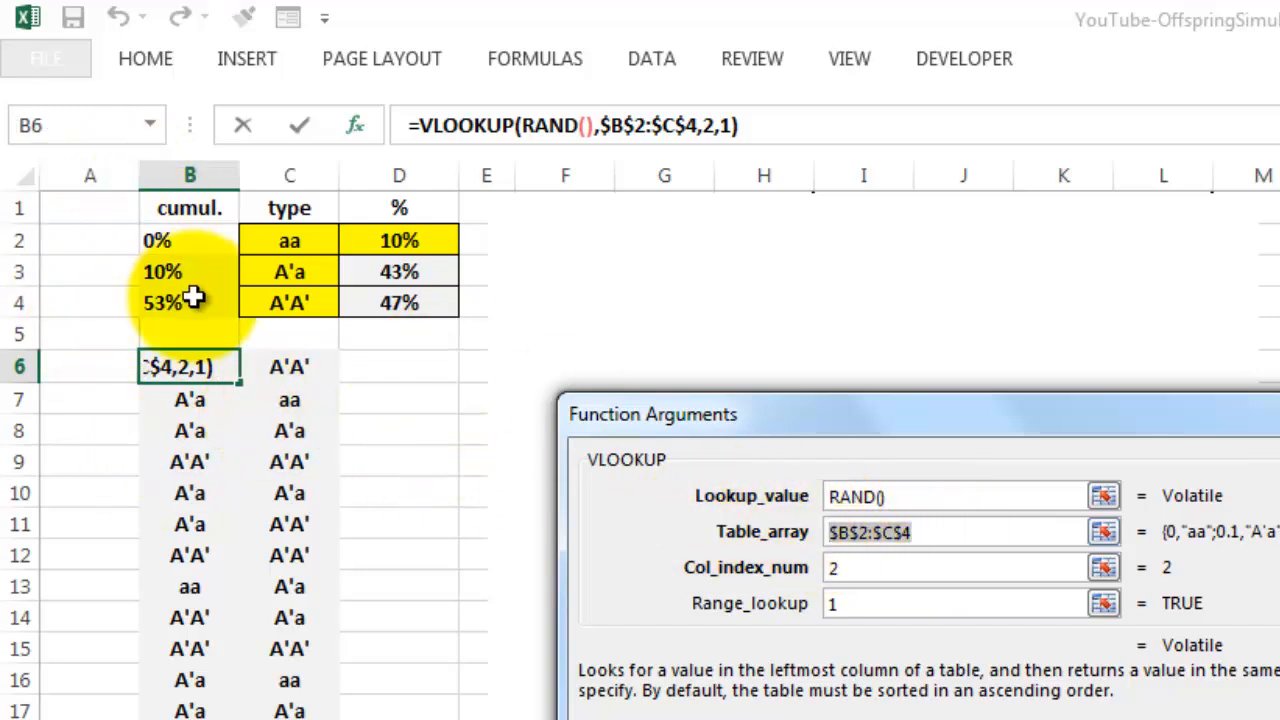
pyautogui.moveTo(165, 258)
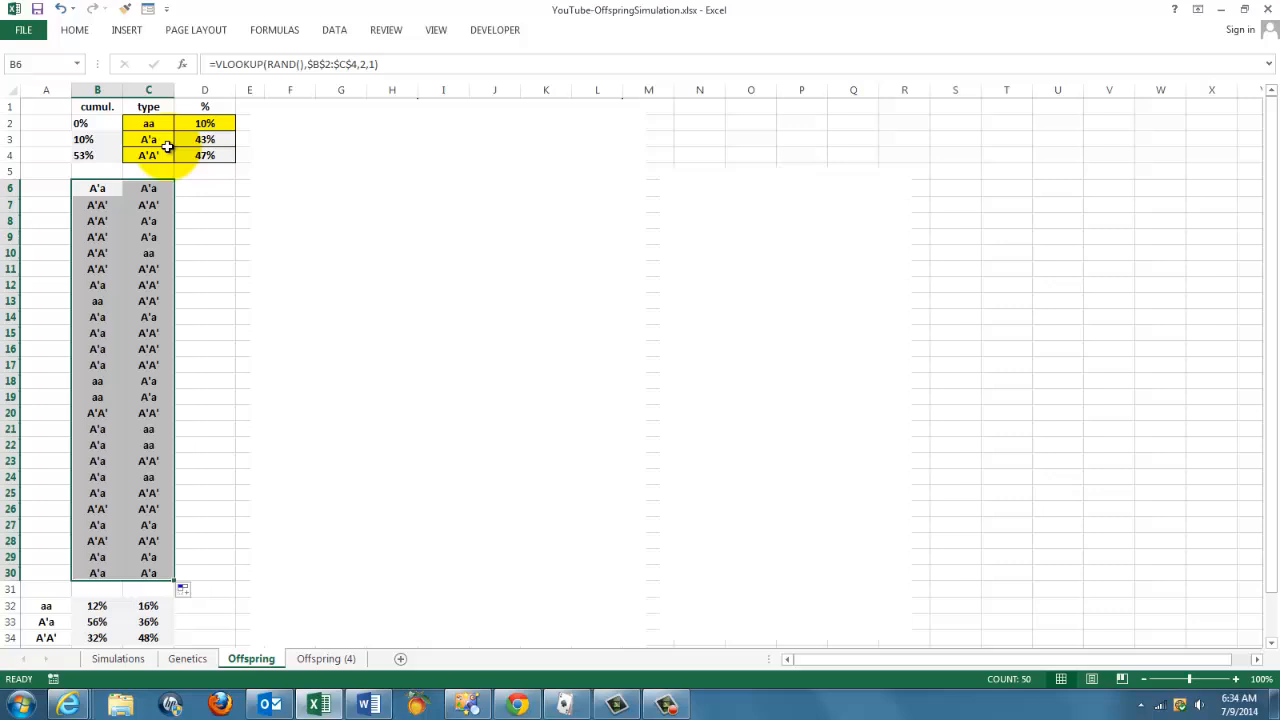
pyautogui.moveTo(188, 381)
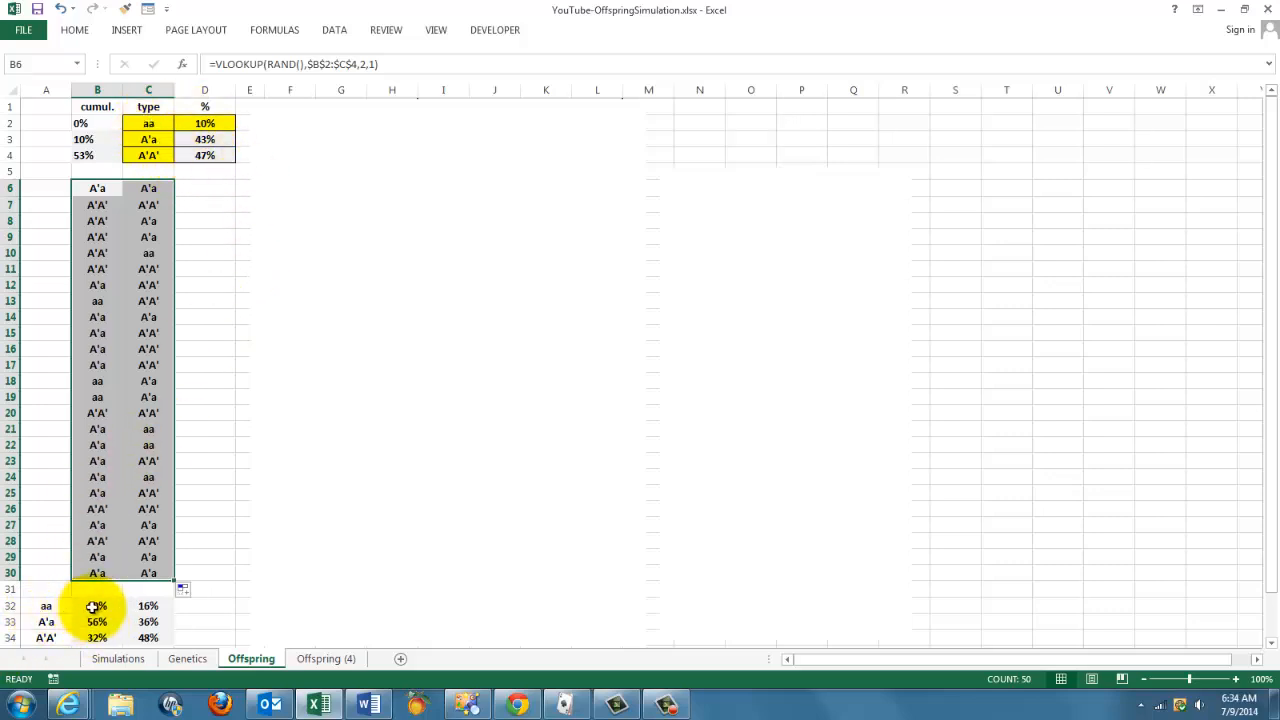
pyautogui.click(97, 605)
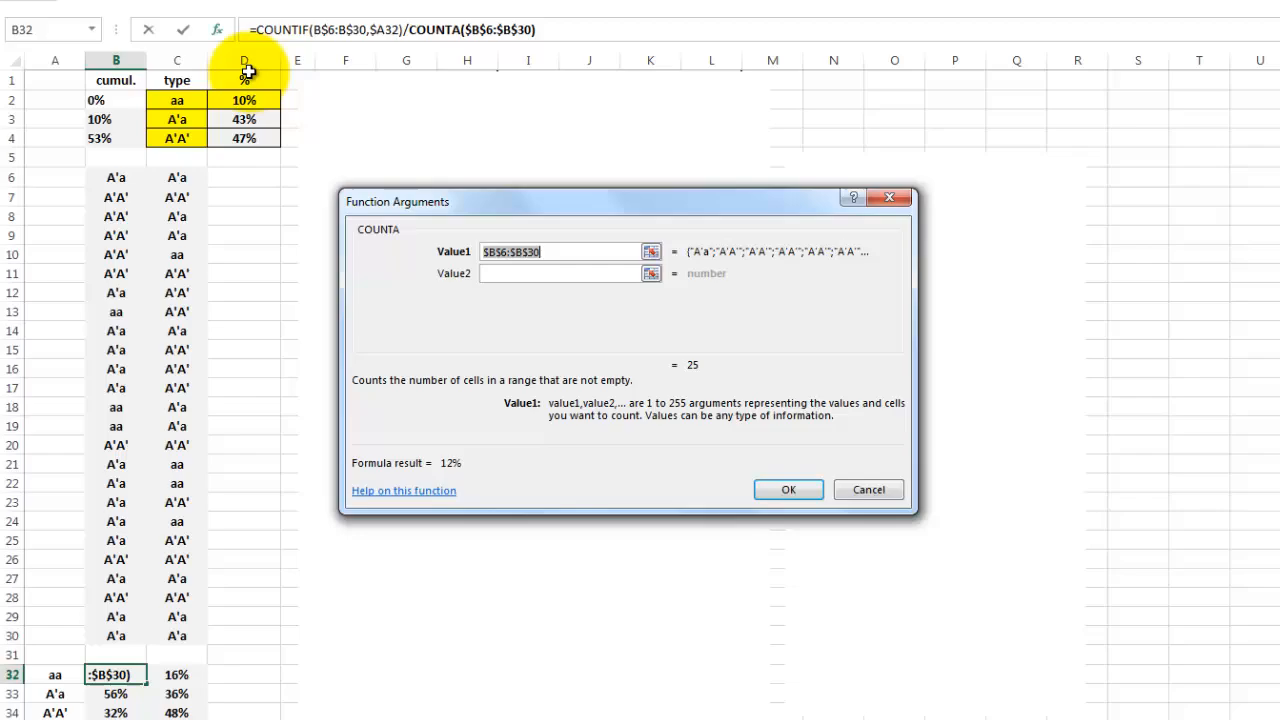
pyautogui.moveTo(558, 385)
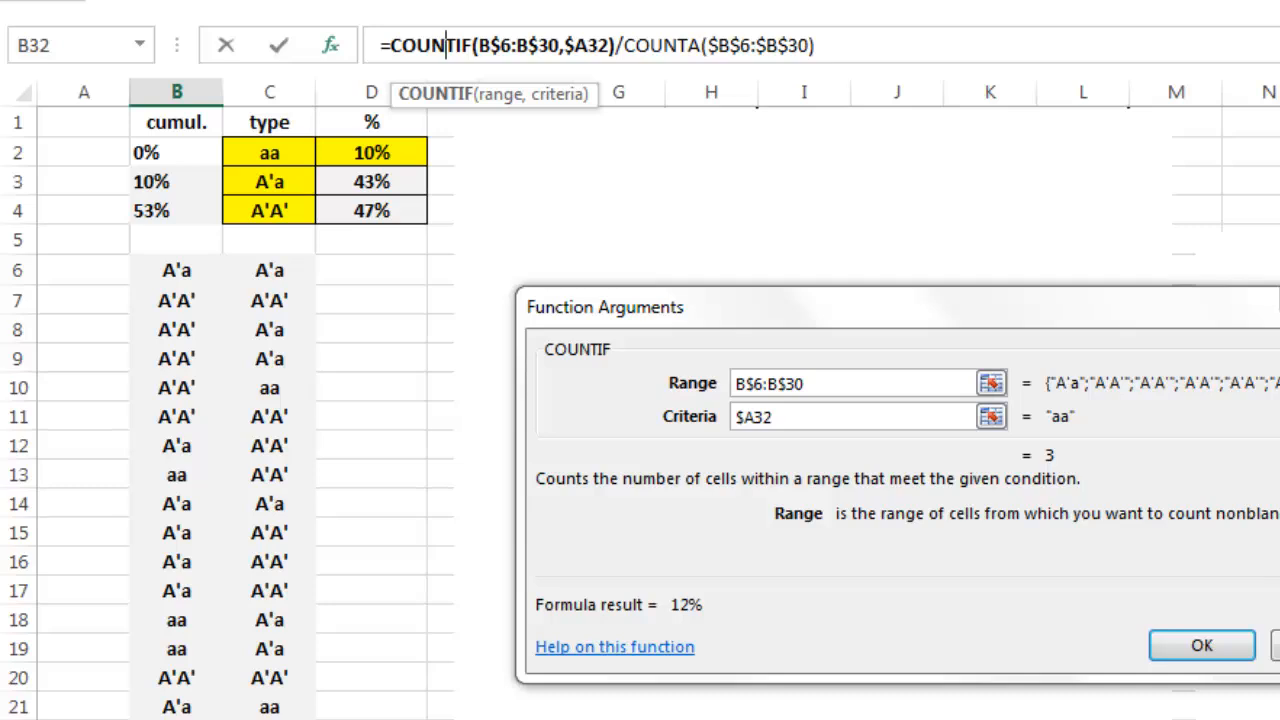
pyautogui.moveTo(715, 660)
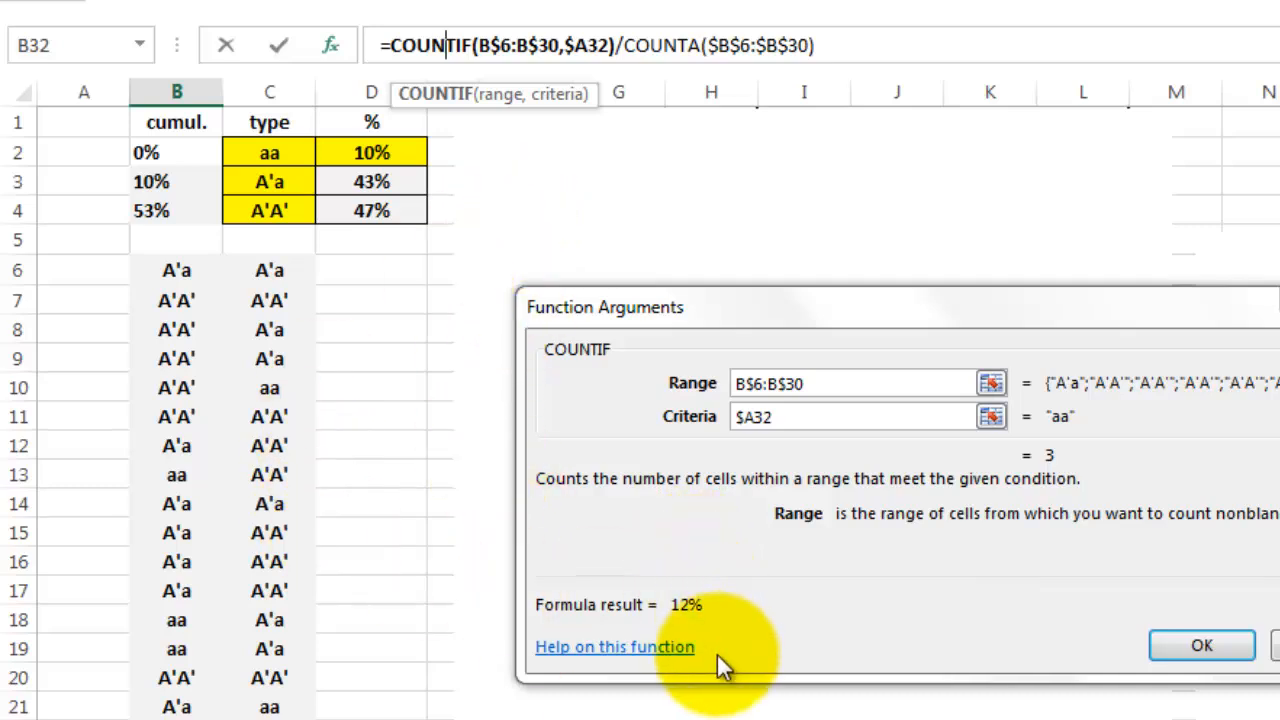
pyautogui.moveTo(570, 192)
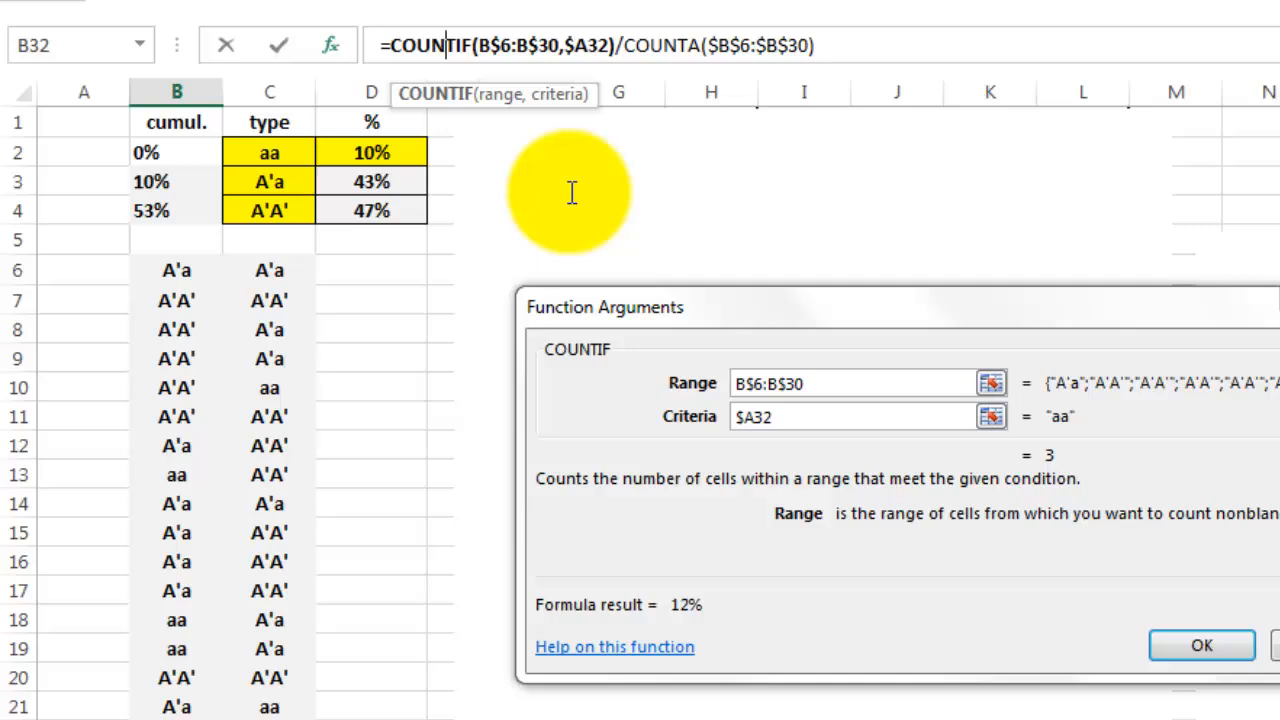
pyautogui.moveTo(225, 268)
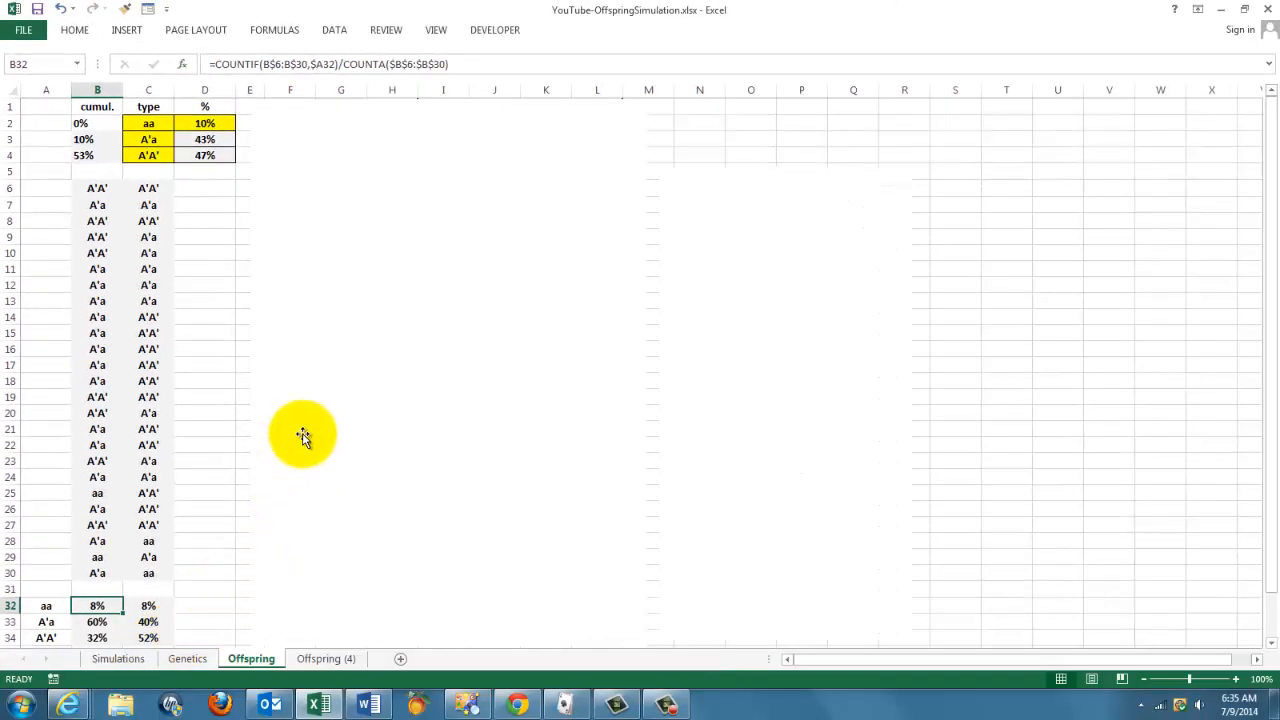
# - Recalculate with F9 several times so the offspring genotypes and their percentages redraw
pyautogui.press('f9')
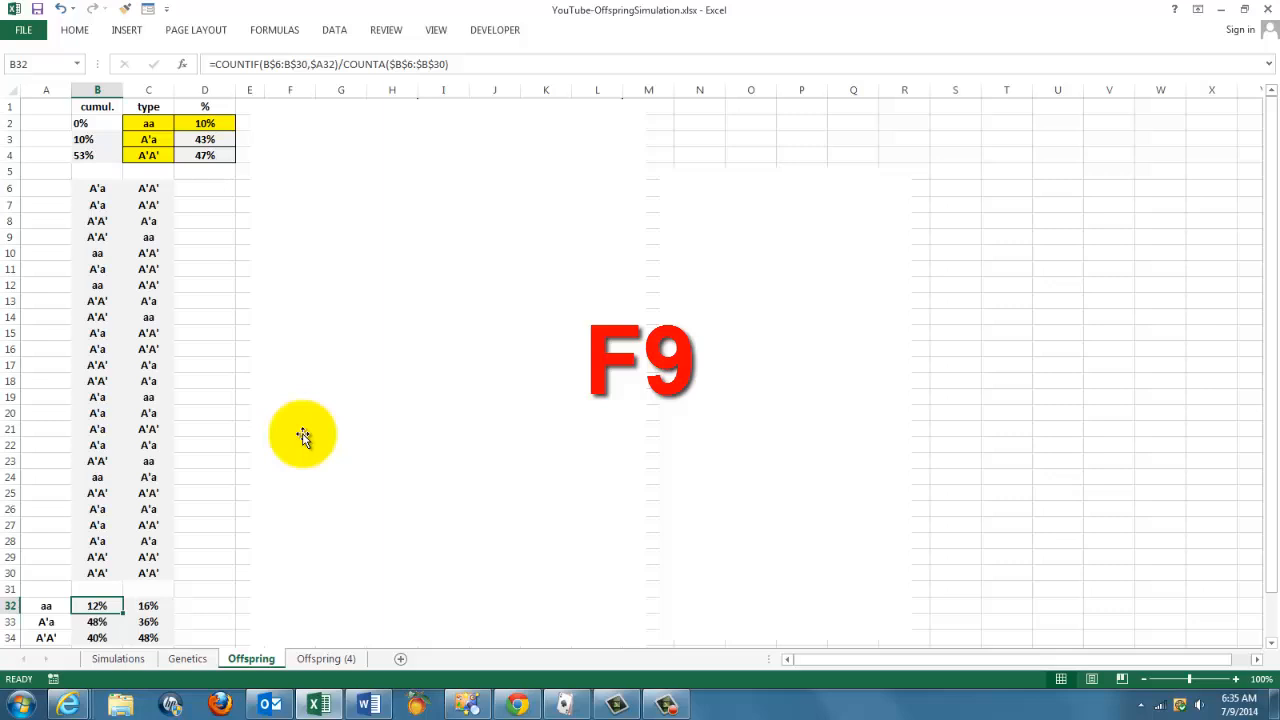
pyautogui.press('f9')
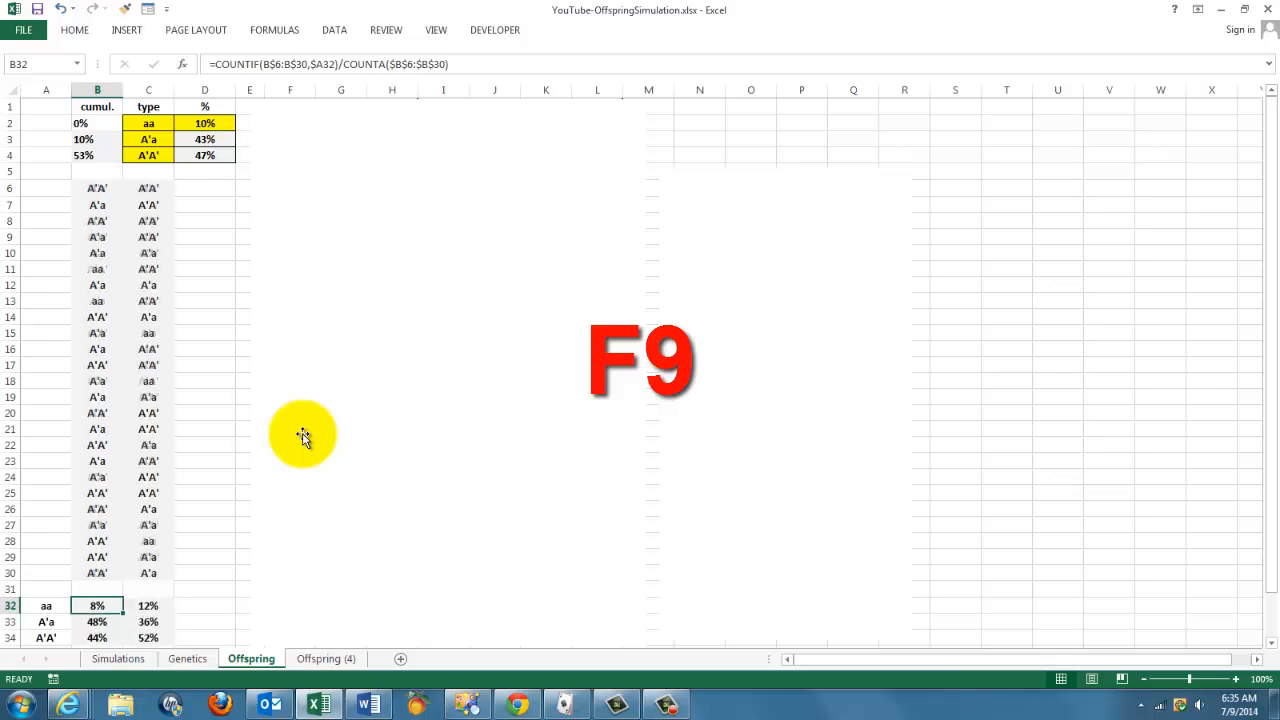
pyautogui.press('f9')
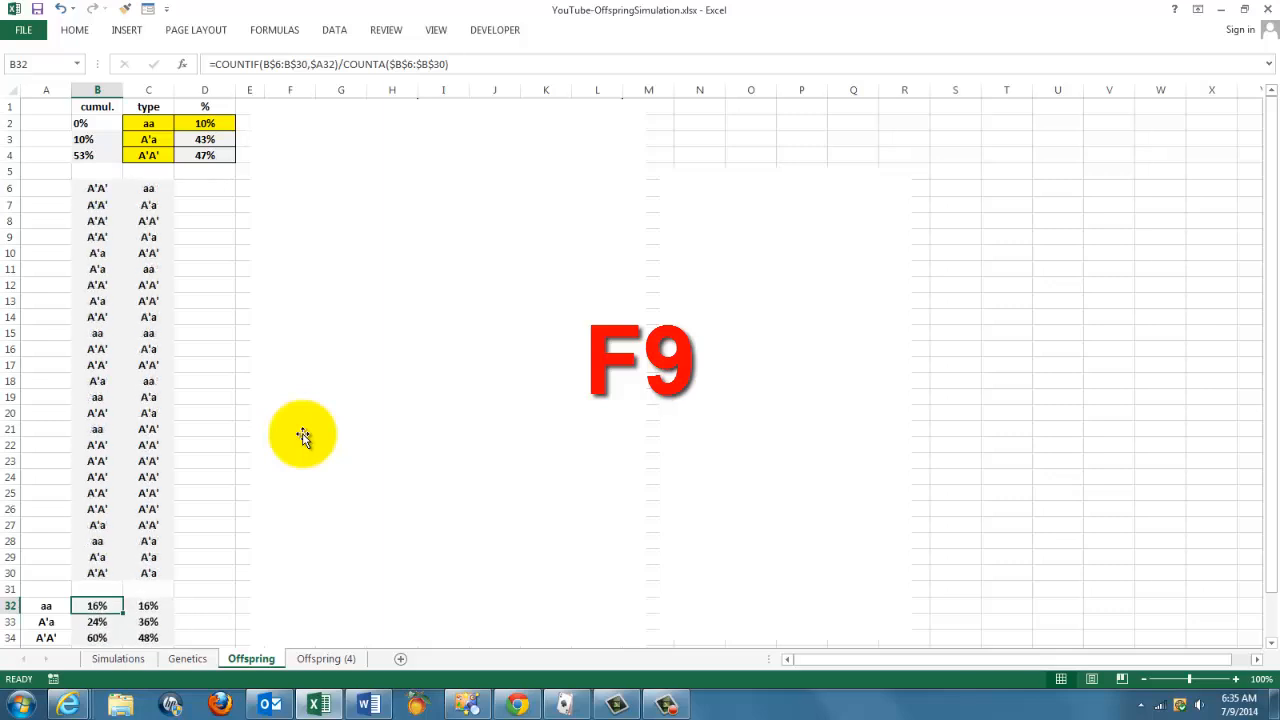
pyautogui.press('f9')
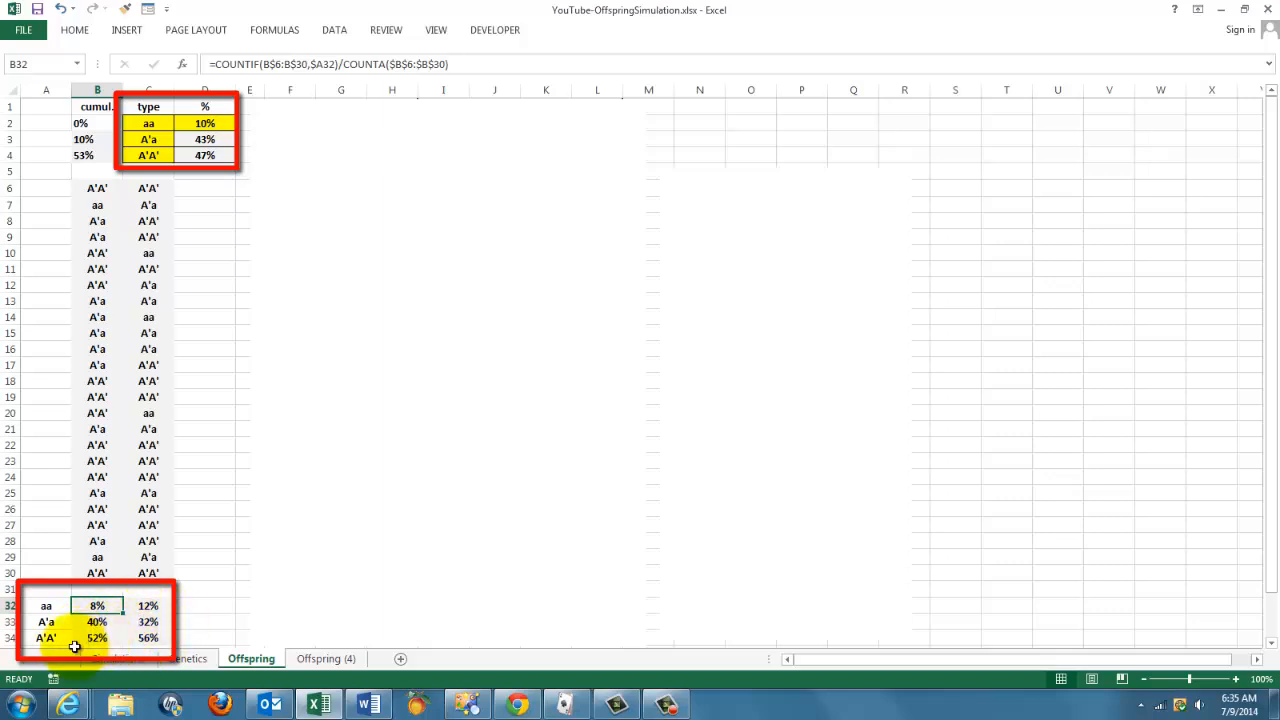
pyautogui.moveTo(242, 448)
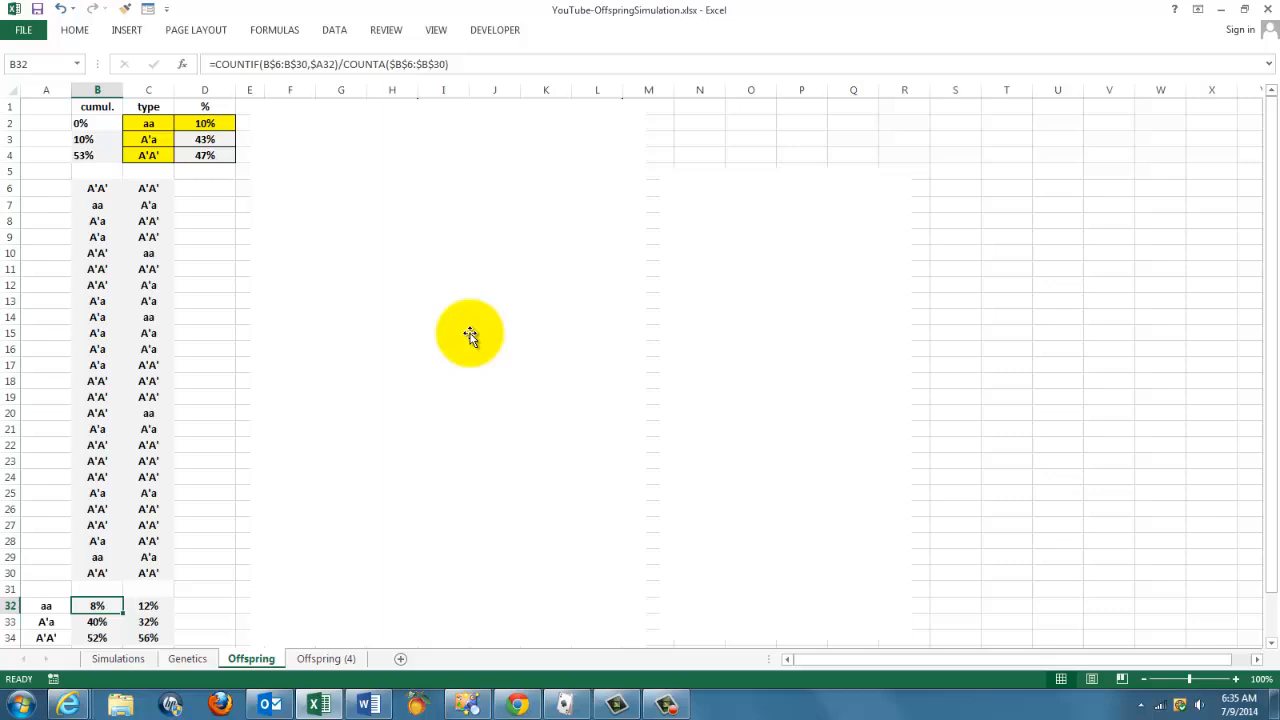
pyautogui.moveTo(470, 335); pyautogui.dragTo(538, 354)
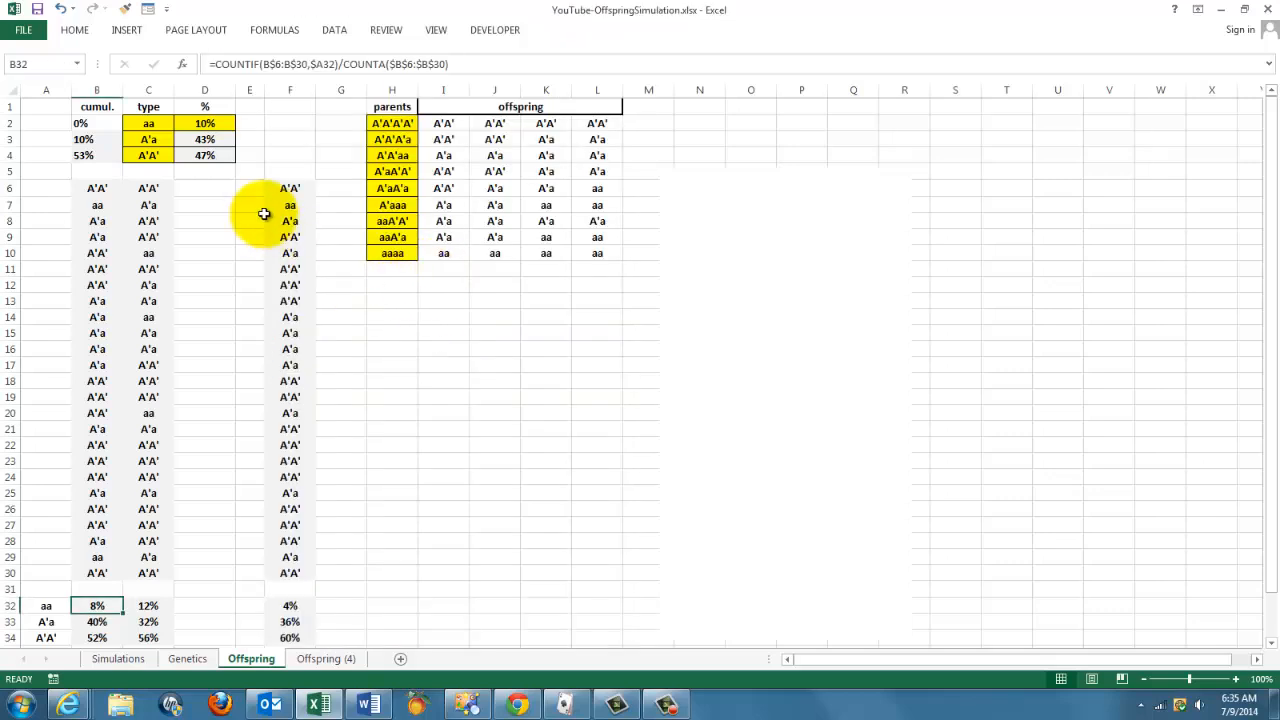
# - Inspect column F's VLOOKUP/RANDBETWEEN offspring formula and the parents table's first and last offspring options
pyautogui.click(289, 188)
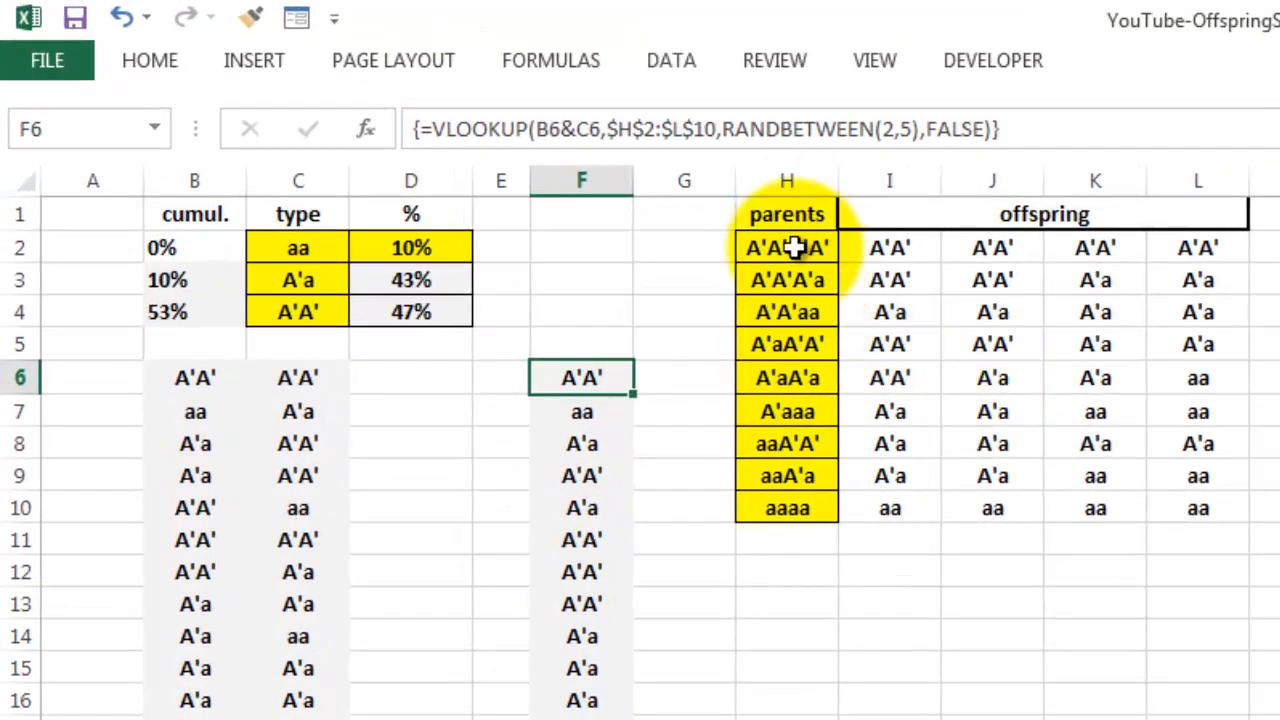
pyautogui.click(786, 181)
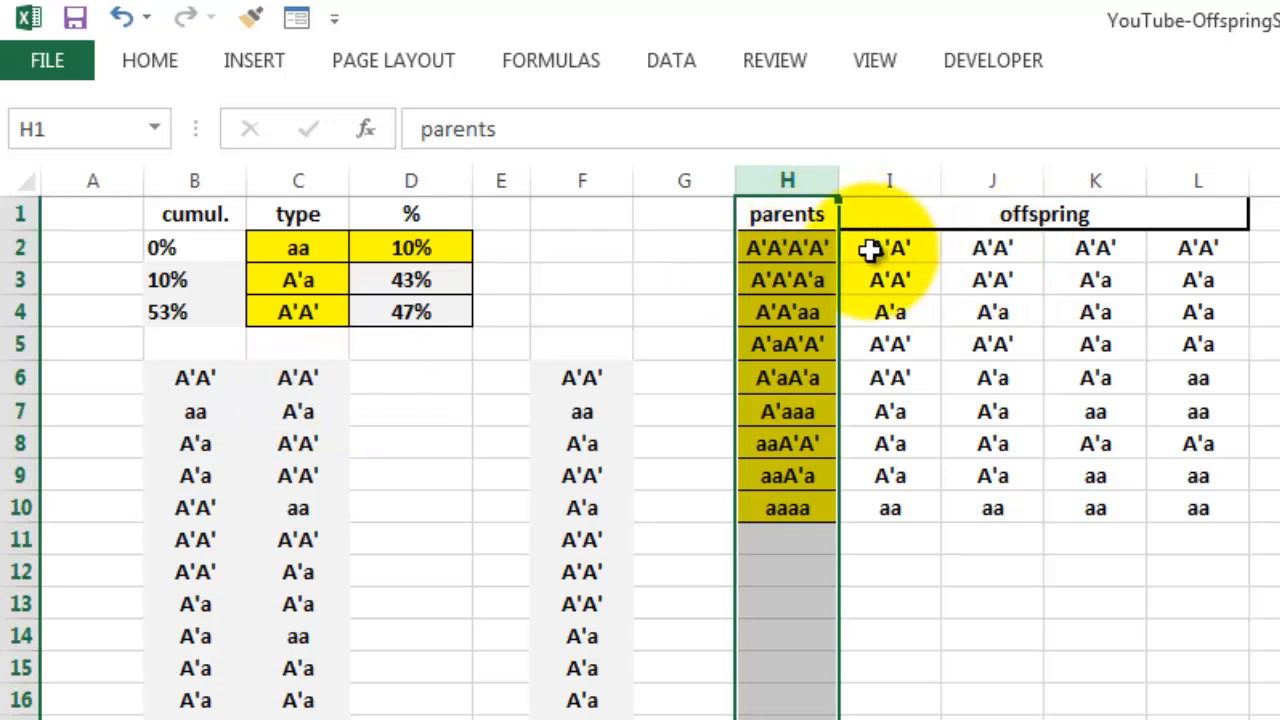
pyautogui.click(889, 247)
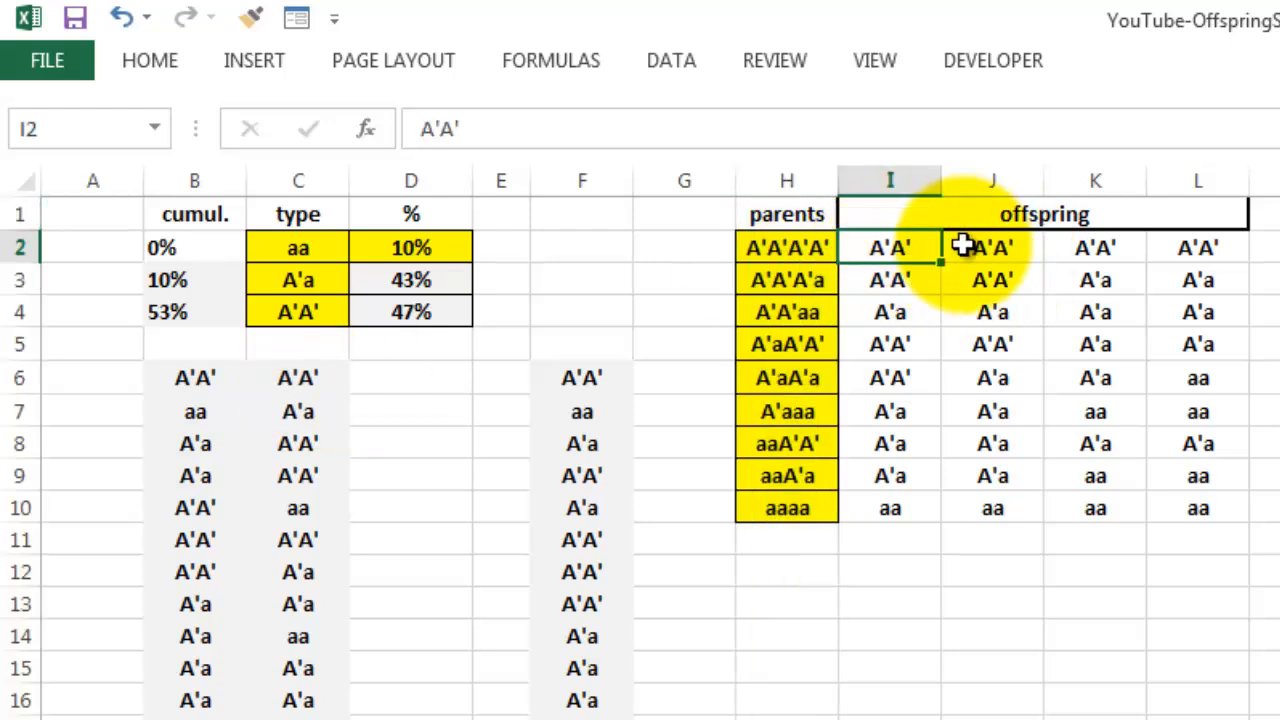
pyautogui.click(1197, 247)
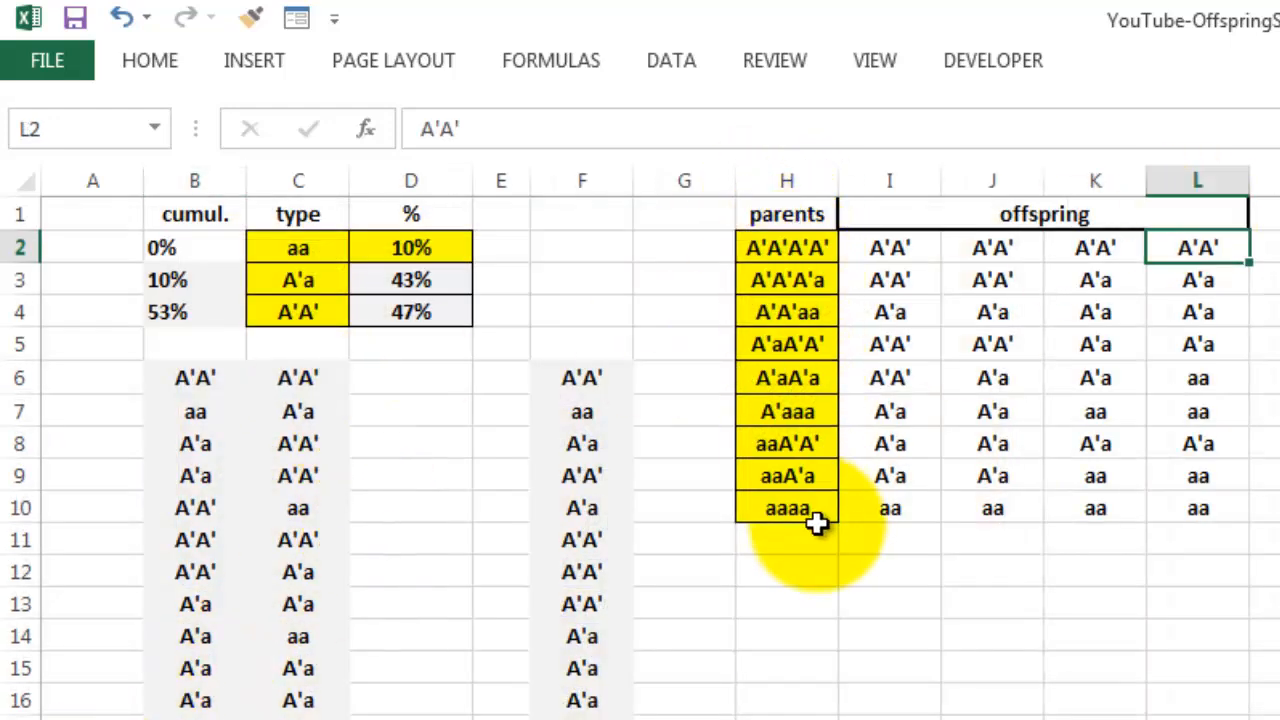
pyautogui.moveTo(560, 420)
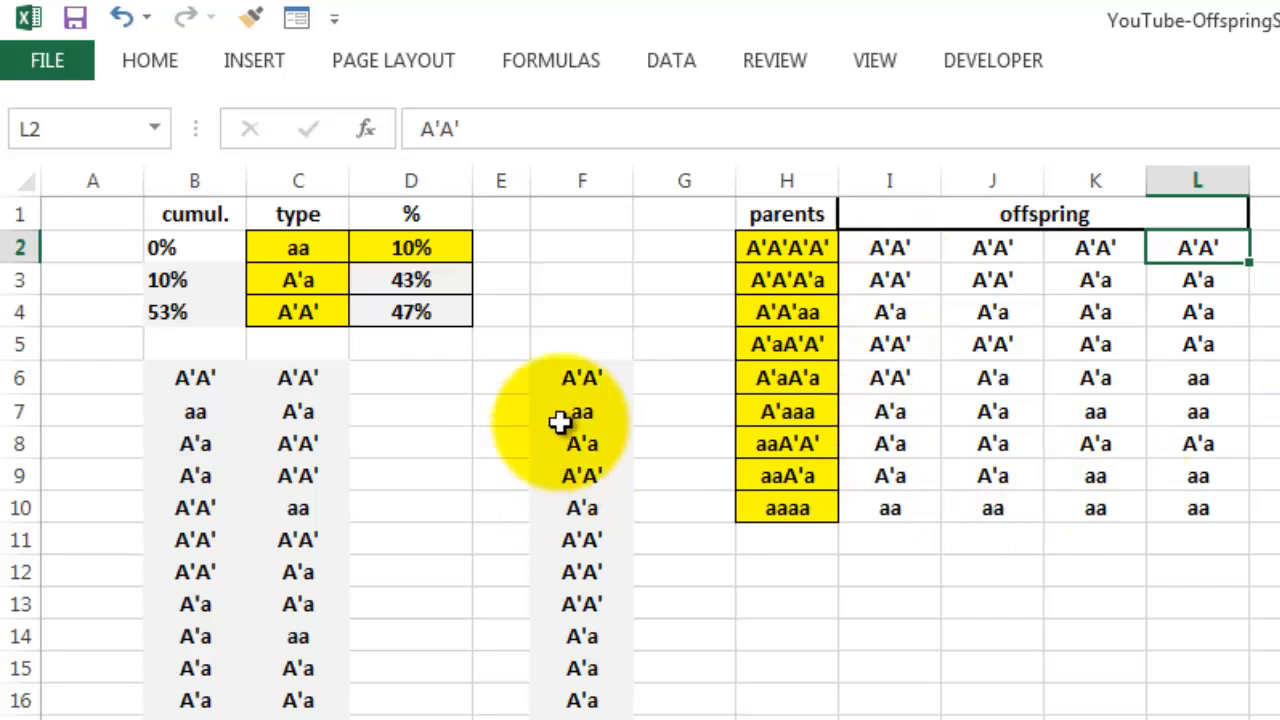
pyautogui.click(581, 377)
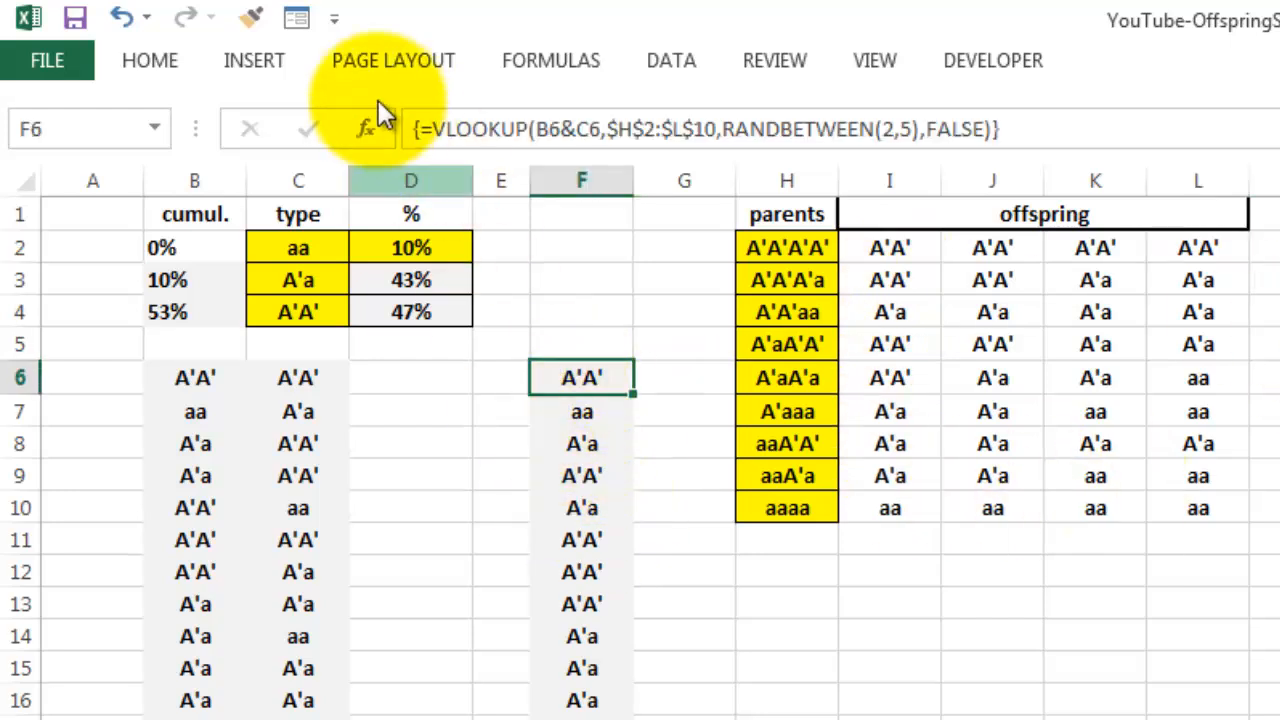
pyautogui.click(366, 128)
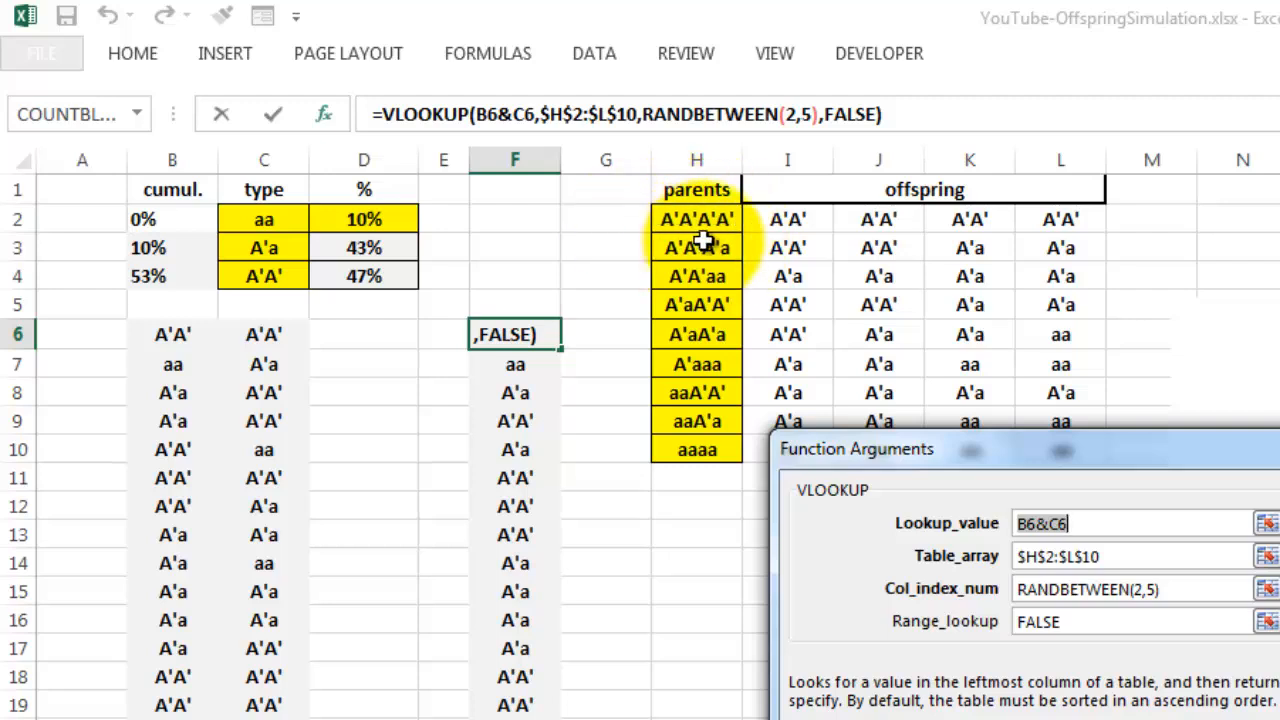
pyautogui.moveTo(1113, 566)
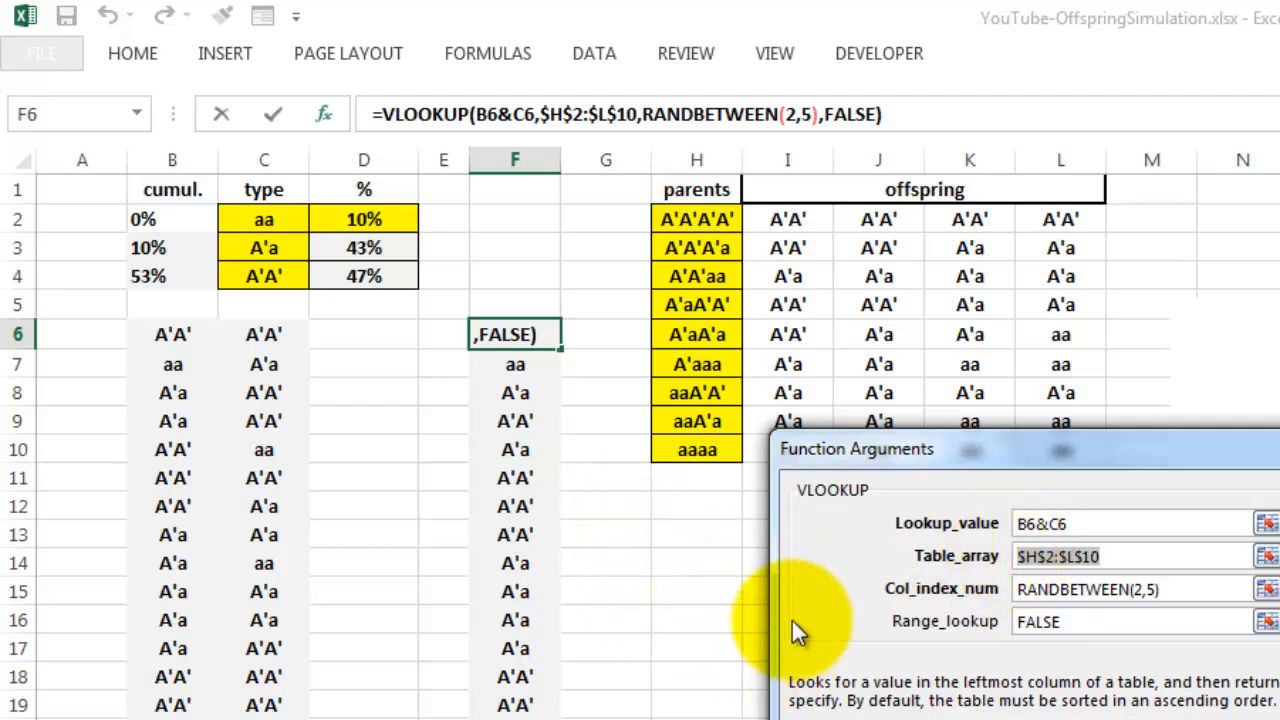
pyautogui.moveTo(836, 225)
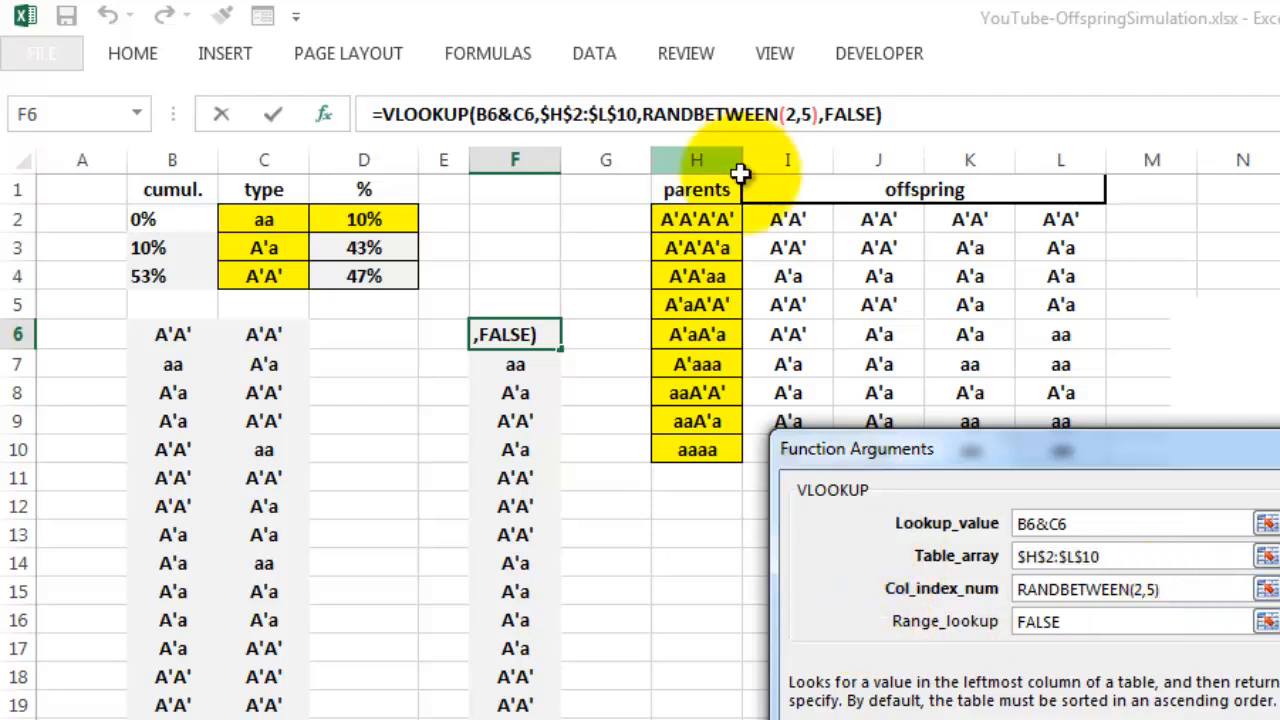
pyautogui.moveTo(1040, 232)
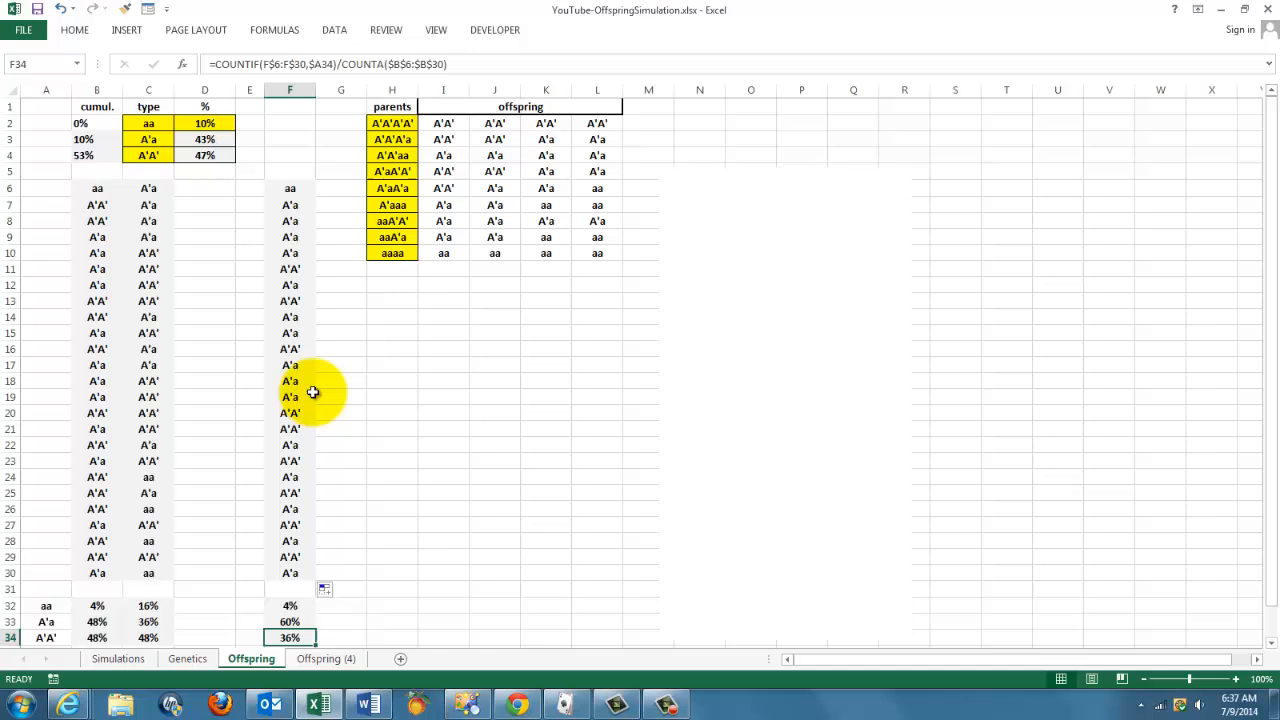
pyautogui.moveTo(791, 397)
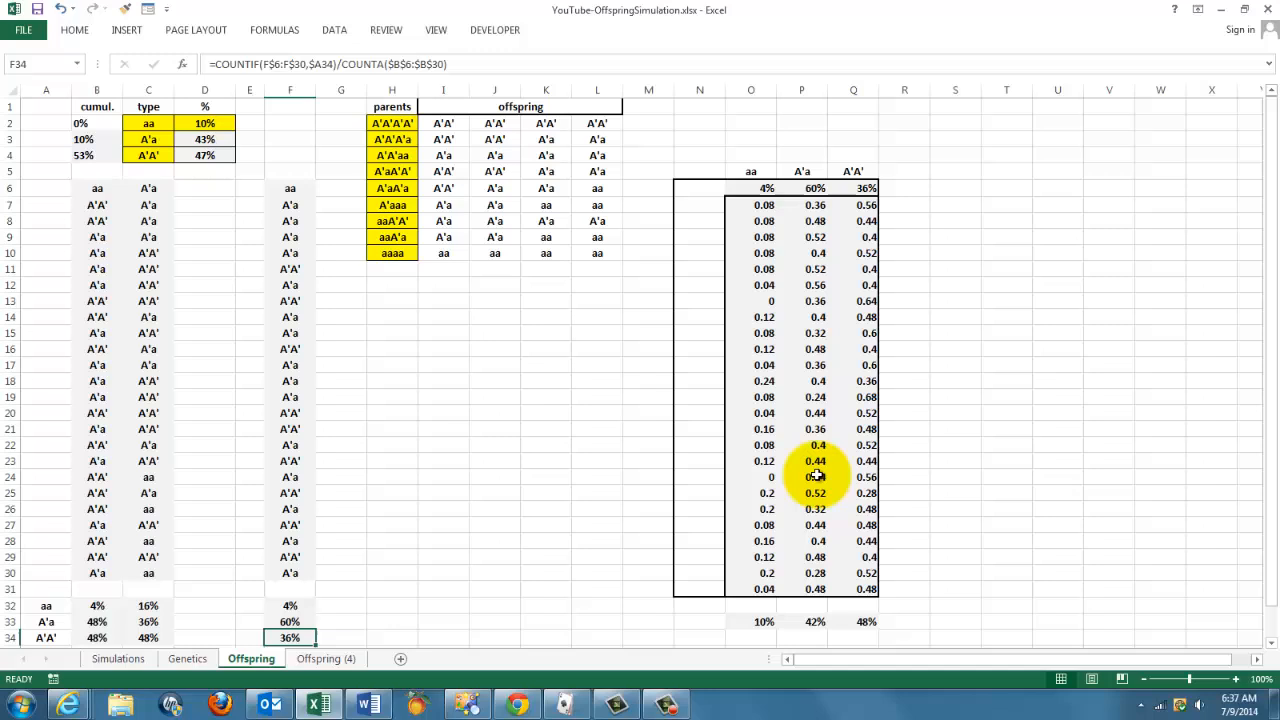
pyautogui.moveTo(880, 555)
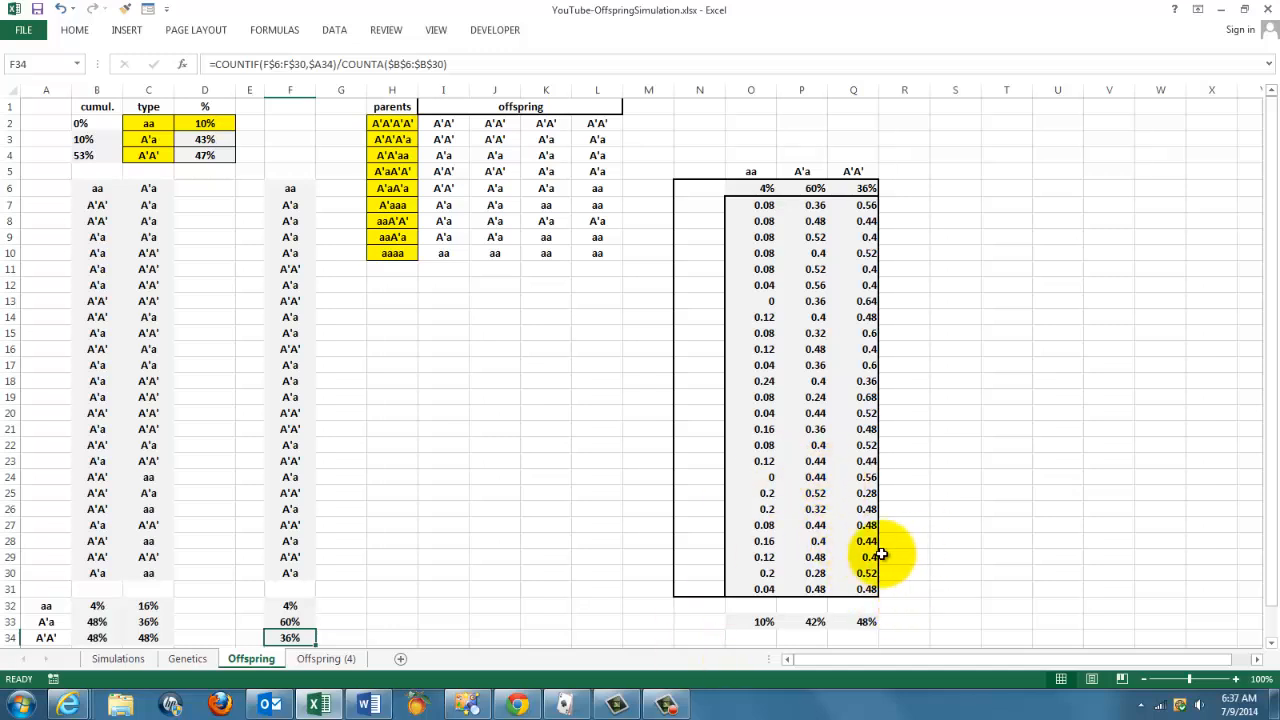
pyautogui.moveTo(895, 476)
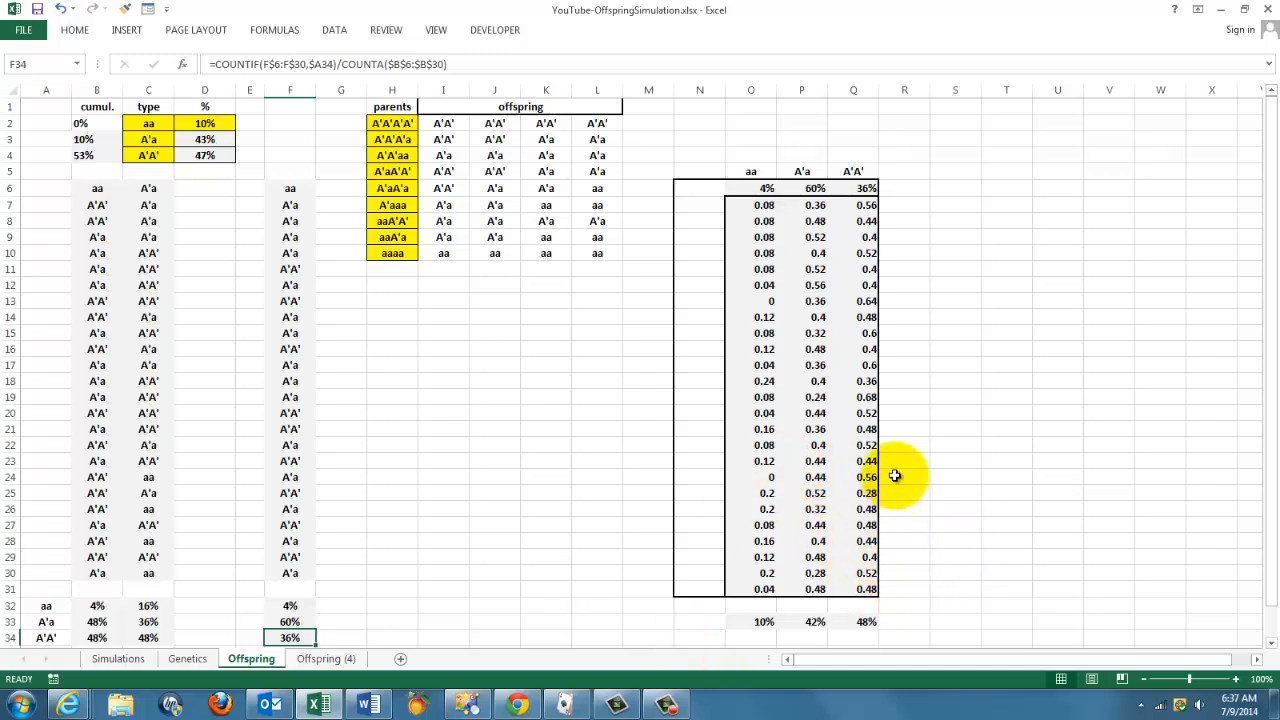
pyautogui.moveTo(703, 188)
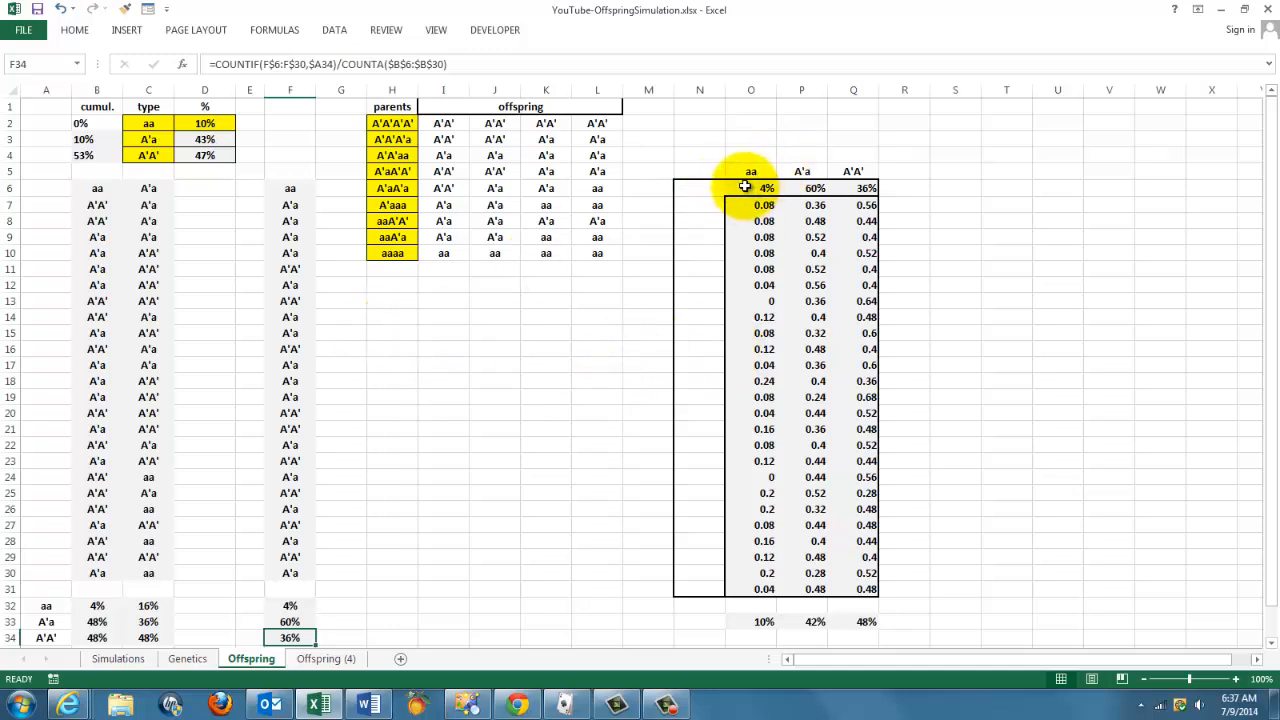
# - Check that the runs table's first row links to column F's aa, A'a, A'A' percentages
pyautogui.click(750, 188)
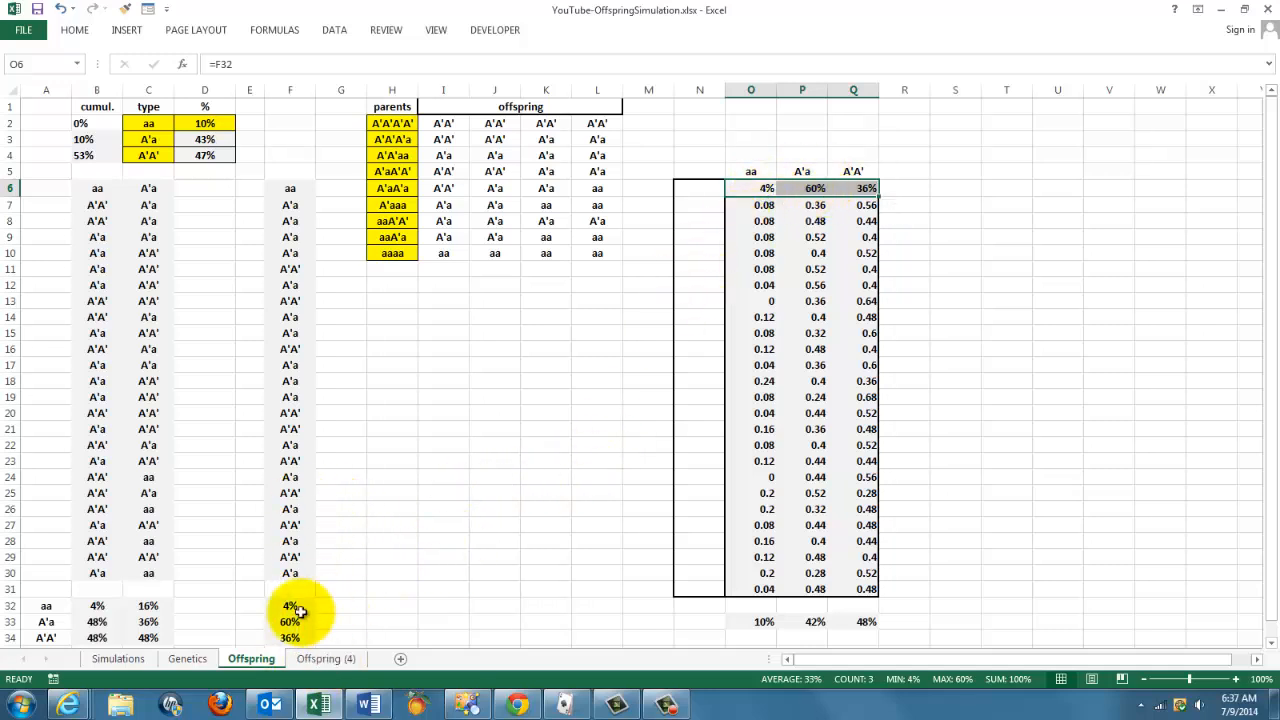
pyautogui.click(290, 605)
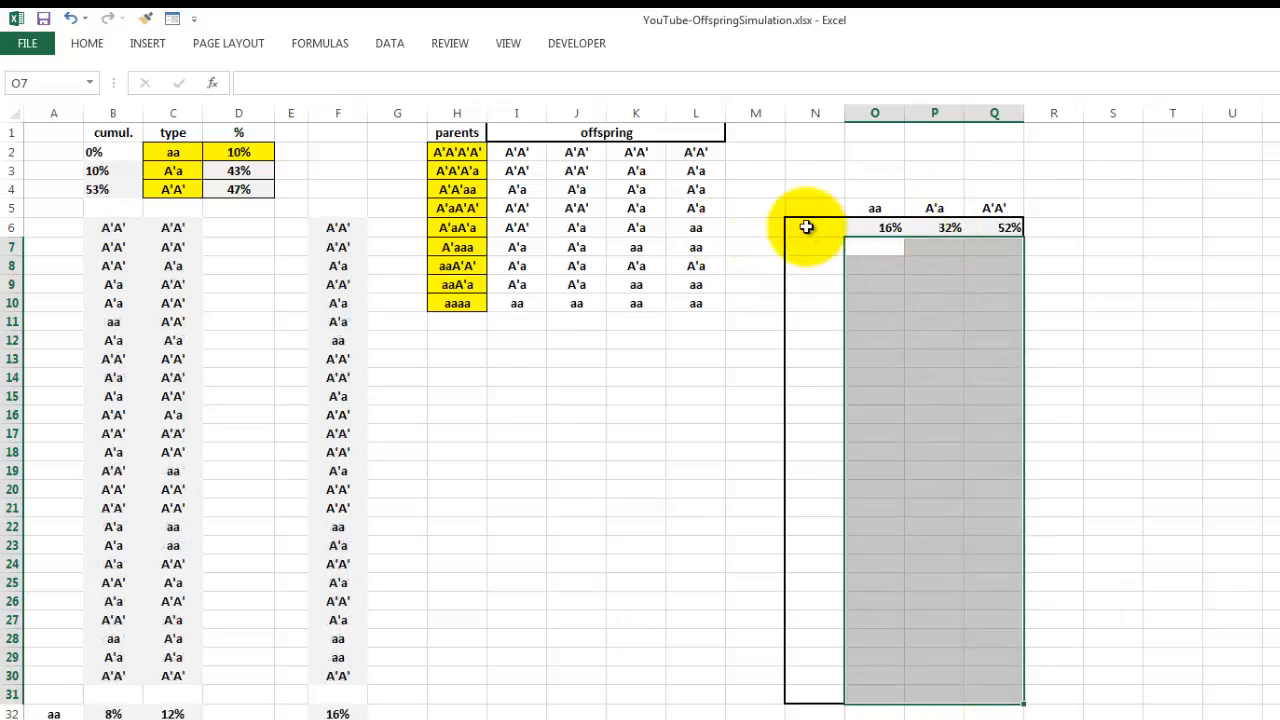
# - Fill the runs table as a What-If data table with column input cell $N$4
pyautogui.click(814, 227)
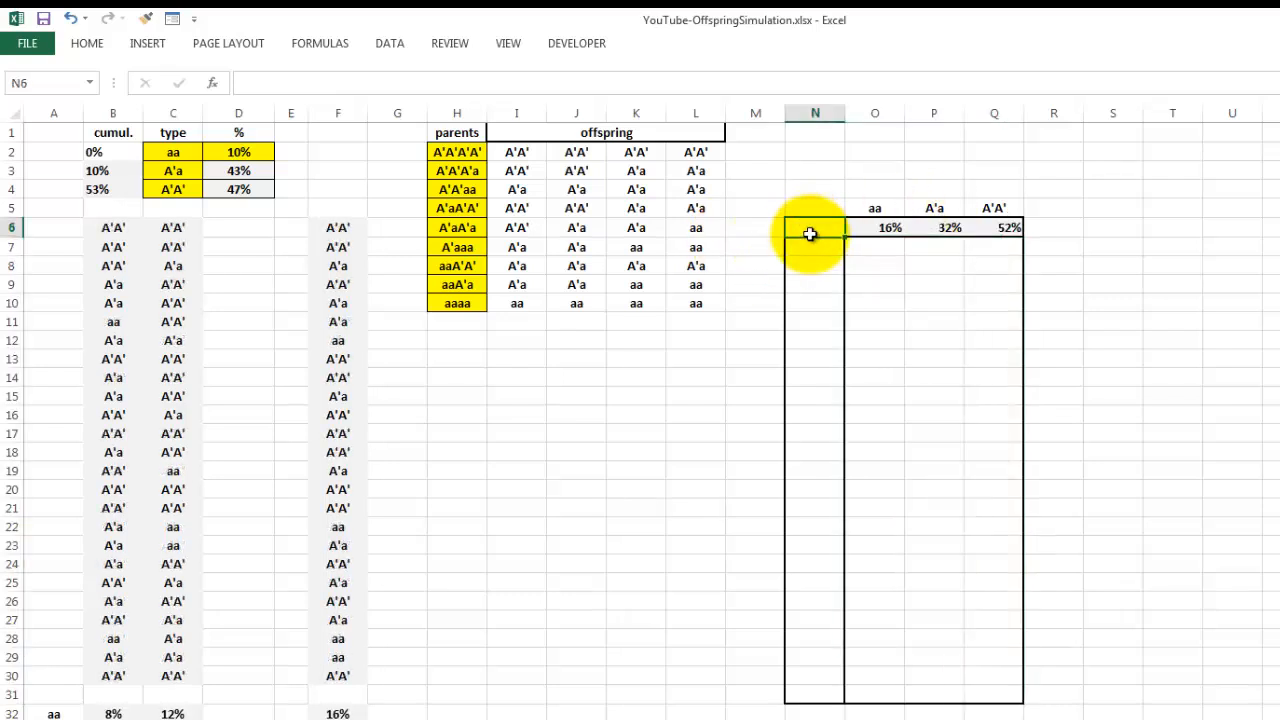
pyautogui.moveTo(810, 234); pyautogui.dragTo(933, 684)
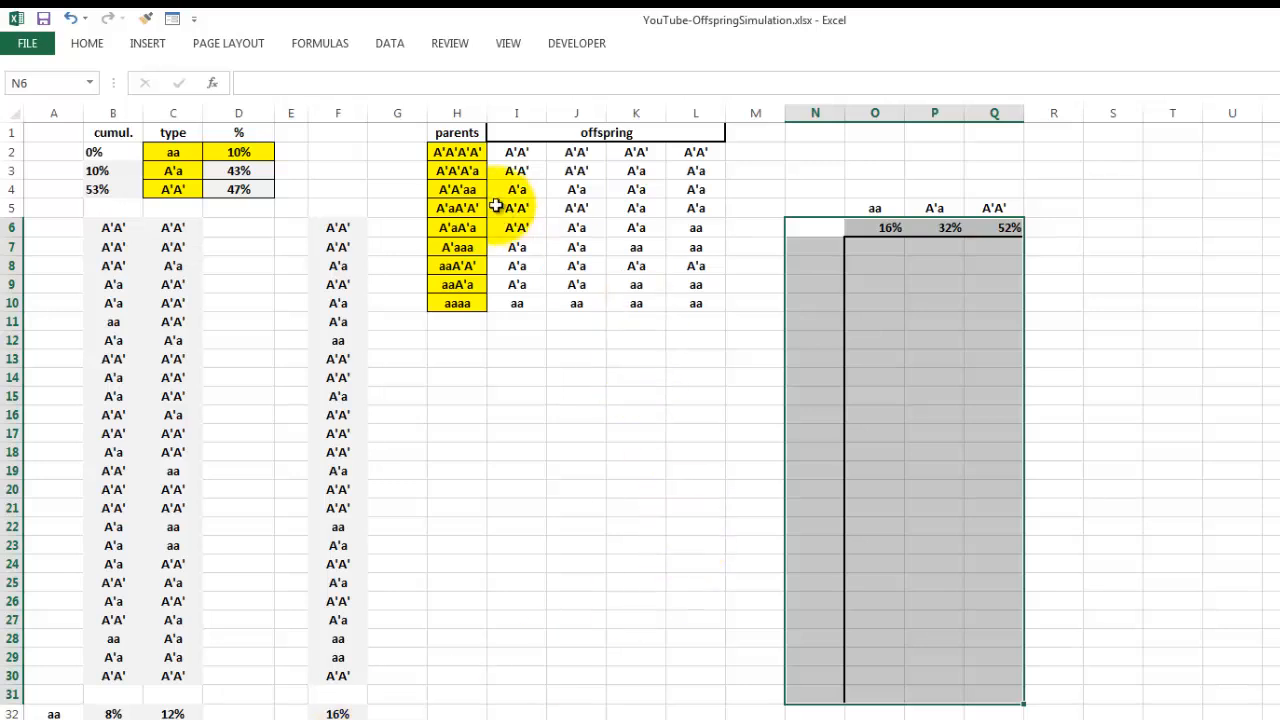
pyautogui.click(389, 43)
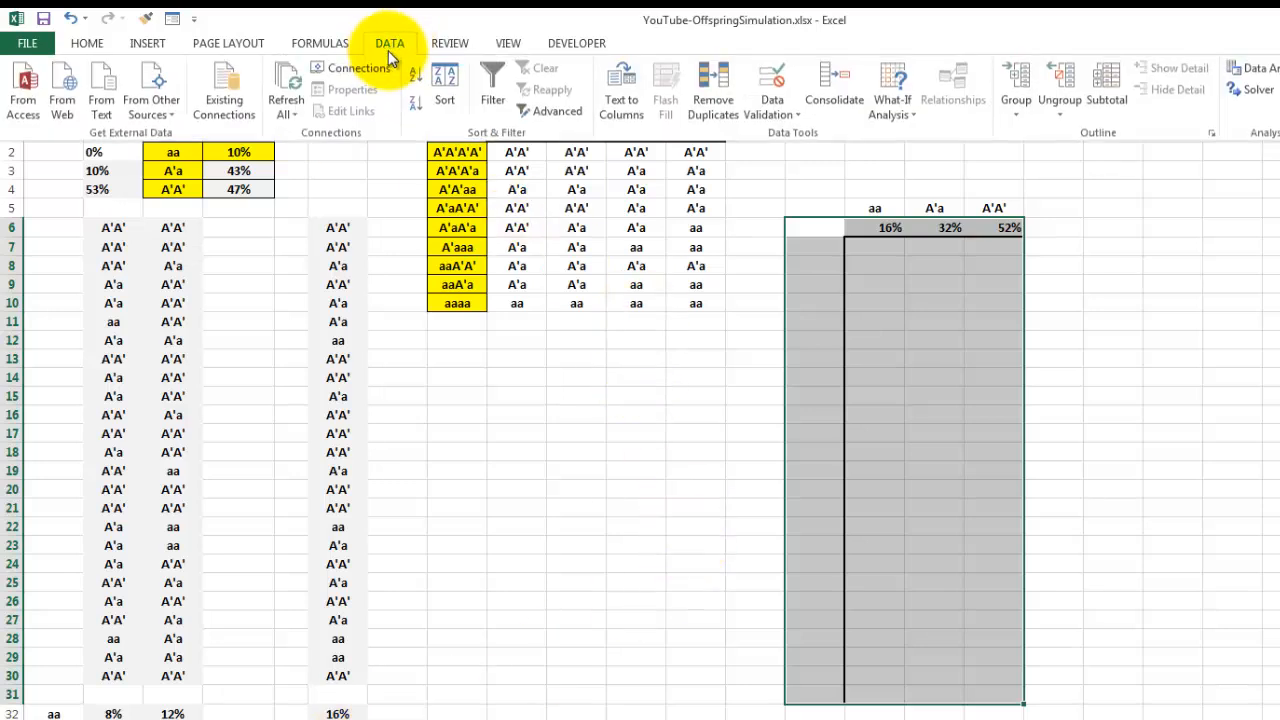
pyautogui.moveTo(891, 90)
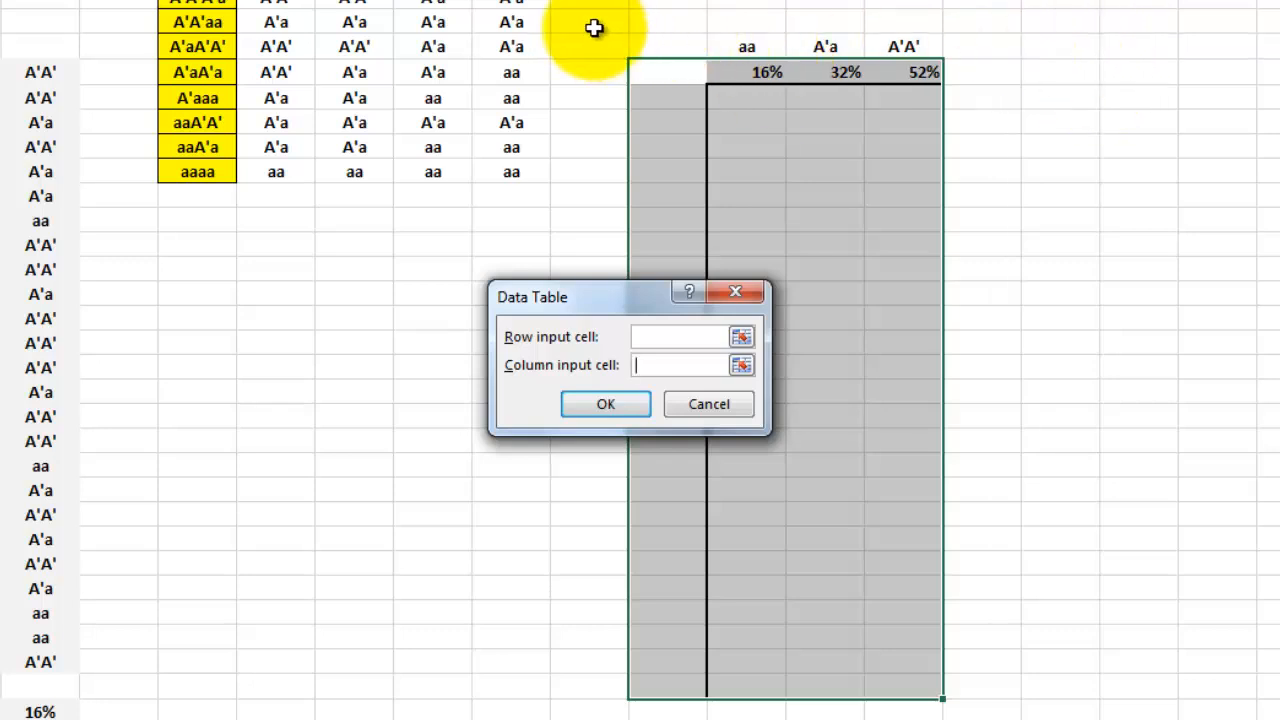
pyautogui.moveTo(655, 20)
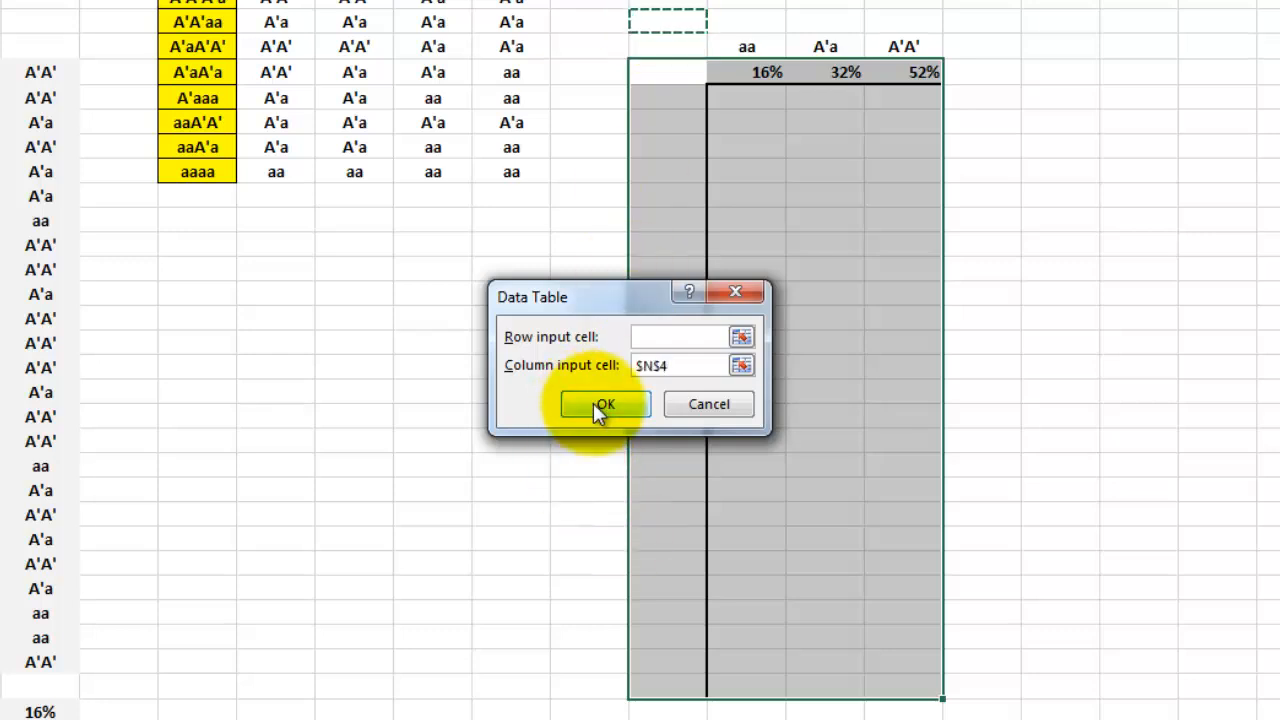
pyautogui.click(604, 404)
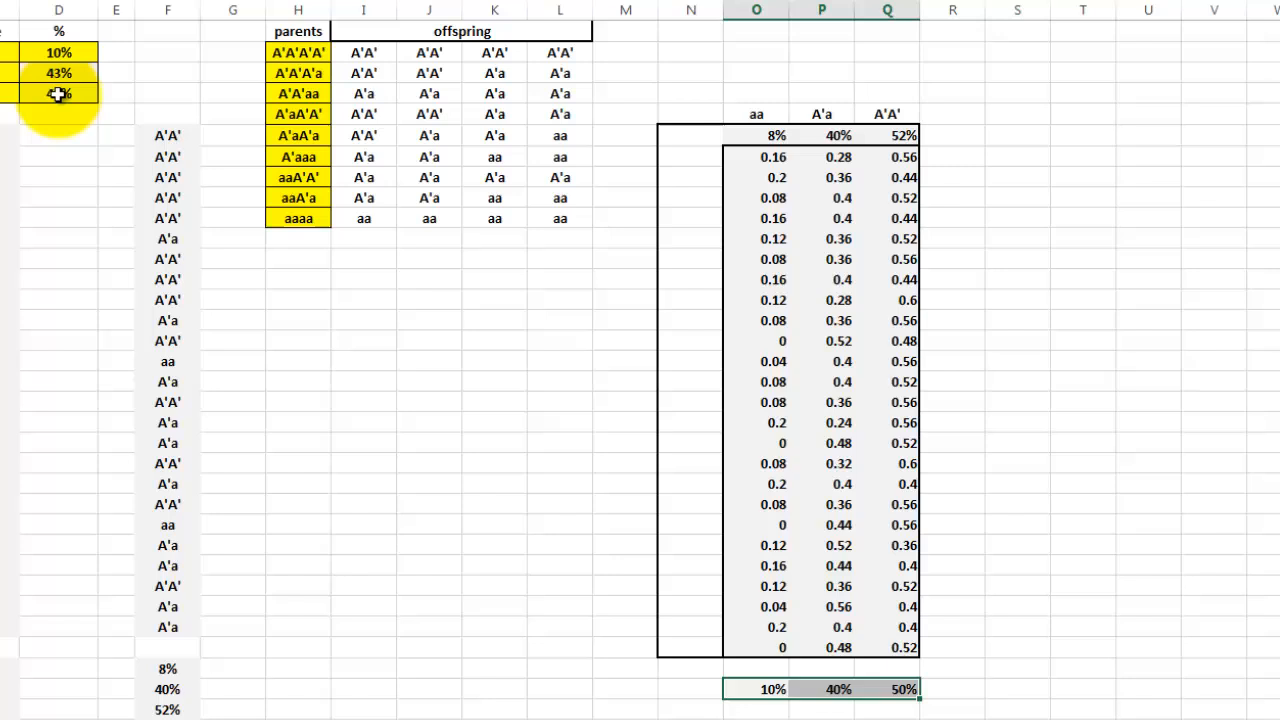
# - Enter 47% as the A'A' percentage in D4
pyautogui.write('47%')
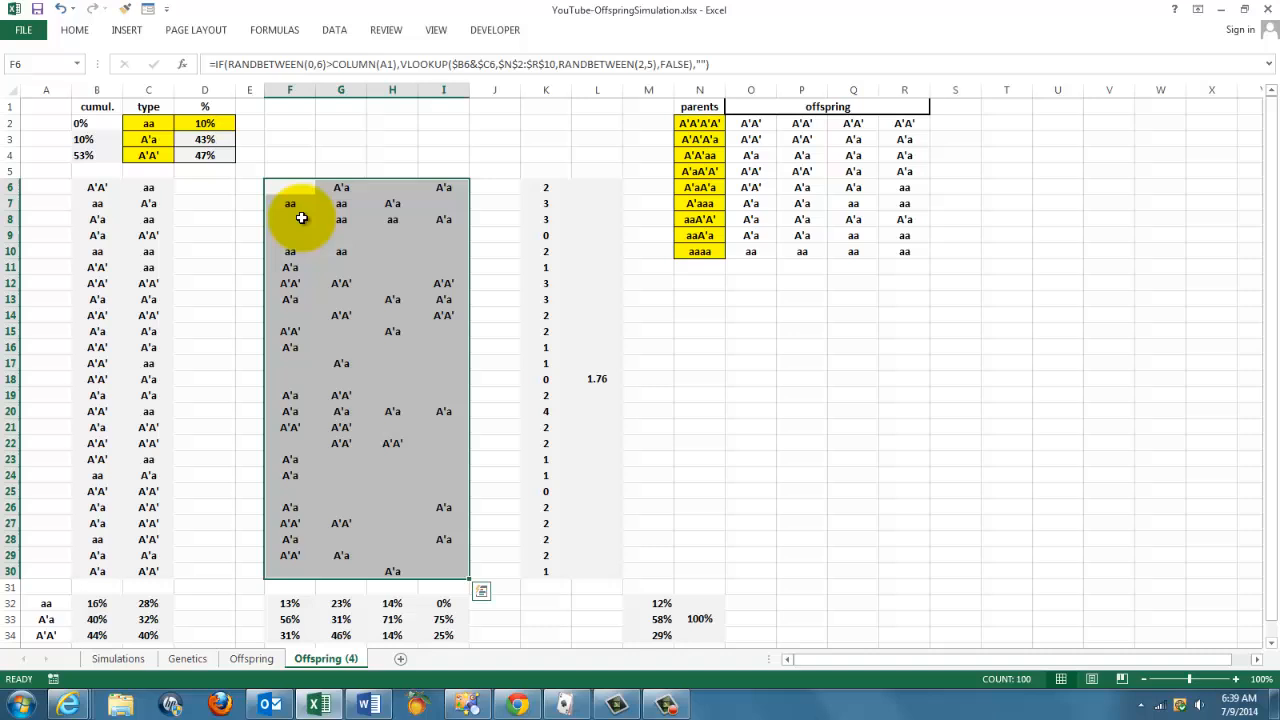
pyautogui.moveTo(289, 188)
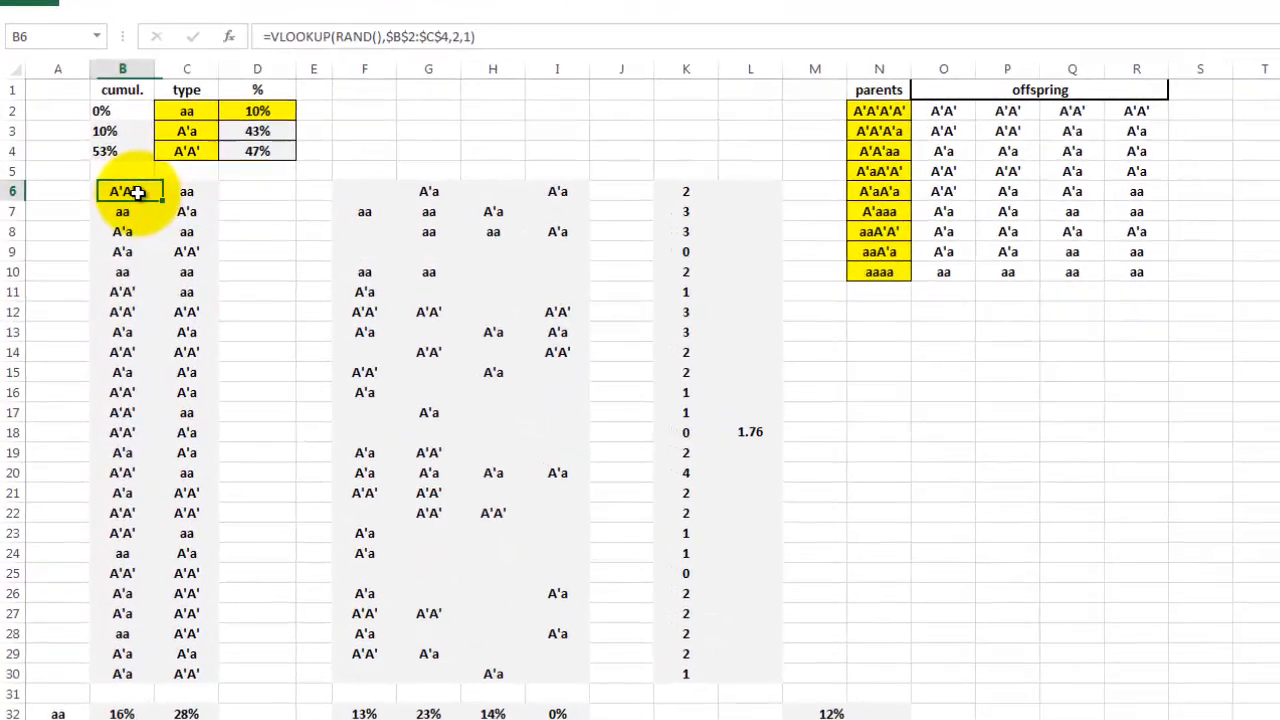
# - Inspect B6's random parent formula, then F6's IF arguments and its nested VLOOKUP arguments
pyautogui.click(192, 191)
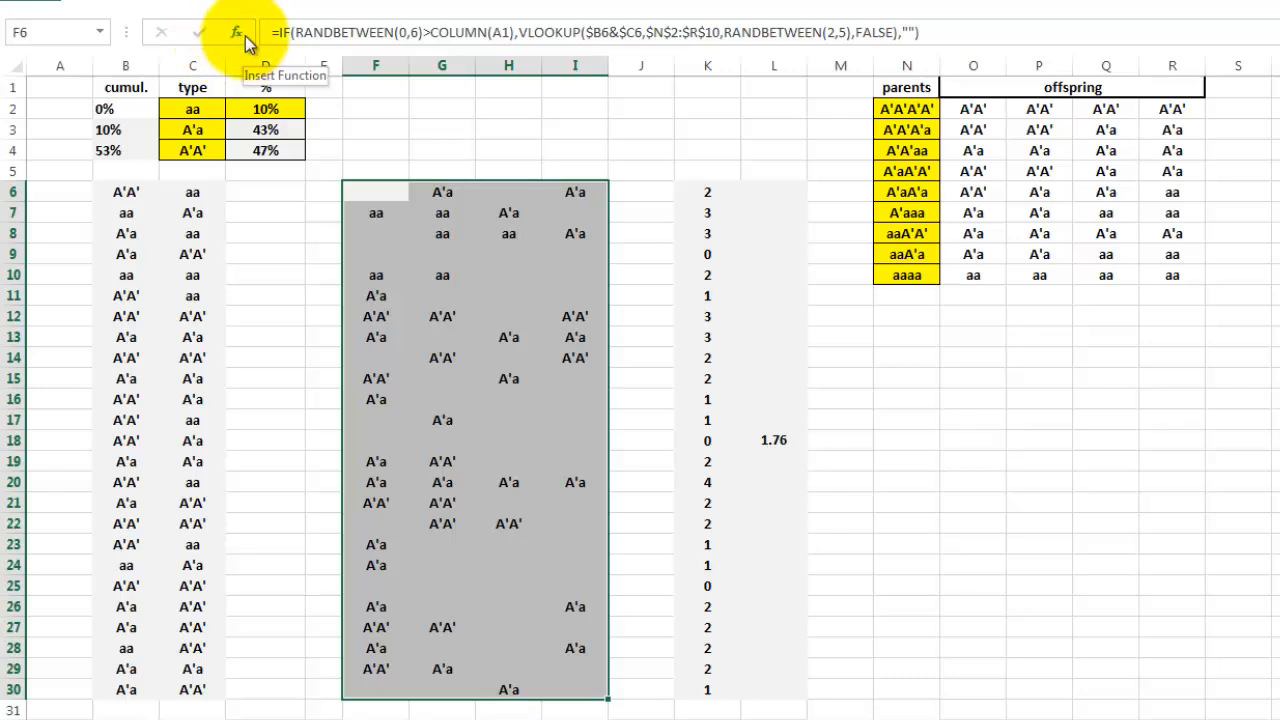
pyautogui.click(236, 32)
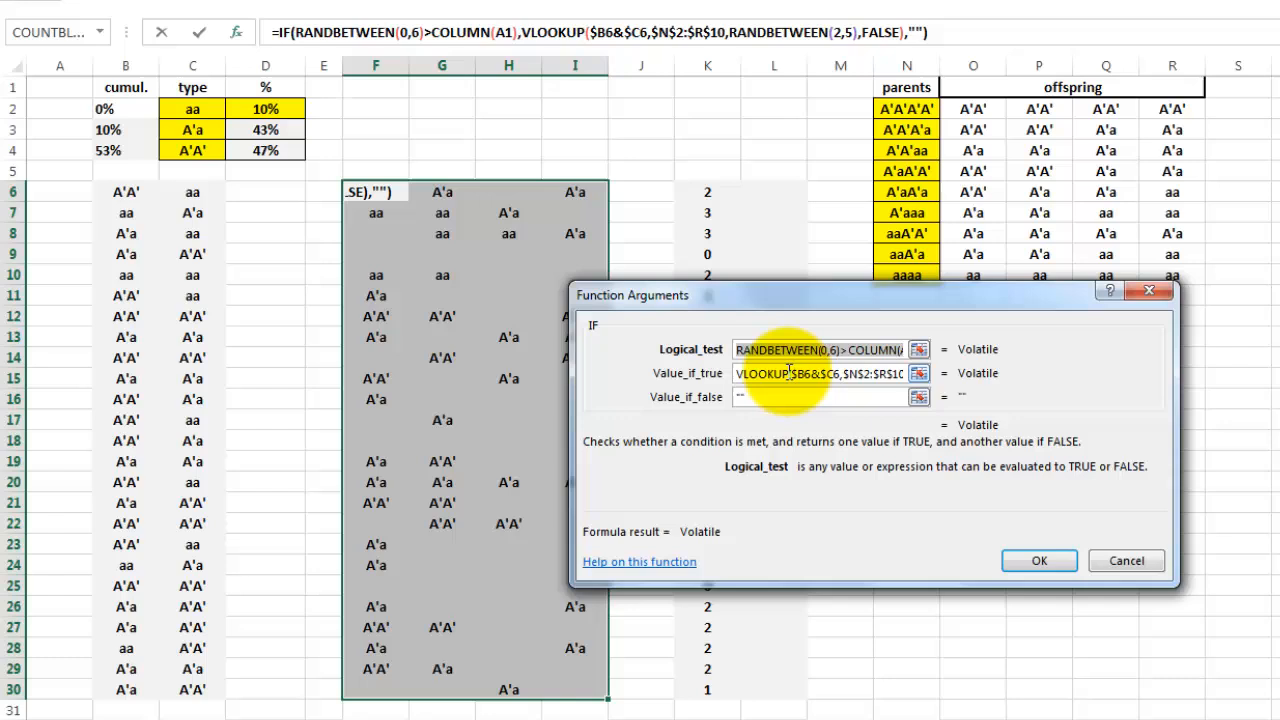
pyautogui.click(538, 32)
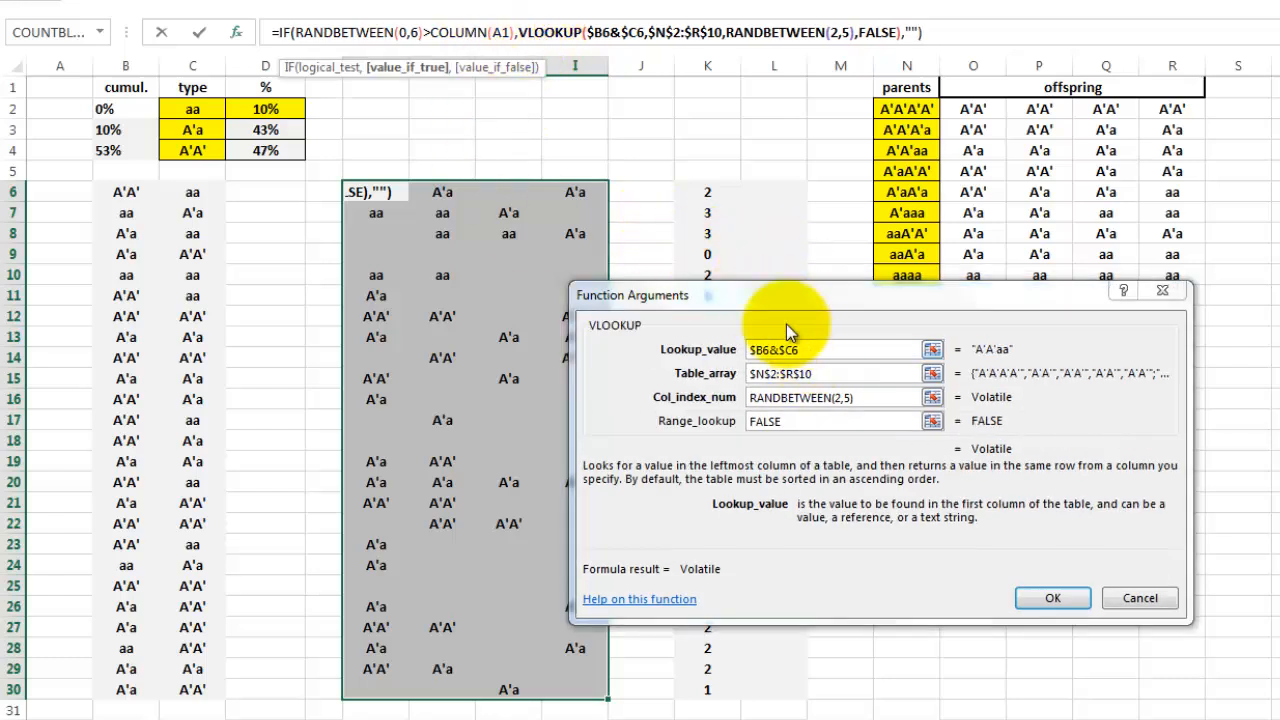
pyautogui.moveTo(110, 191)
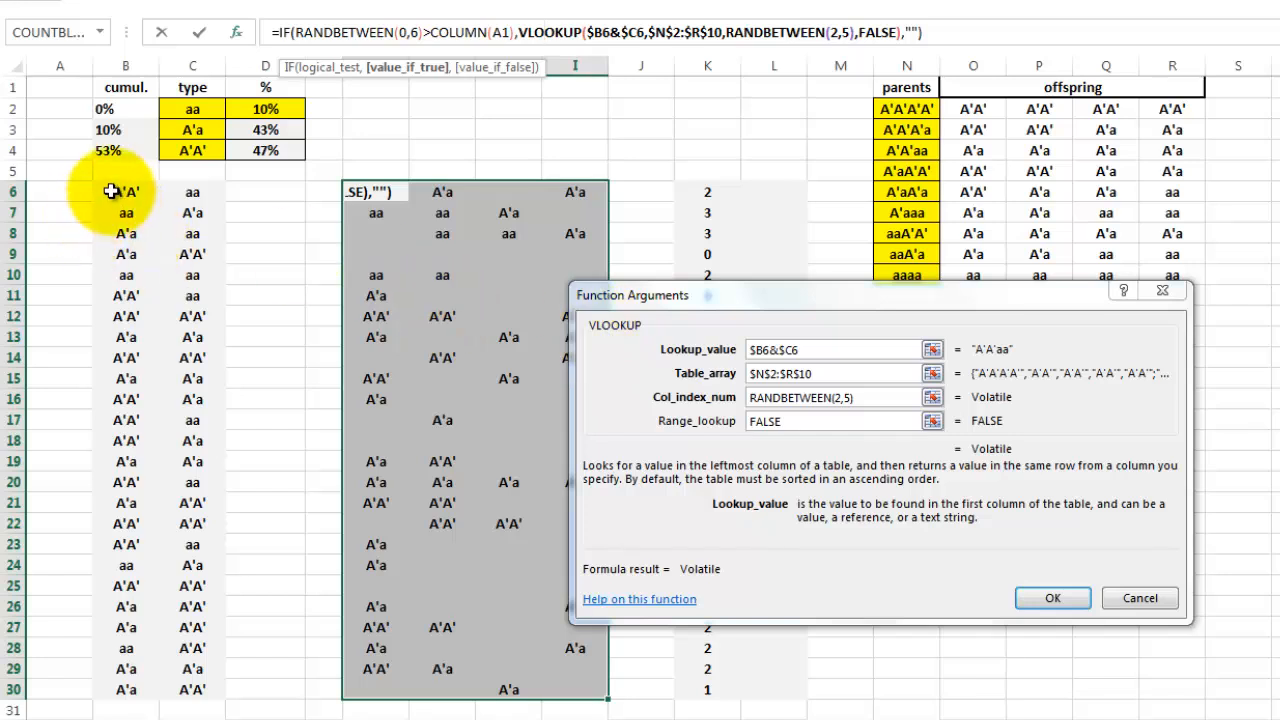
pyautogui.moveTo(157, 191)
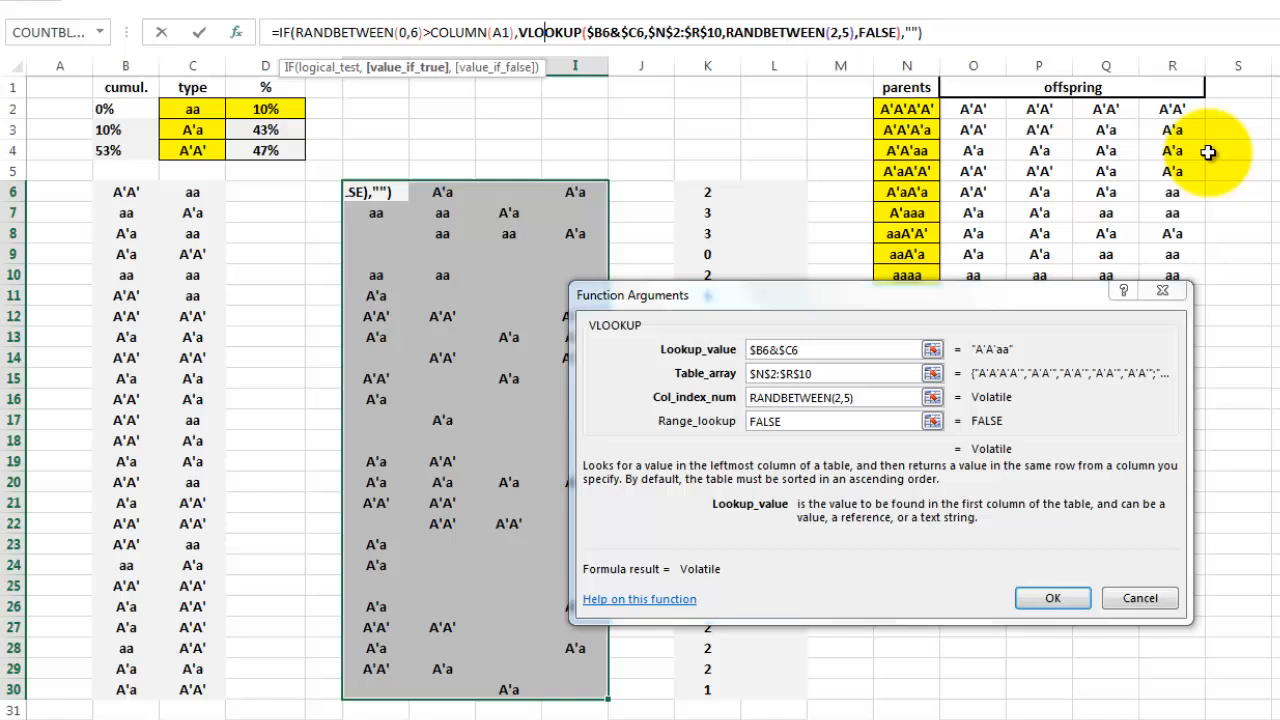
pyautogui.moveTo(915, 135)
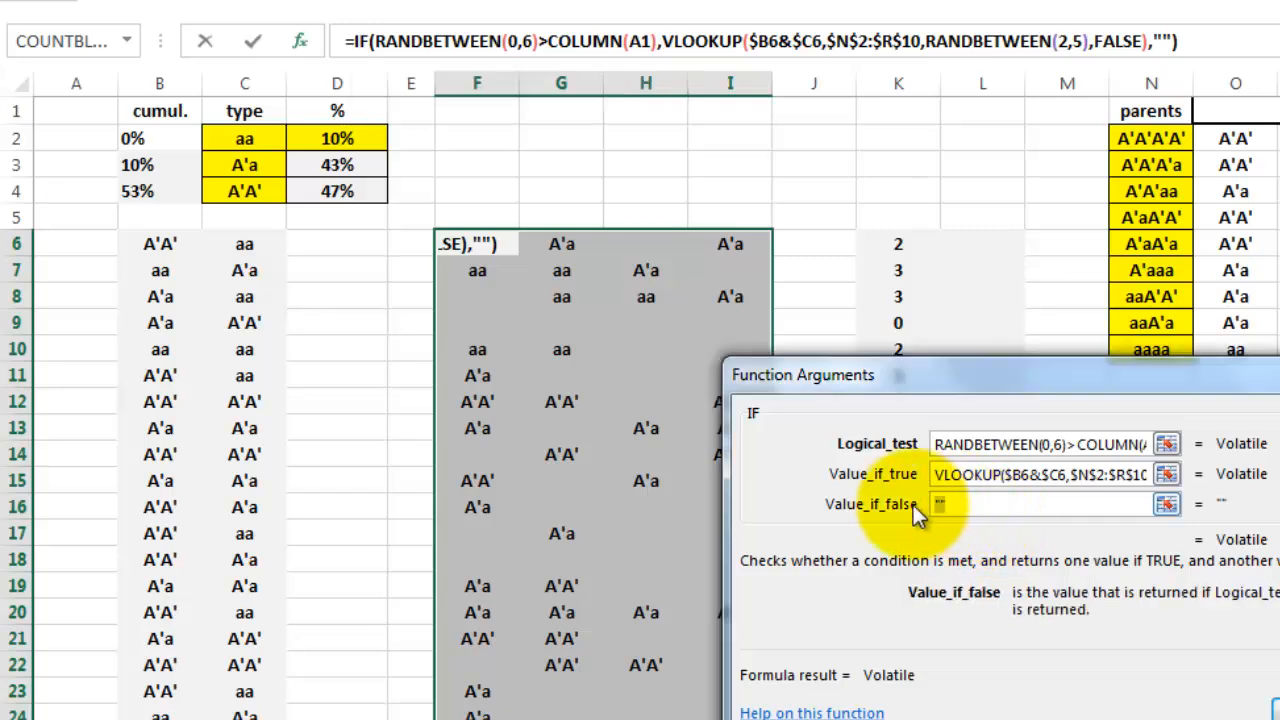
pyautogui.moveTo(805, 700)
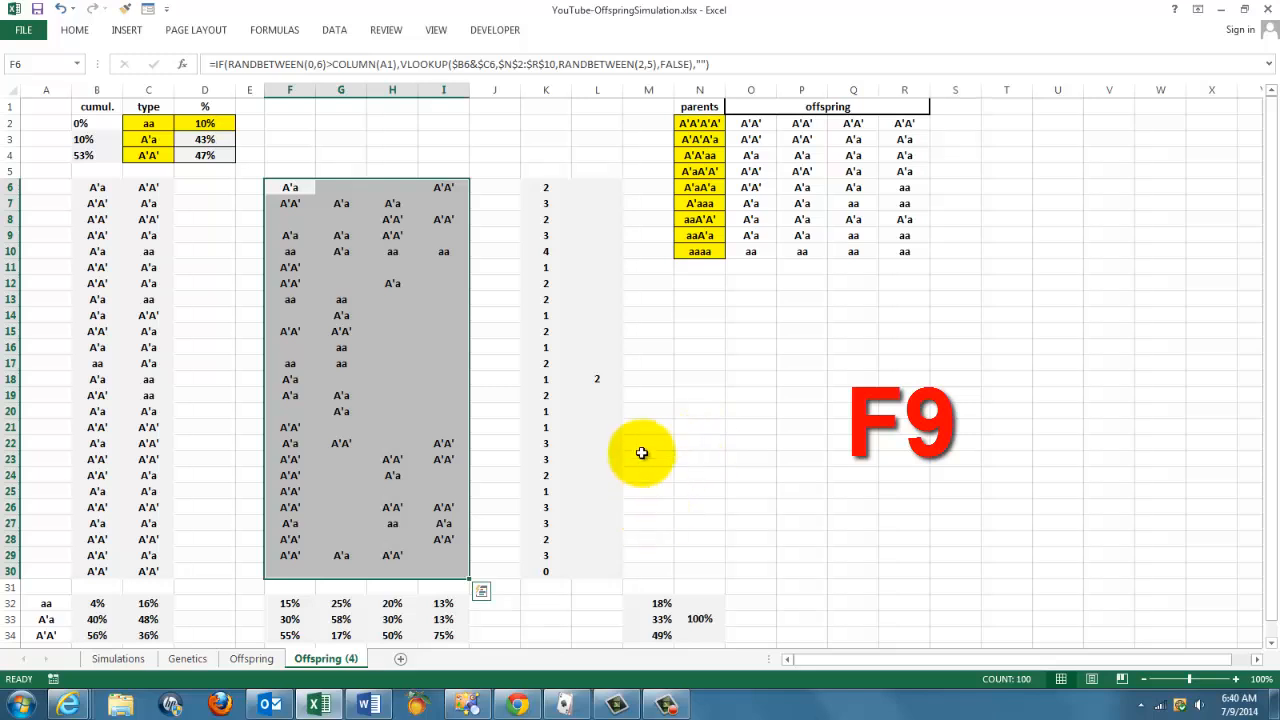
# - Recalculate the Offspring (4) simulation twice and inspect the offspring formula in row 19
pyautogui.press('f9')
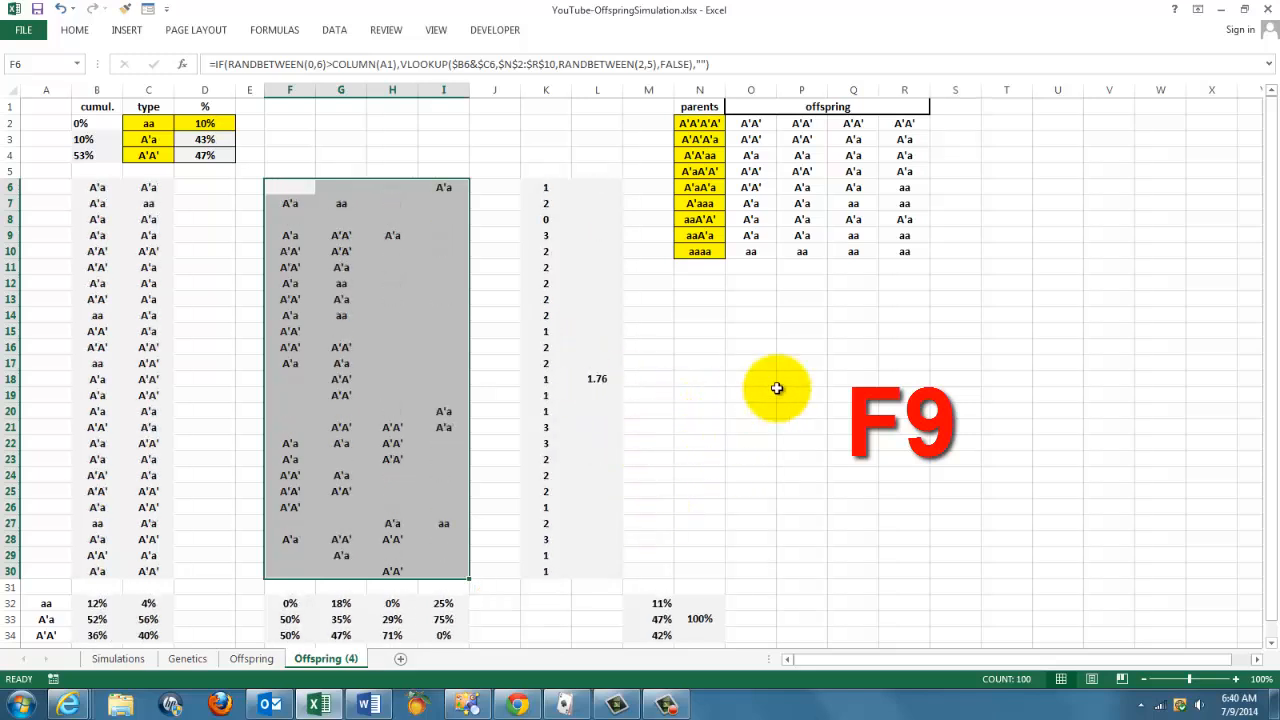
pyautogui.press('f9')
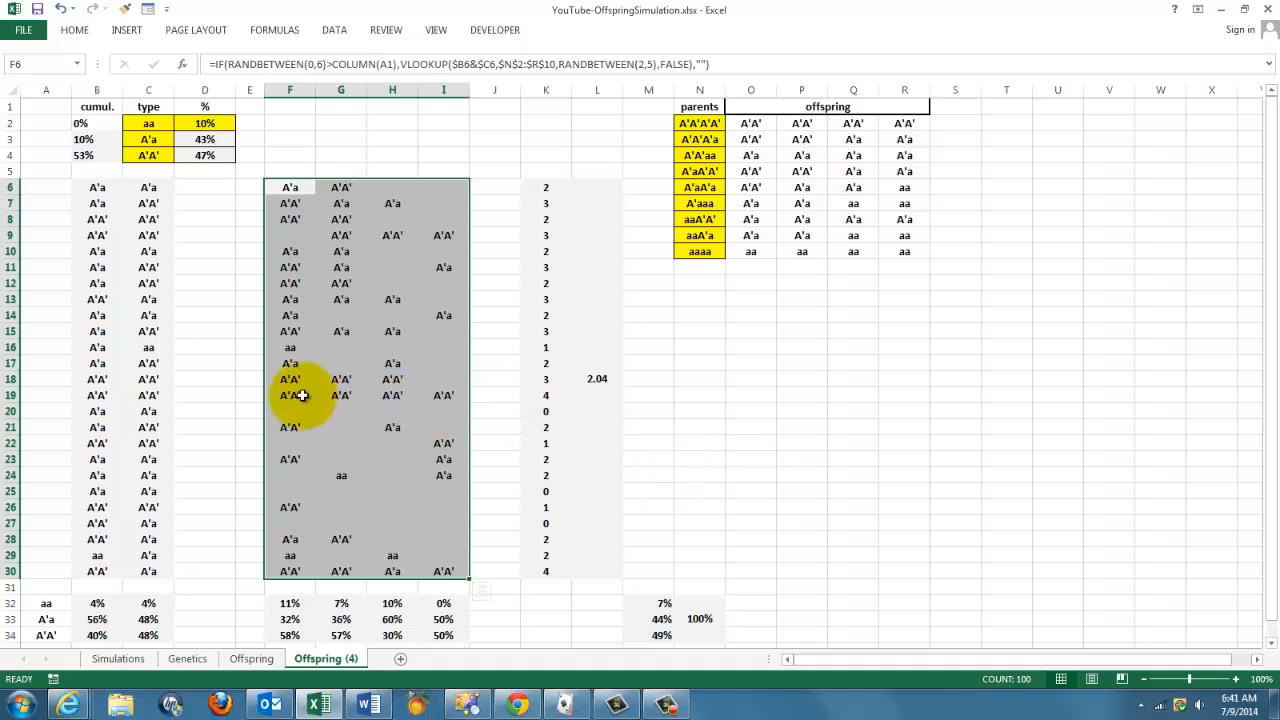
pyautogui.click(289, 394)
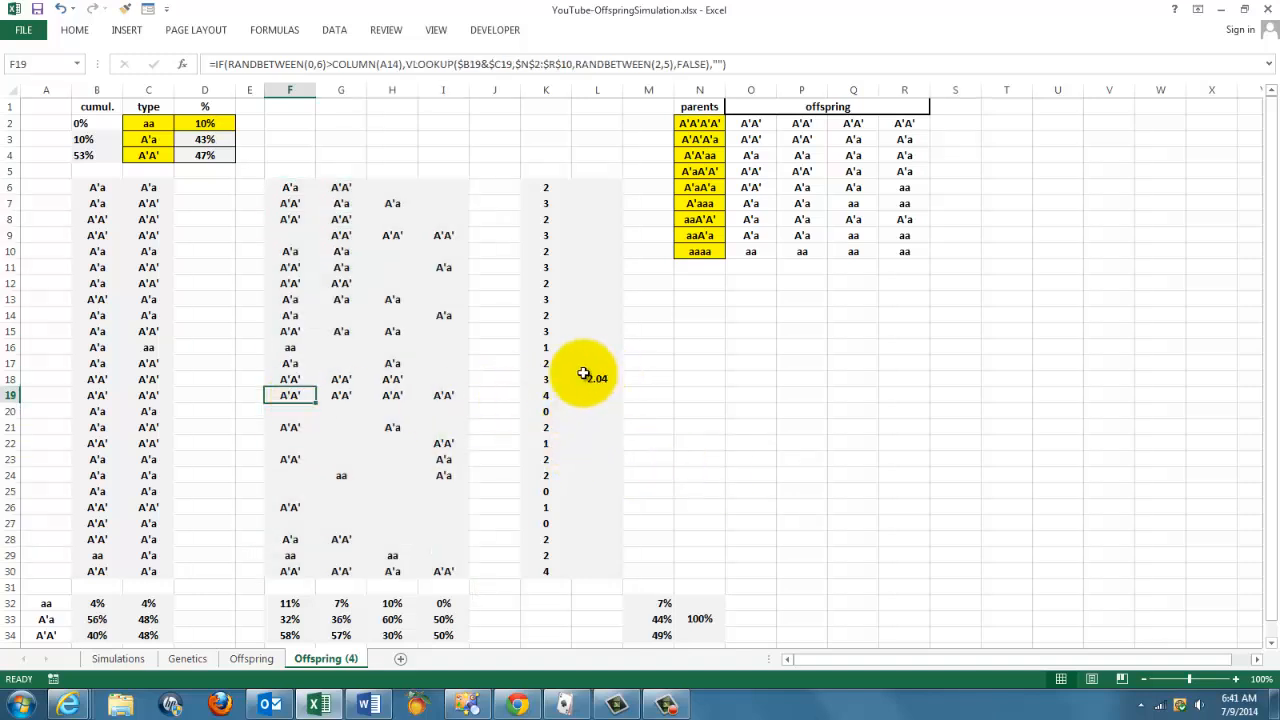
pyautogui.moveTo(620, 433)
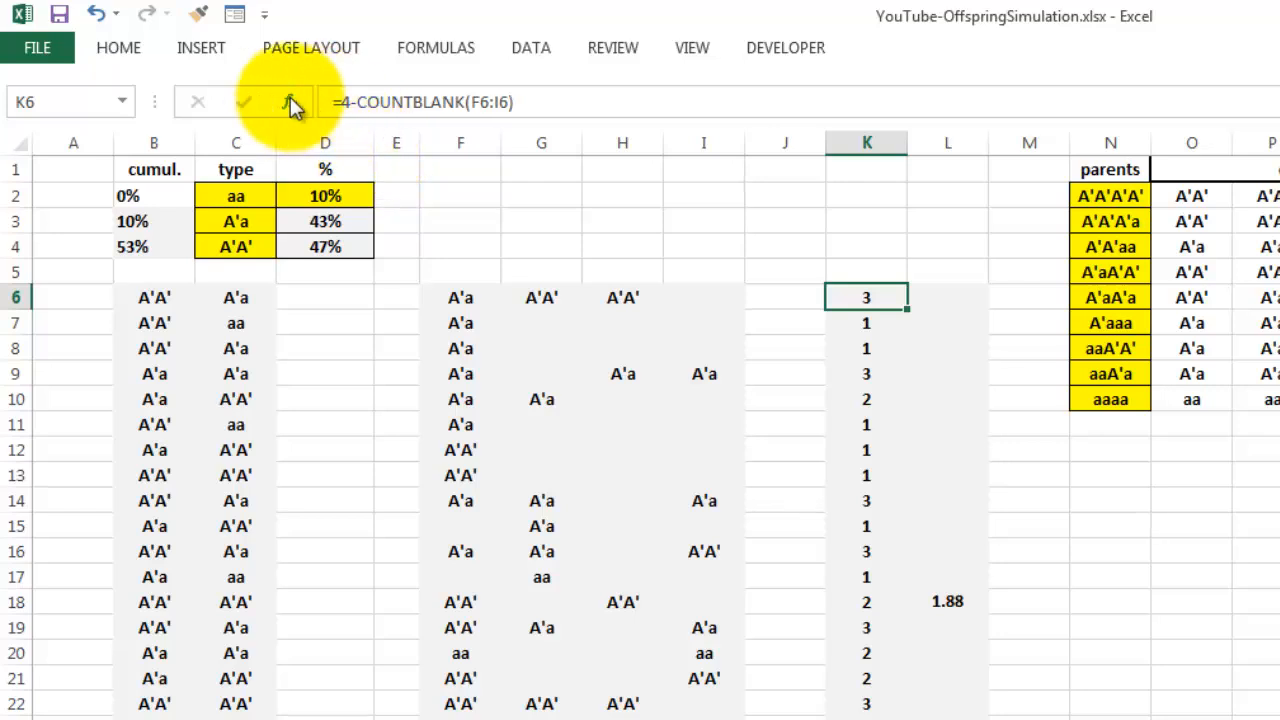
# - Review the COUNTBLANK descendant-count arguments in K6 and the AVERAGE(K6:K30) result in column L
pyautogui.click(290, 101)
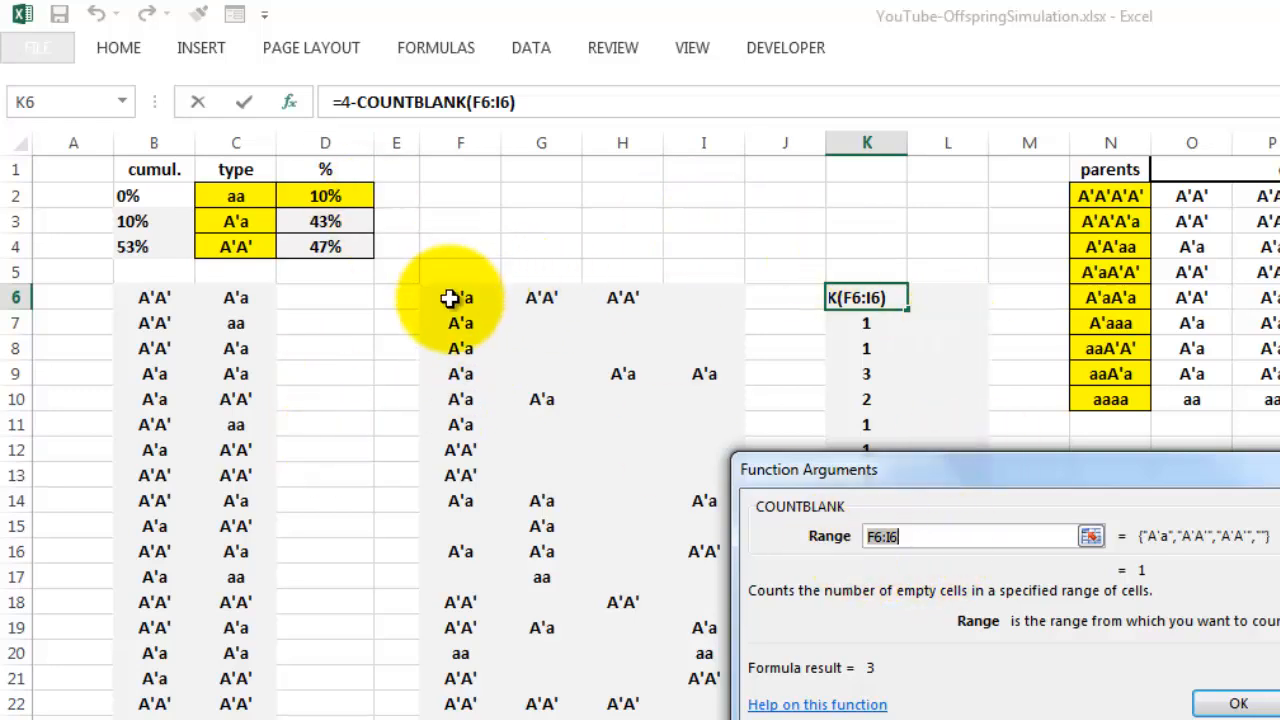
pyautogui.moveTo(565, 297)
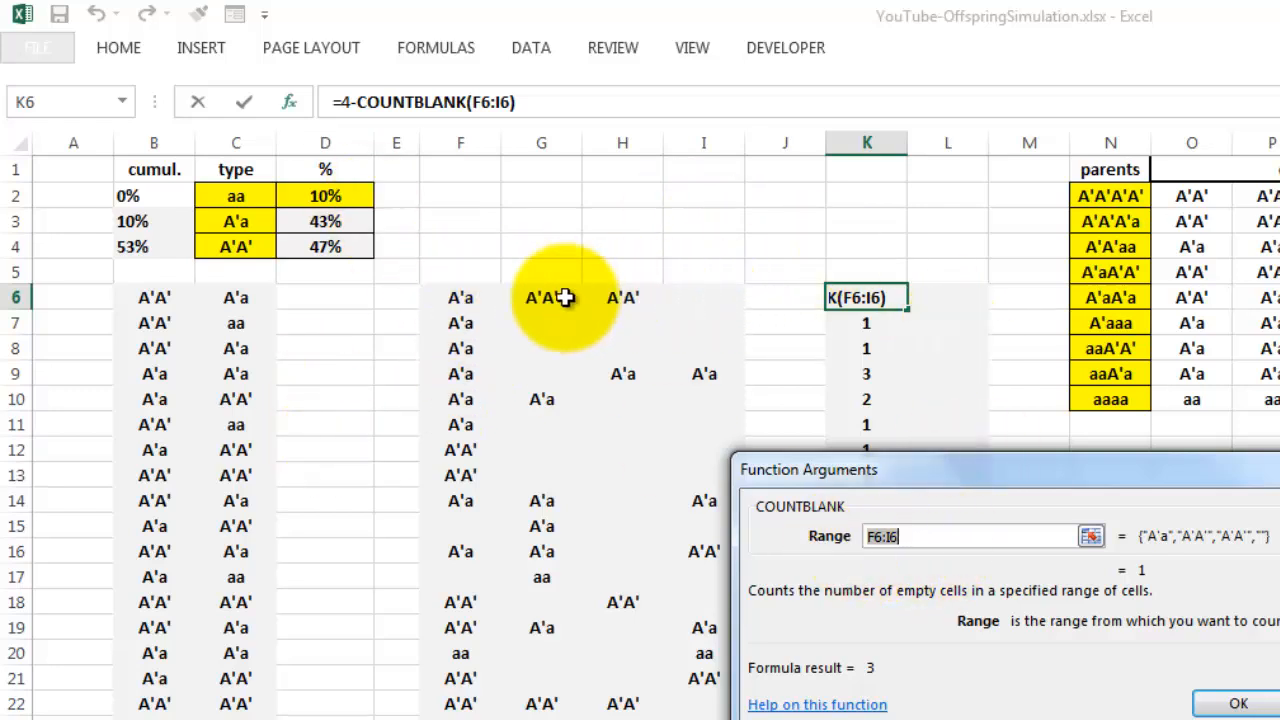
pyautogui.moveTo(1050, 530)
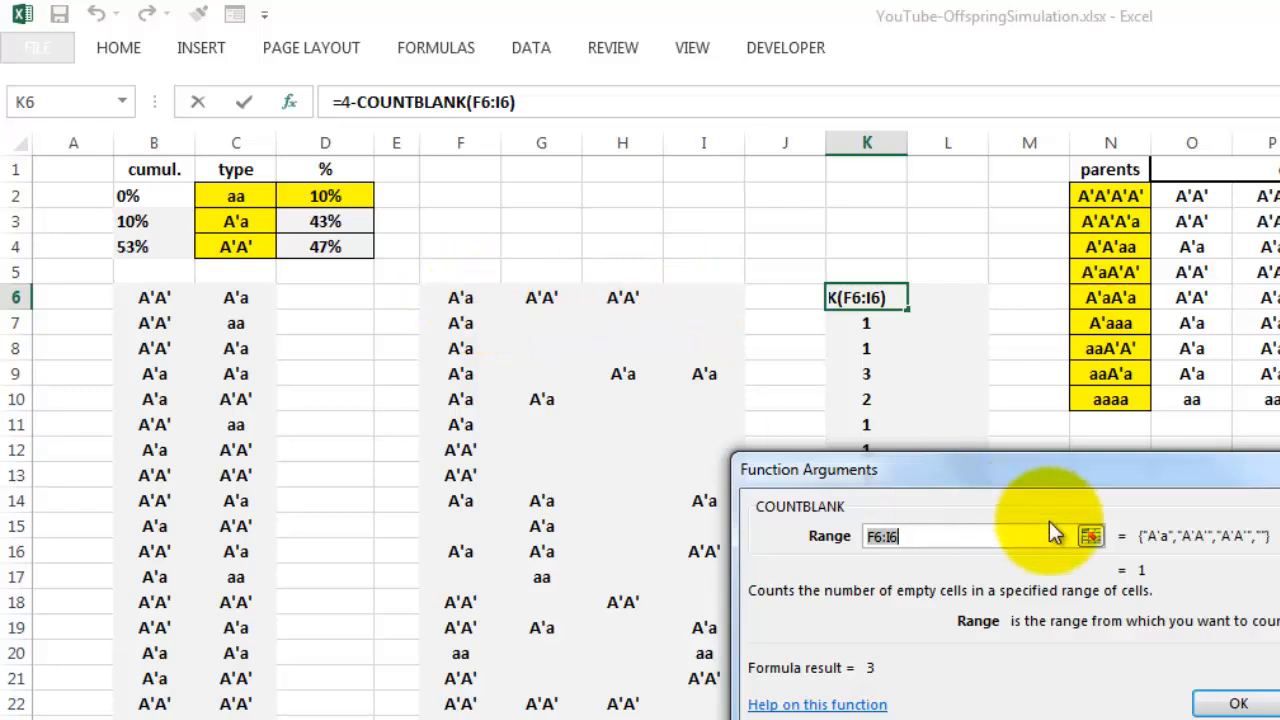
pyautogui.moveTo(980, 440)
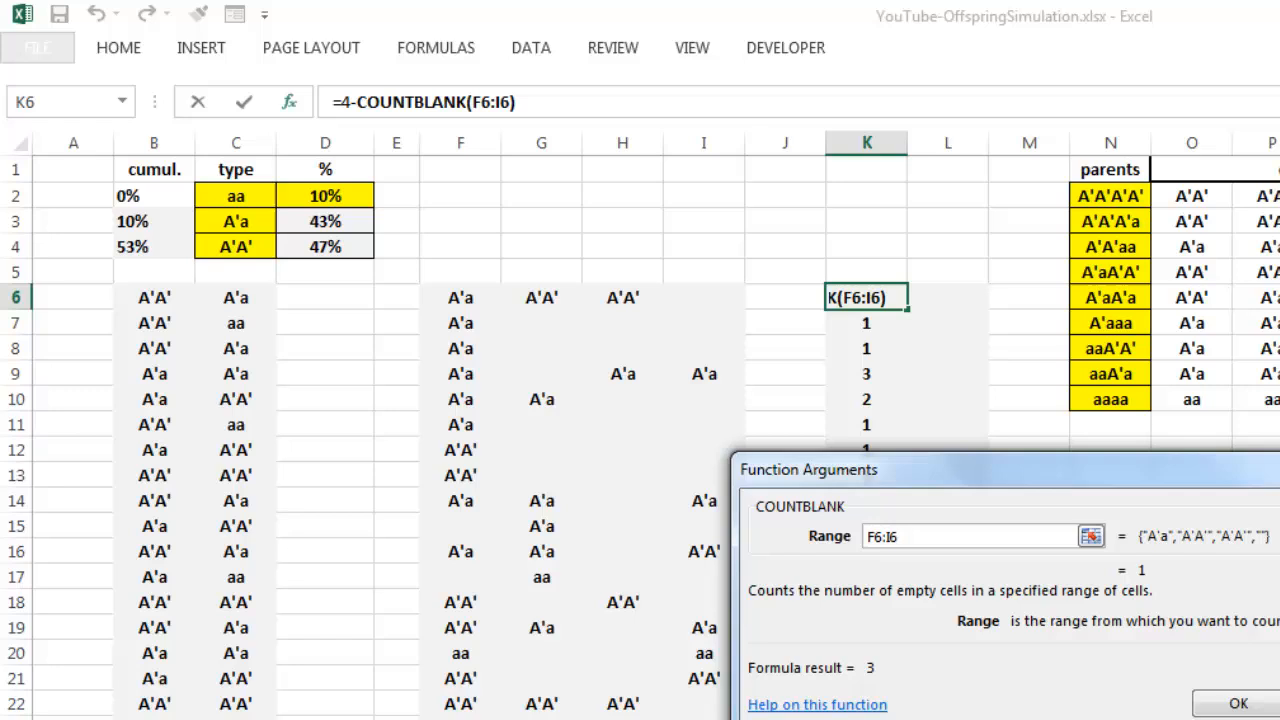
pyautogui.click(1238, 703)
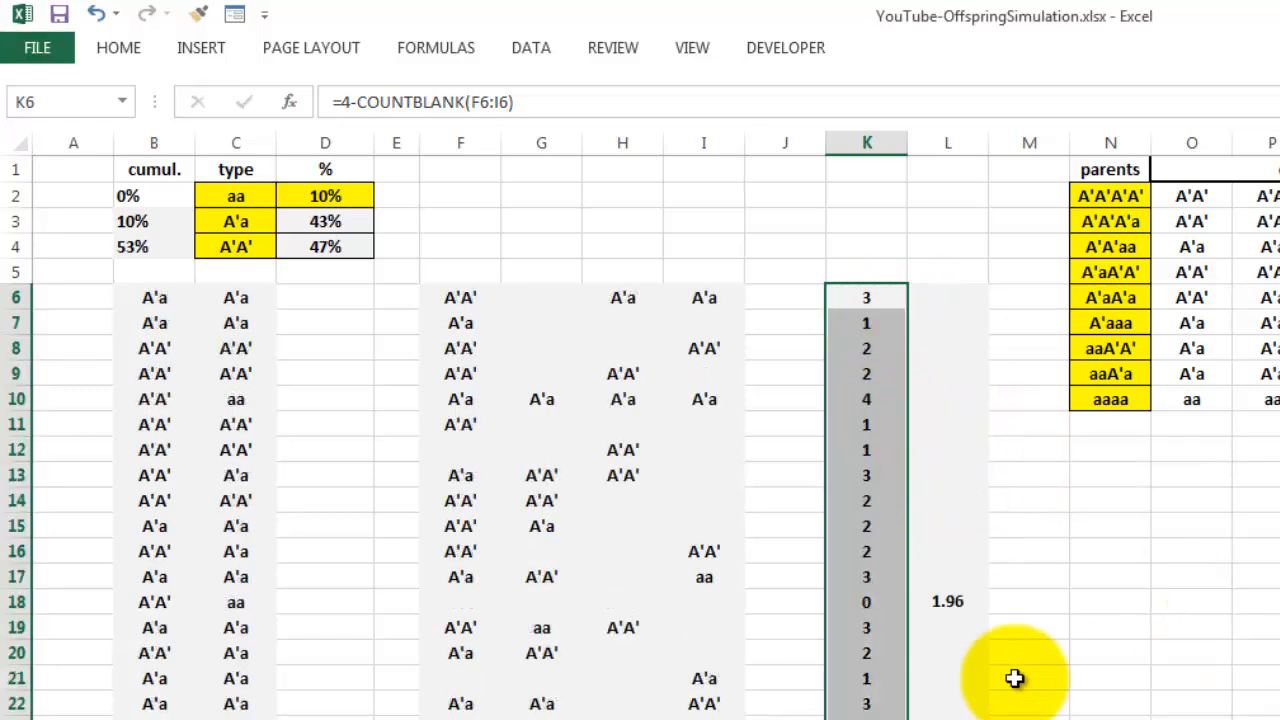
pyautogui.click(947, 601)
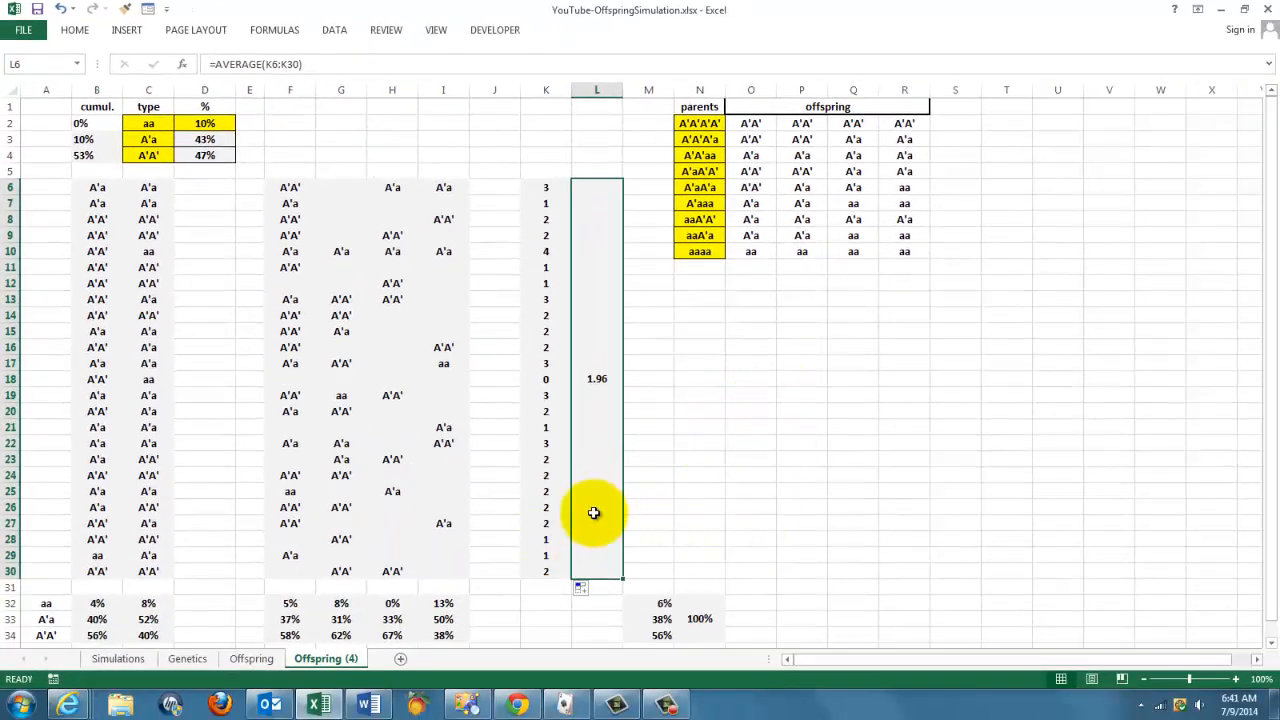
pyautogui.moveTo(721, 505)
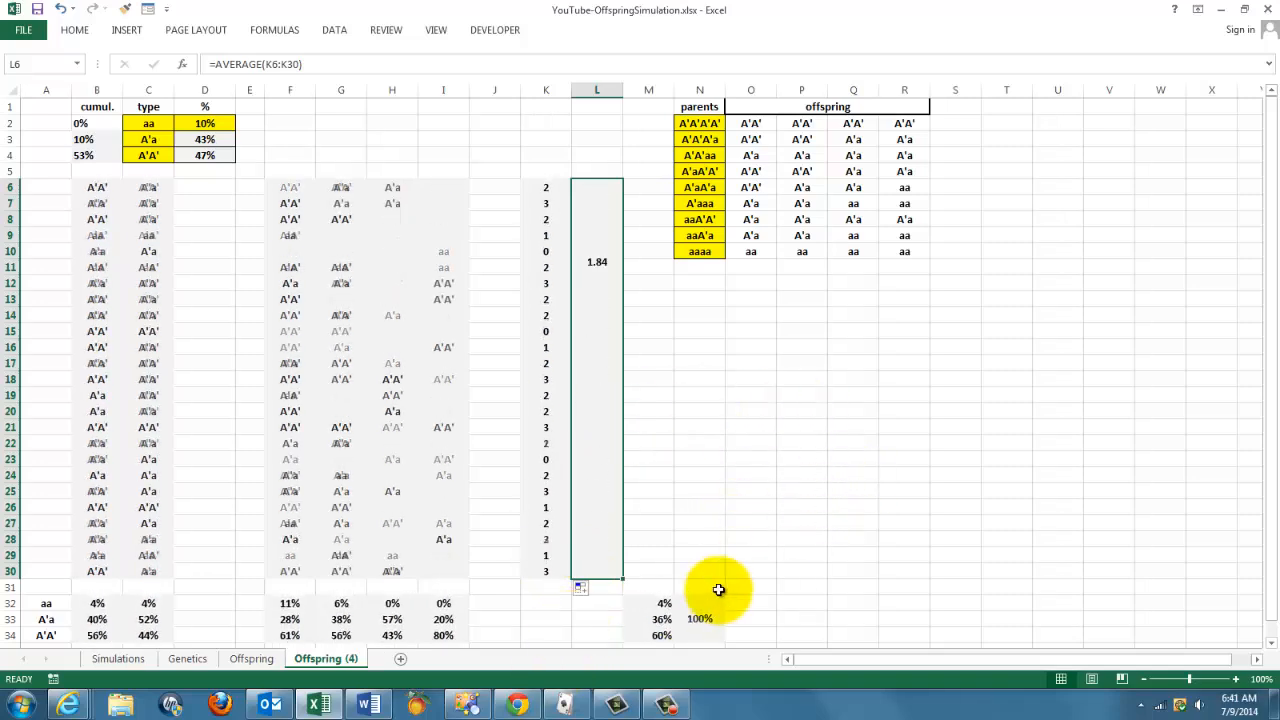
# - Browse the Genetics, Offspring (4) and Simulations sheets, finishing on the Genetics contents sheet
pyautogui.click(118, 658)
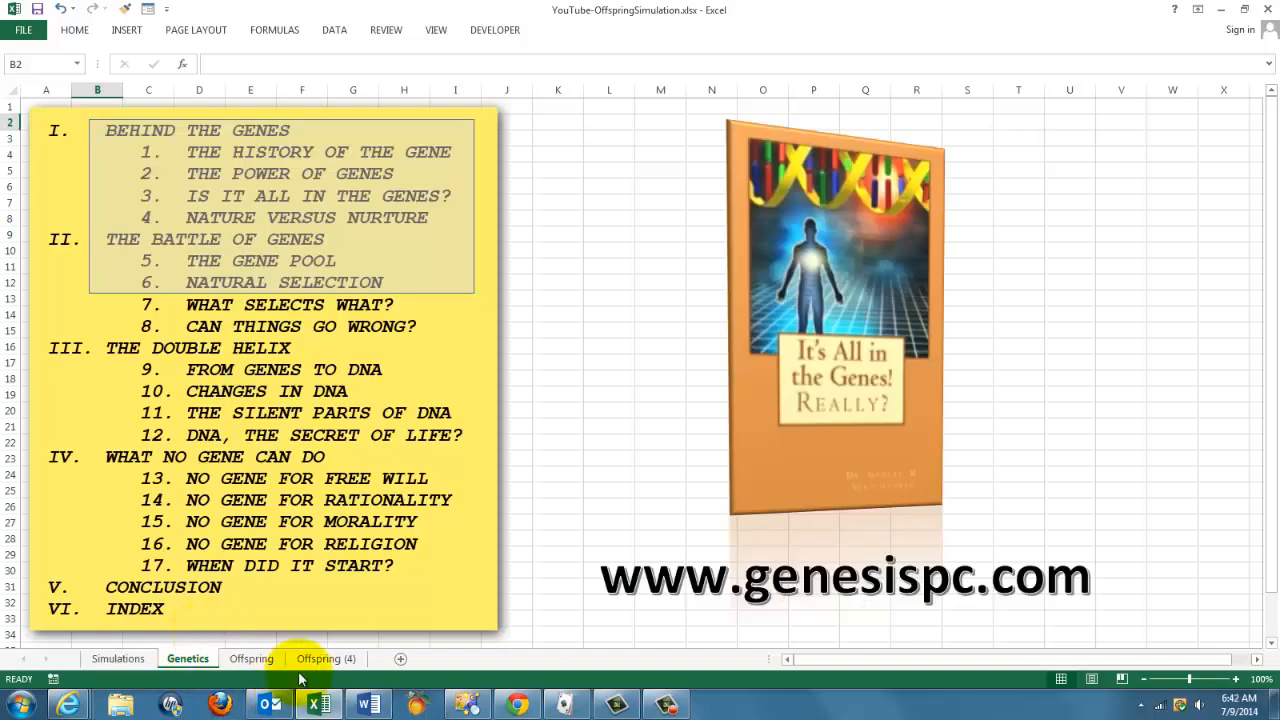
pyautogui.click(325, 658)
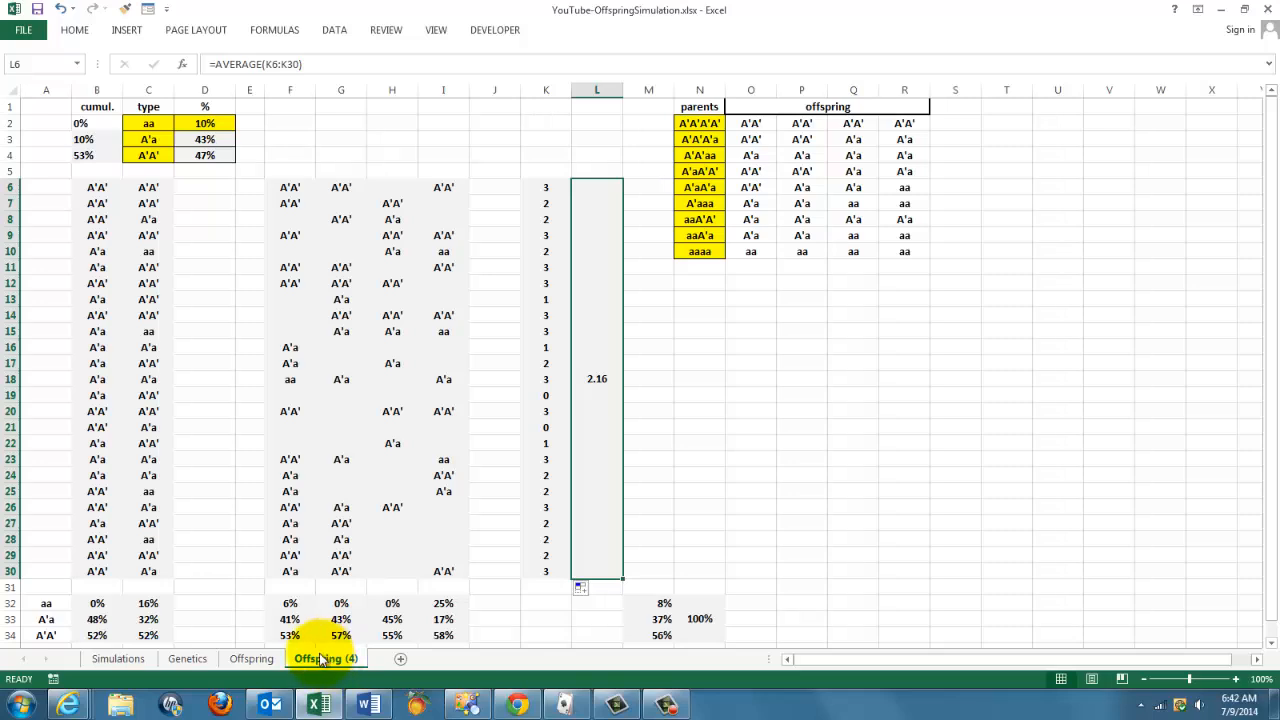
pyautogui.click(118, 658)
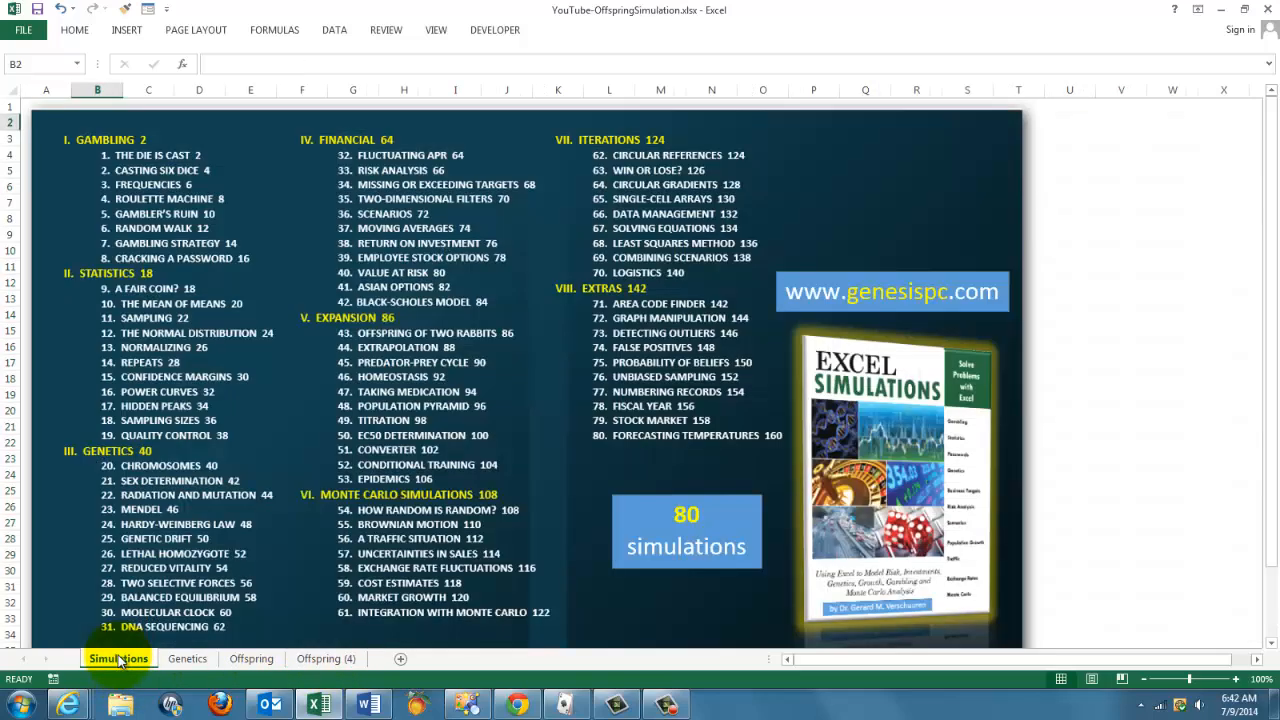
pyautogui.click(188, 658)
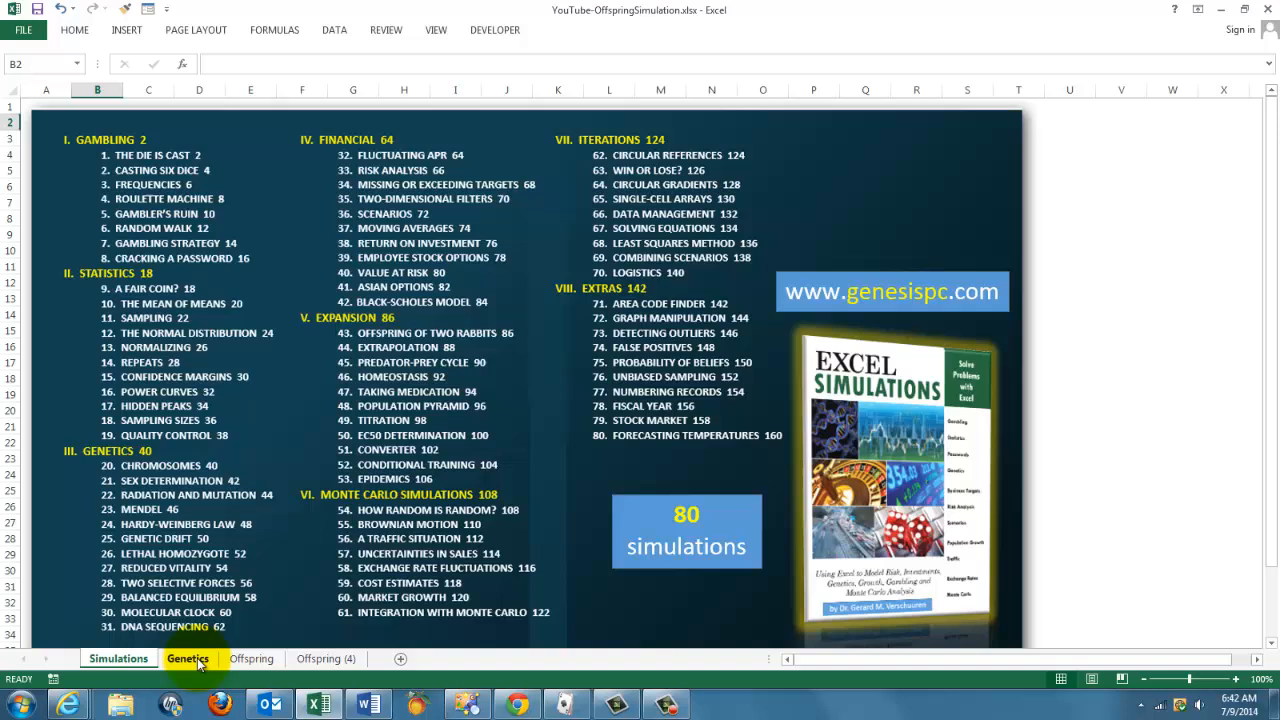
pyautogui.click(187, 658)
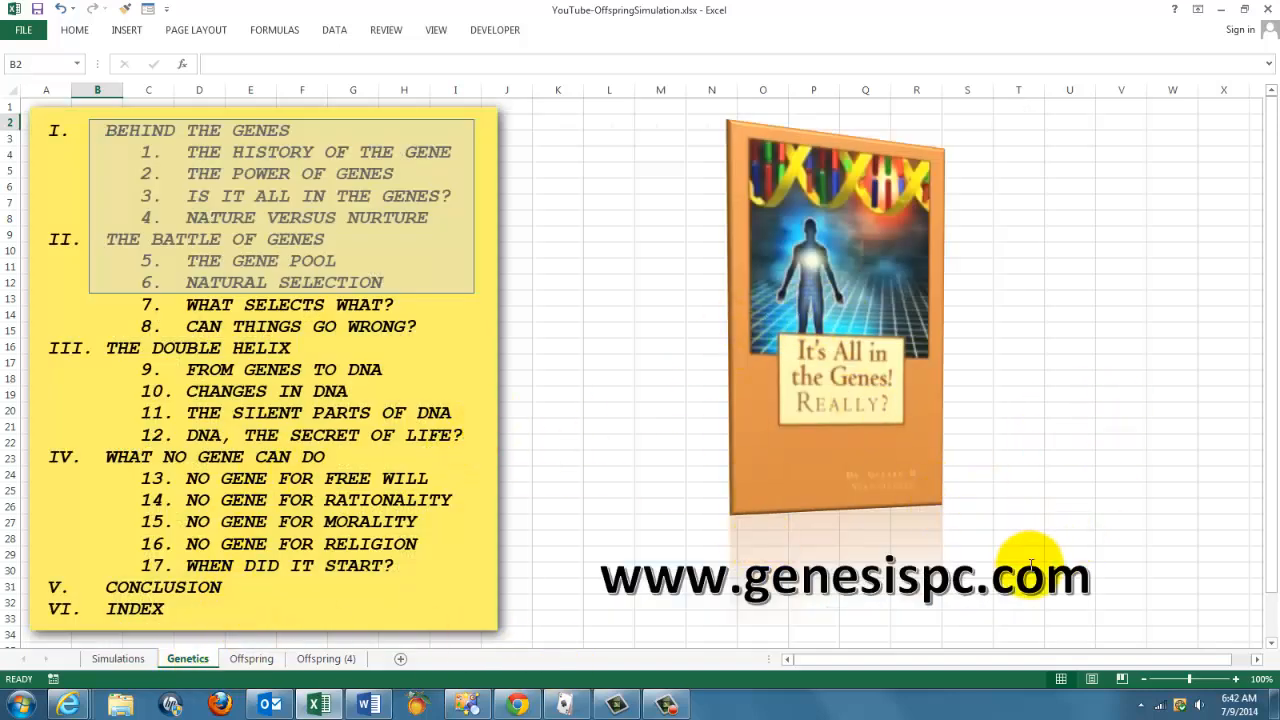
pyautogui.moveTo(1200, 695)
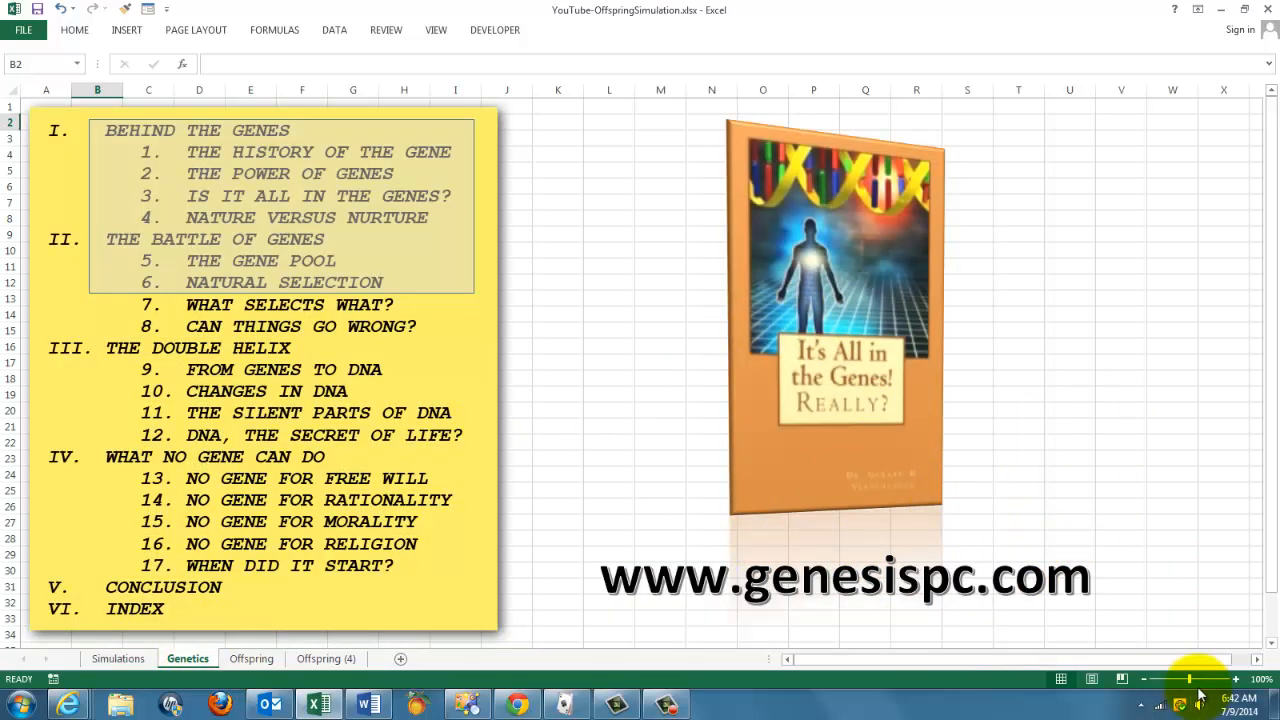